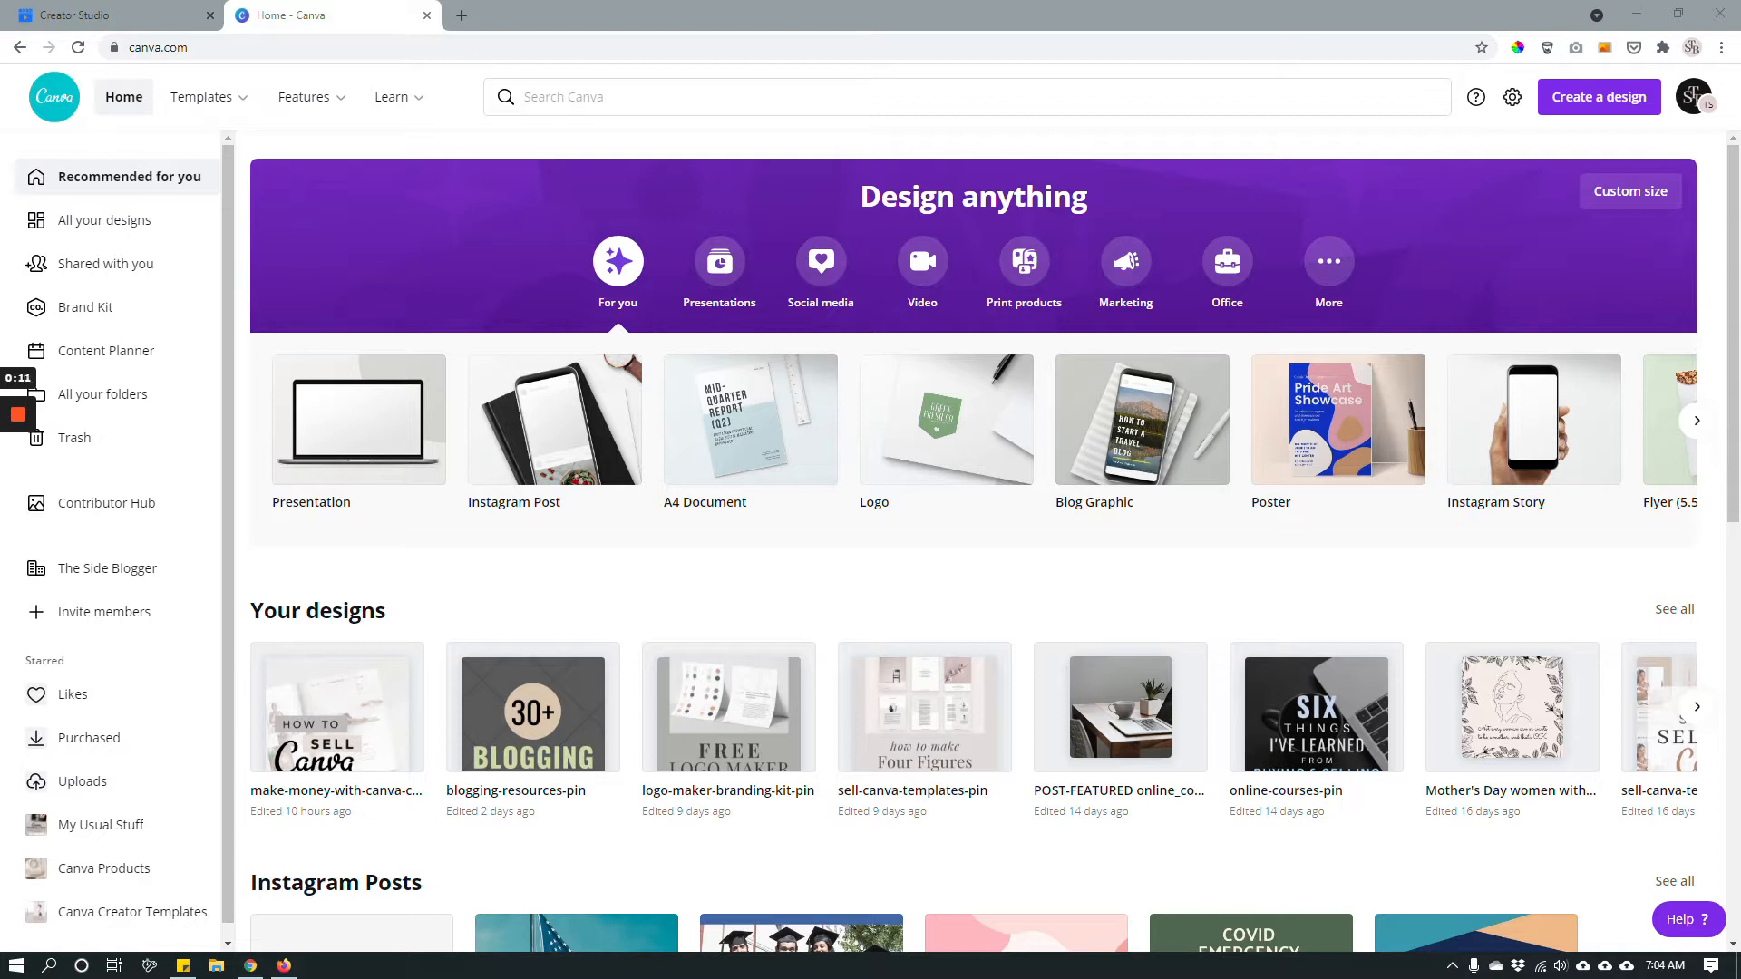
# Step: Create an Instagram post using the 'Save big this weekend!' clothing sale template
pyautogui.click(1598, 97)
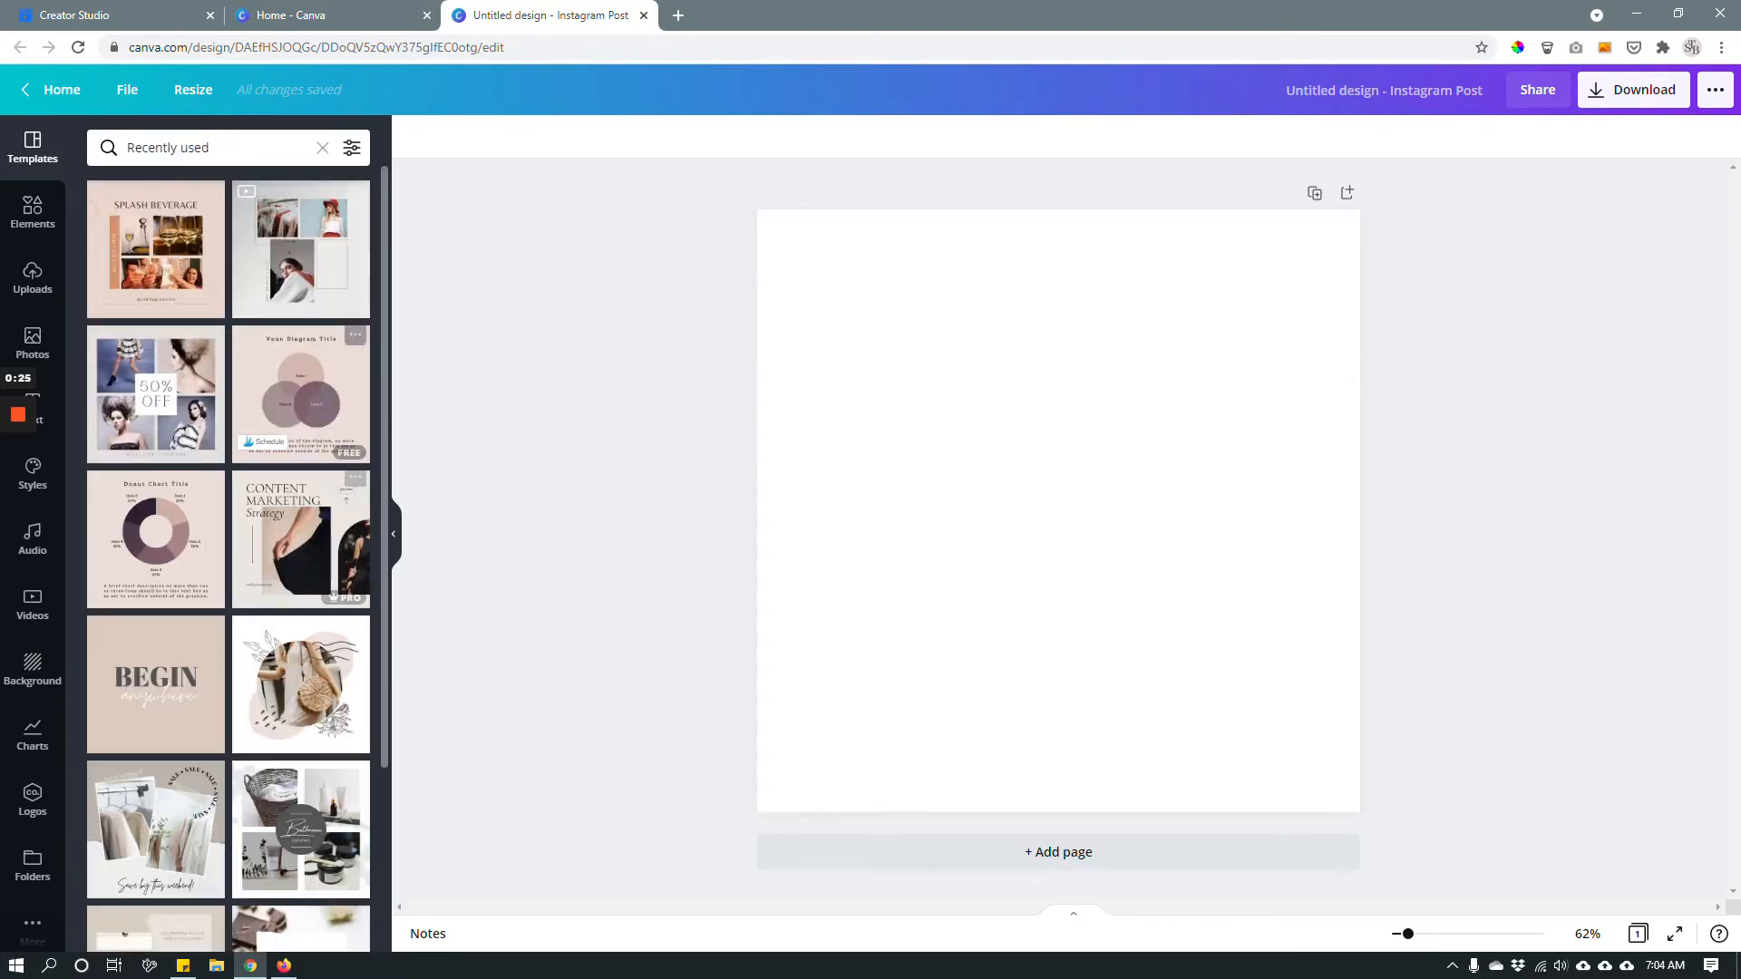
pyautogui.scroll(-3)
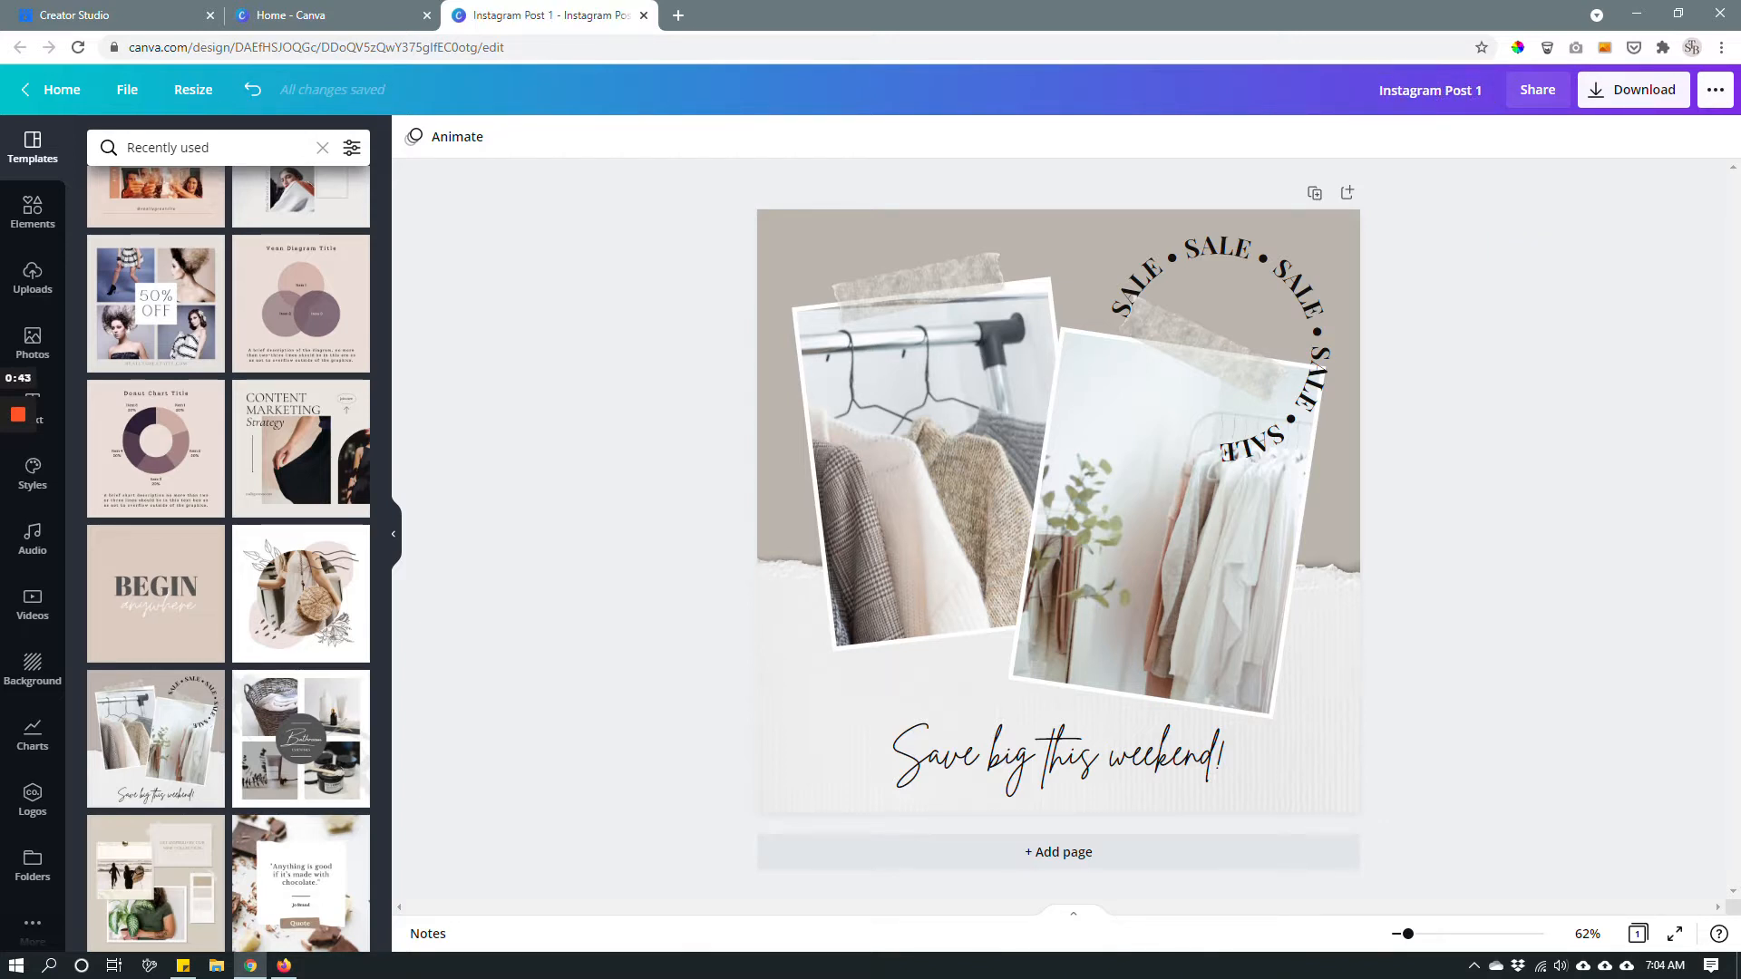
# Step: Open the sale post's share menu, then return home to the design-type suggestions
pyautogui.click(1537, 89)
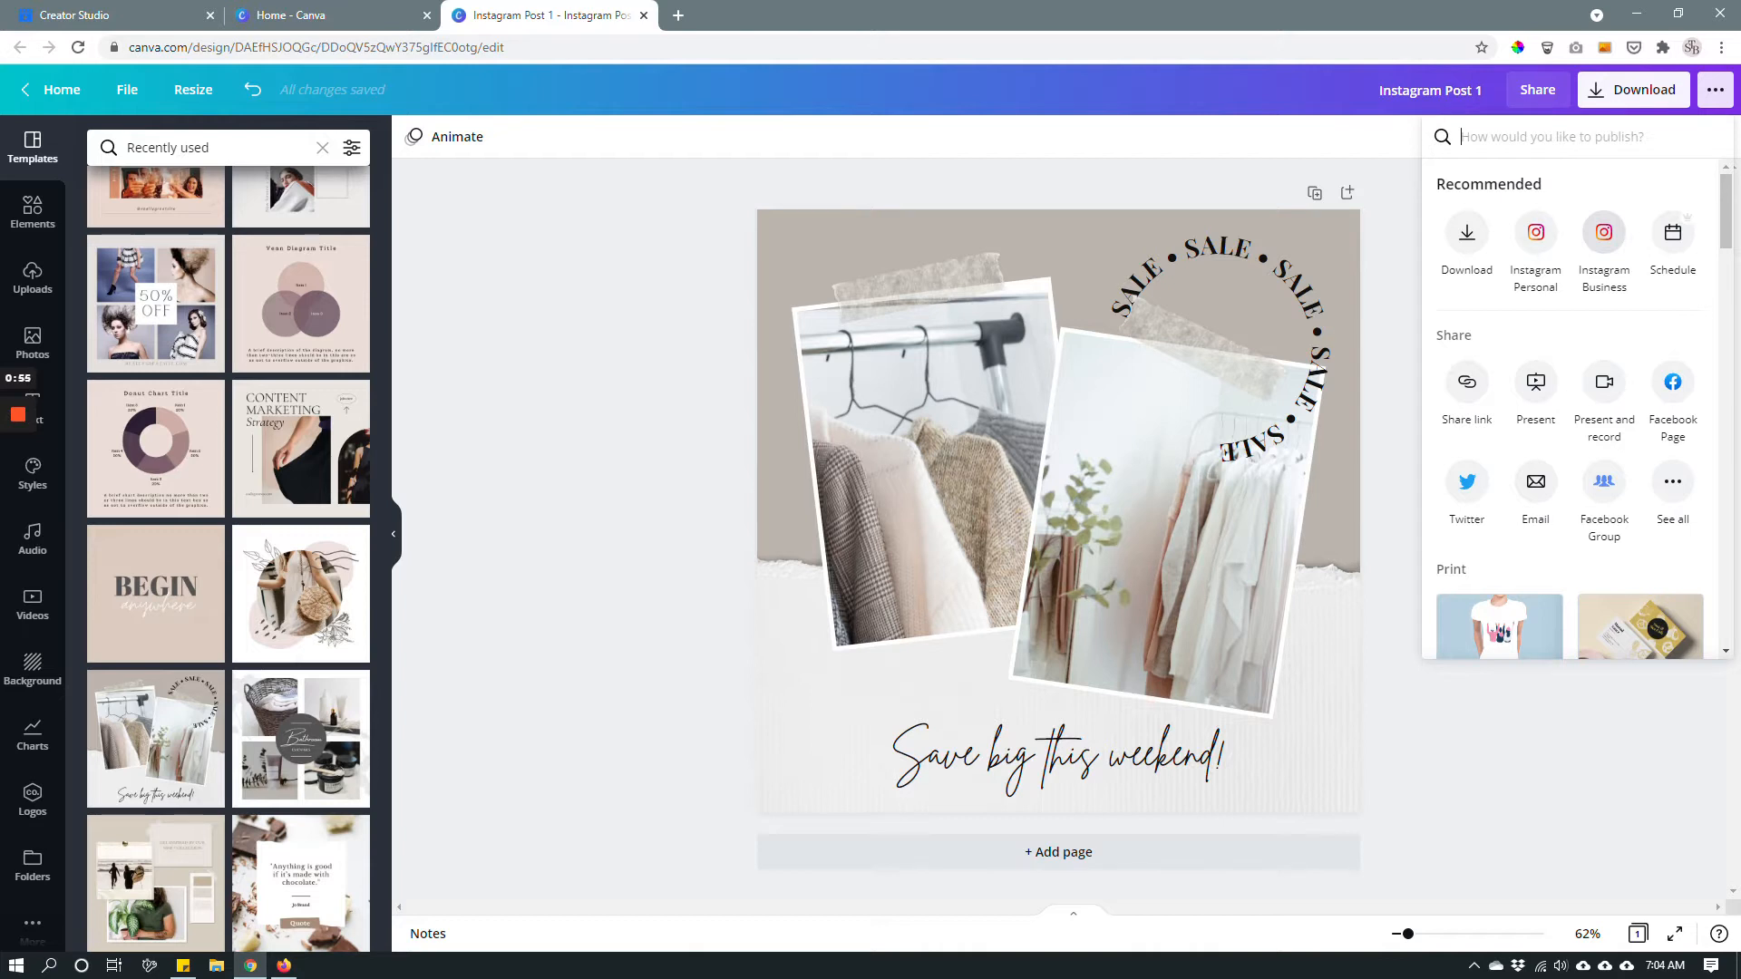
pyautogui.click(1604, 233)
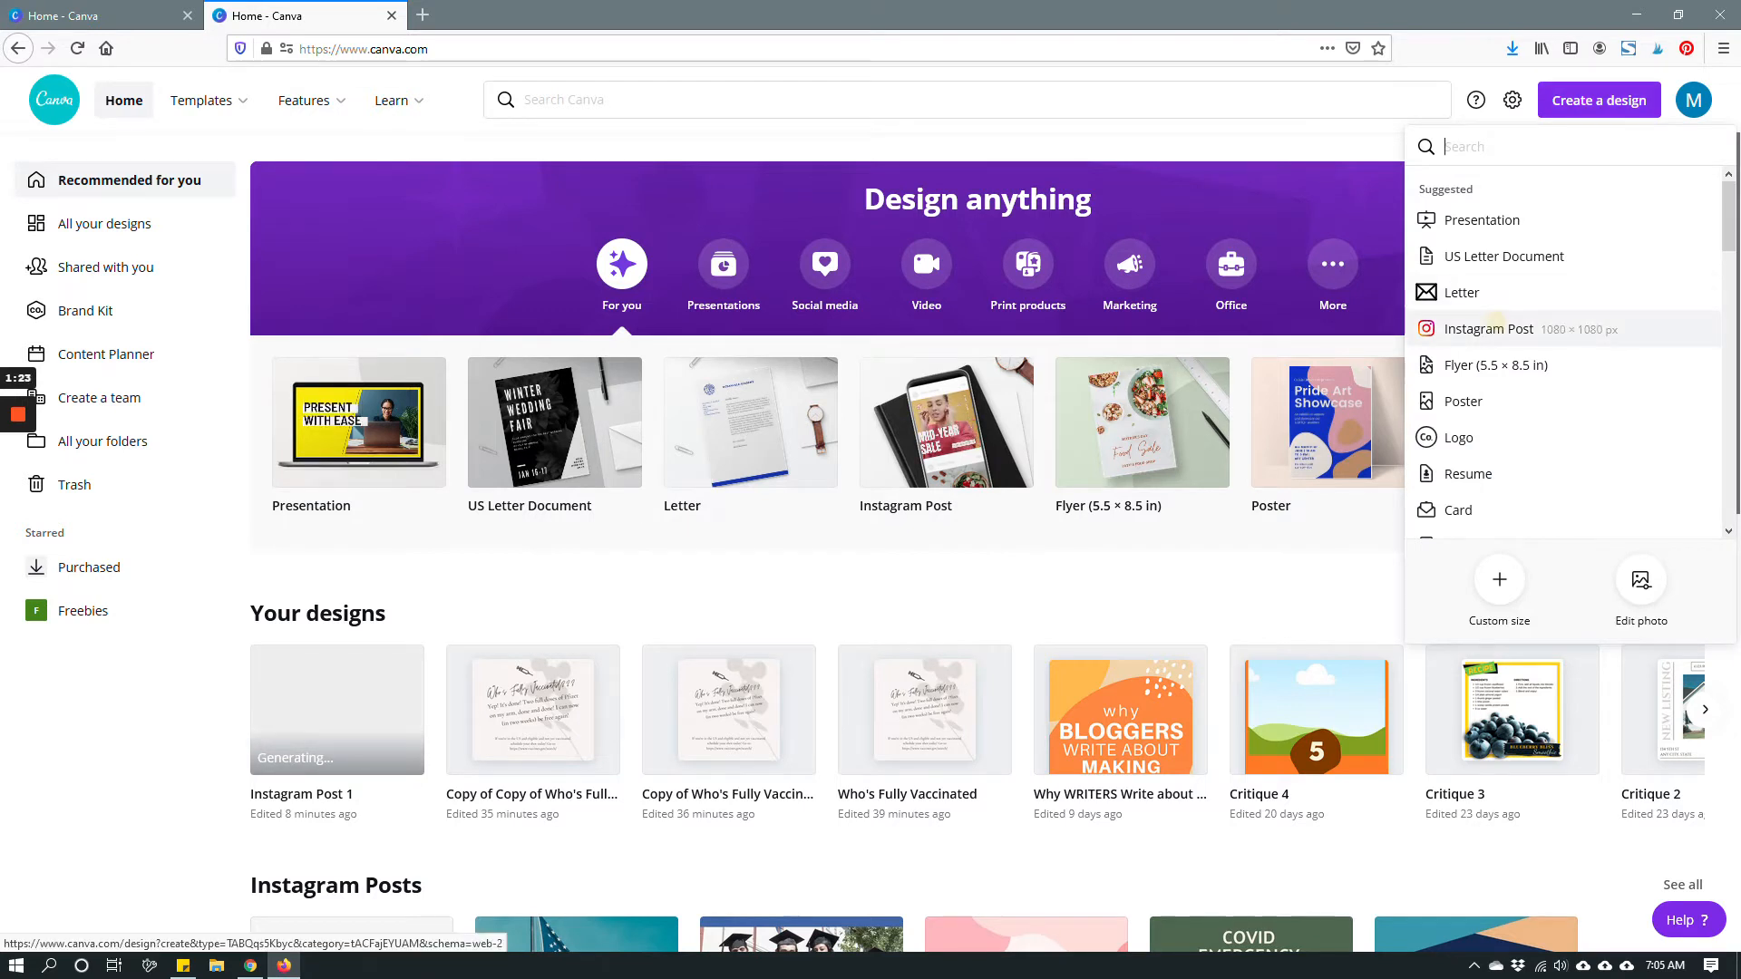
# Step: Start a second Instagram post with the World Pottery Exhibition template dated April 24–25
pyautogui.click(1488, 329)
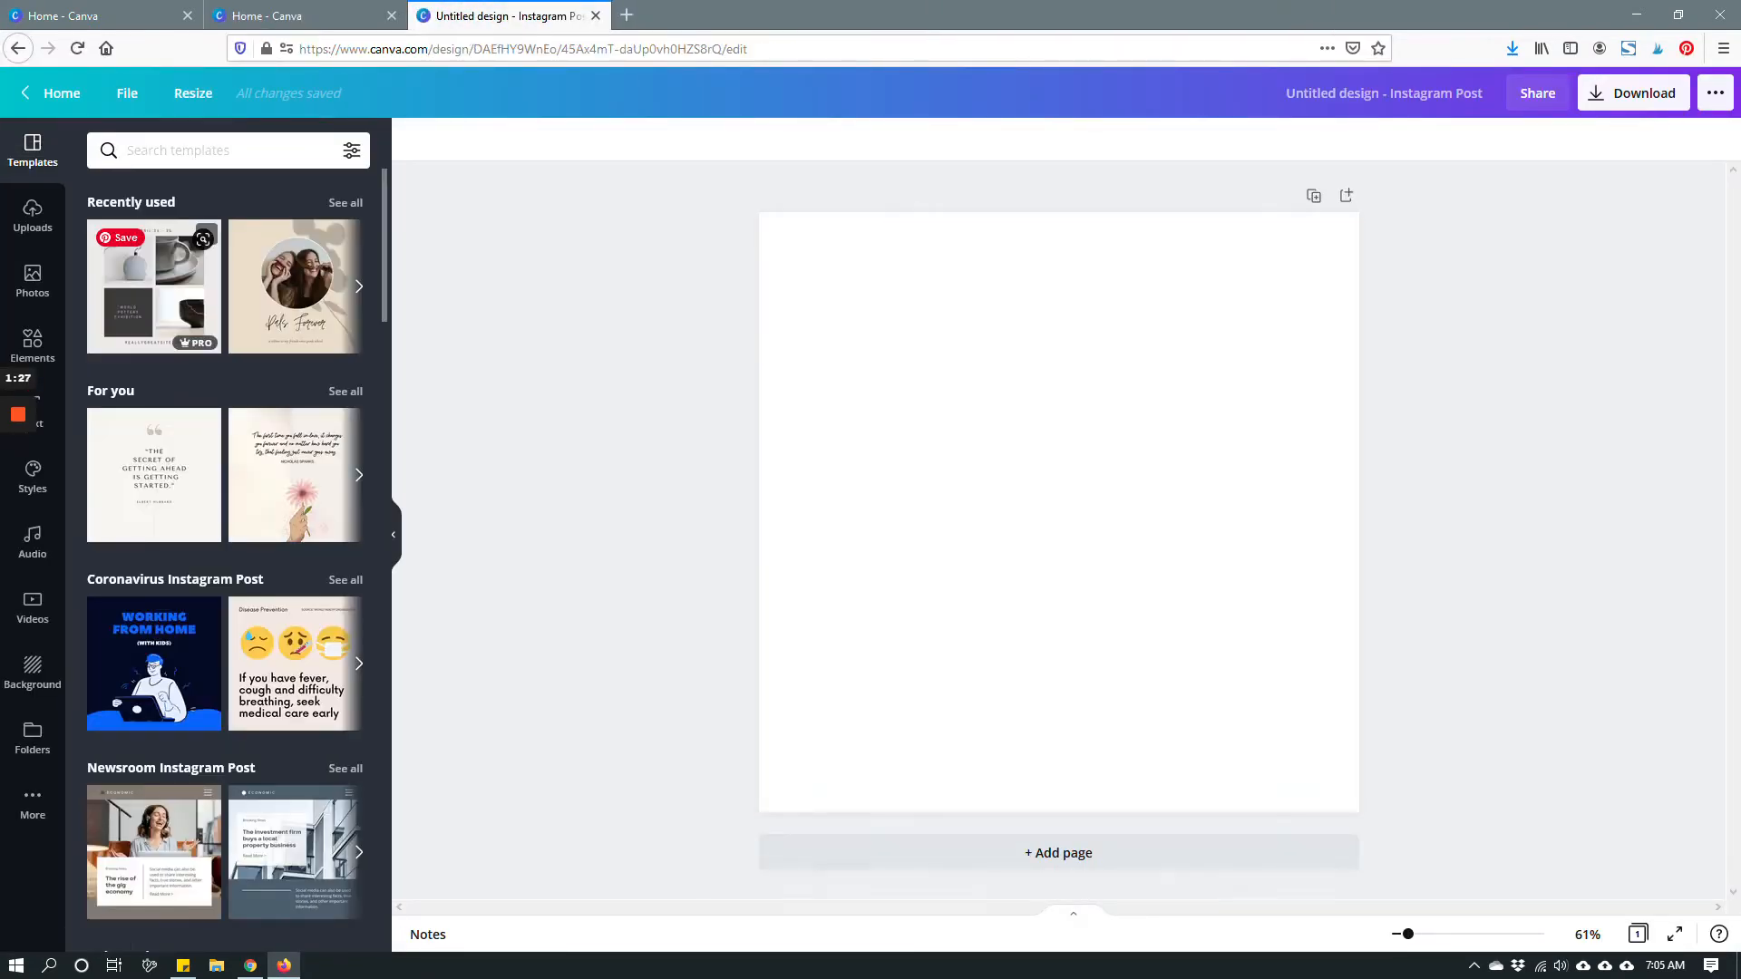
pyautogui.click(154, 286)
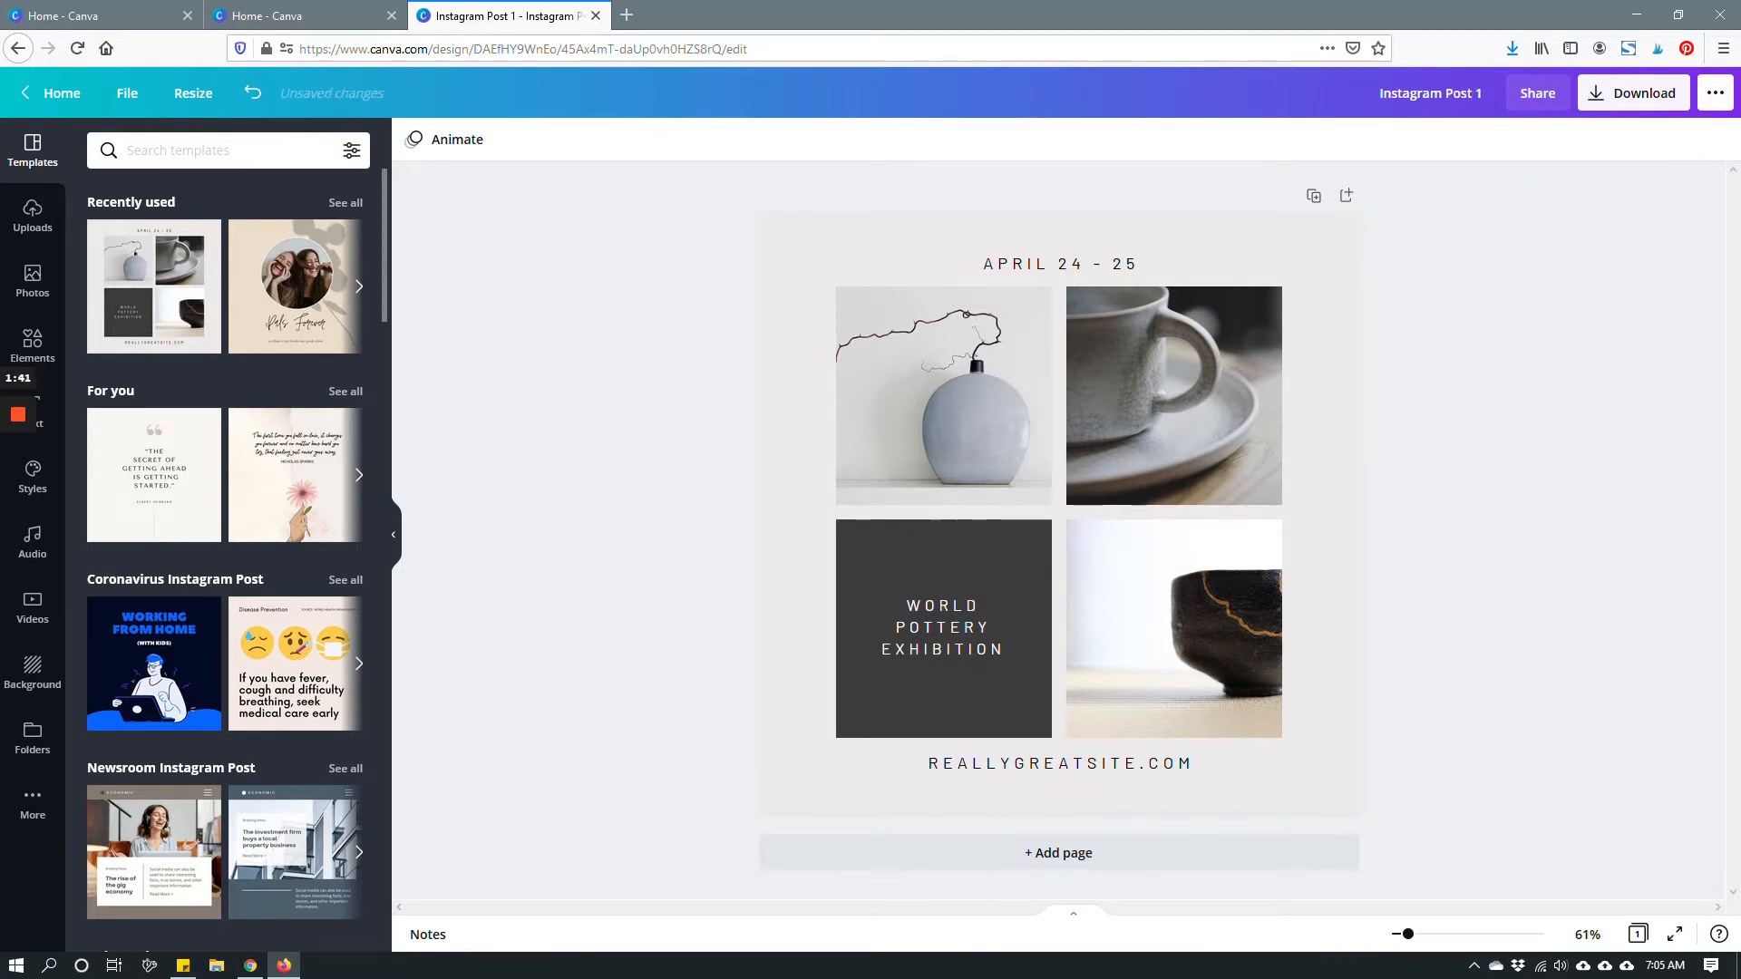
# Step: Search the pottery post's share menu for 'in' and choose Instagram Business
pyautogui.click(1537, 92)
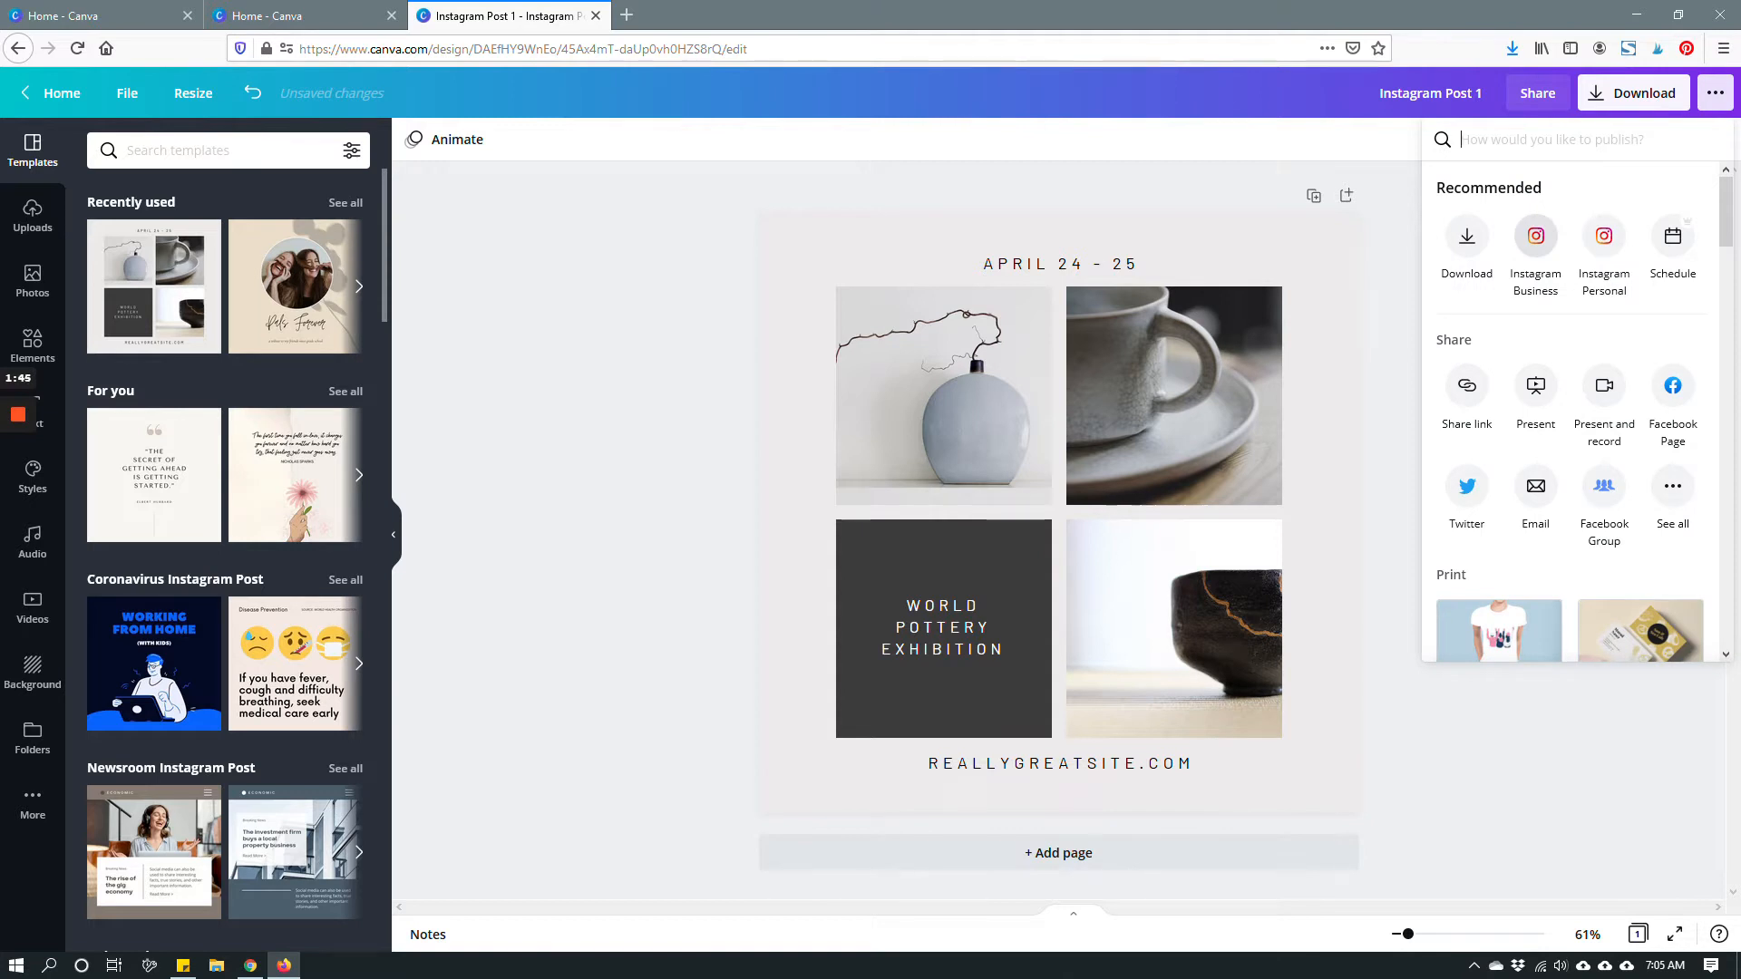
pyautogui.write('instagram')
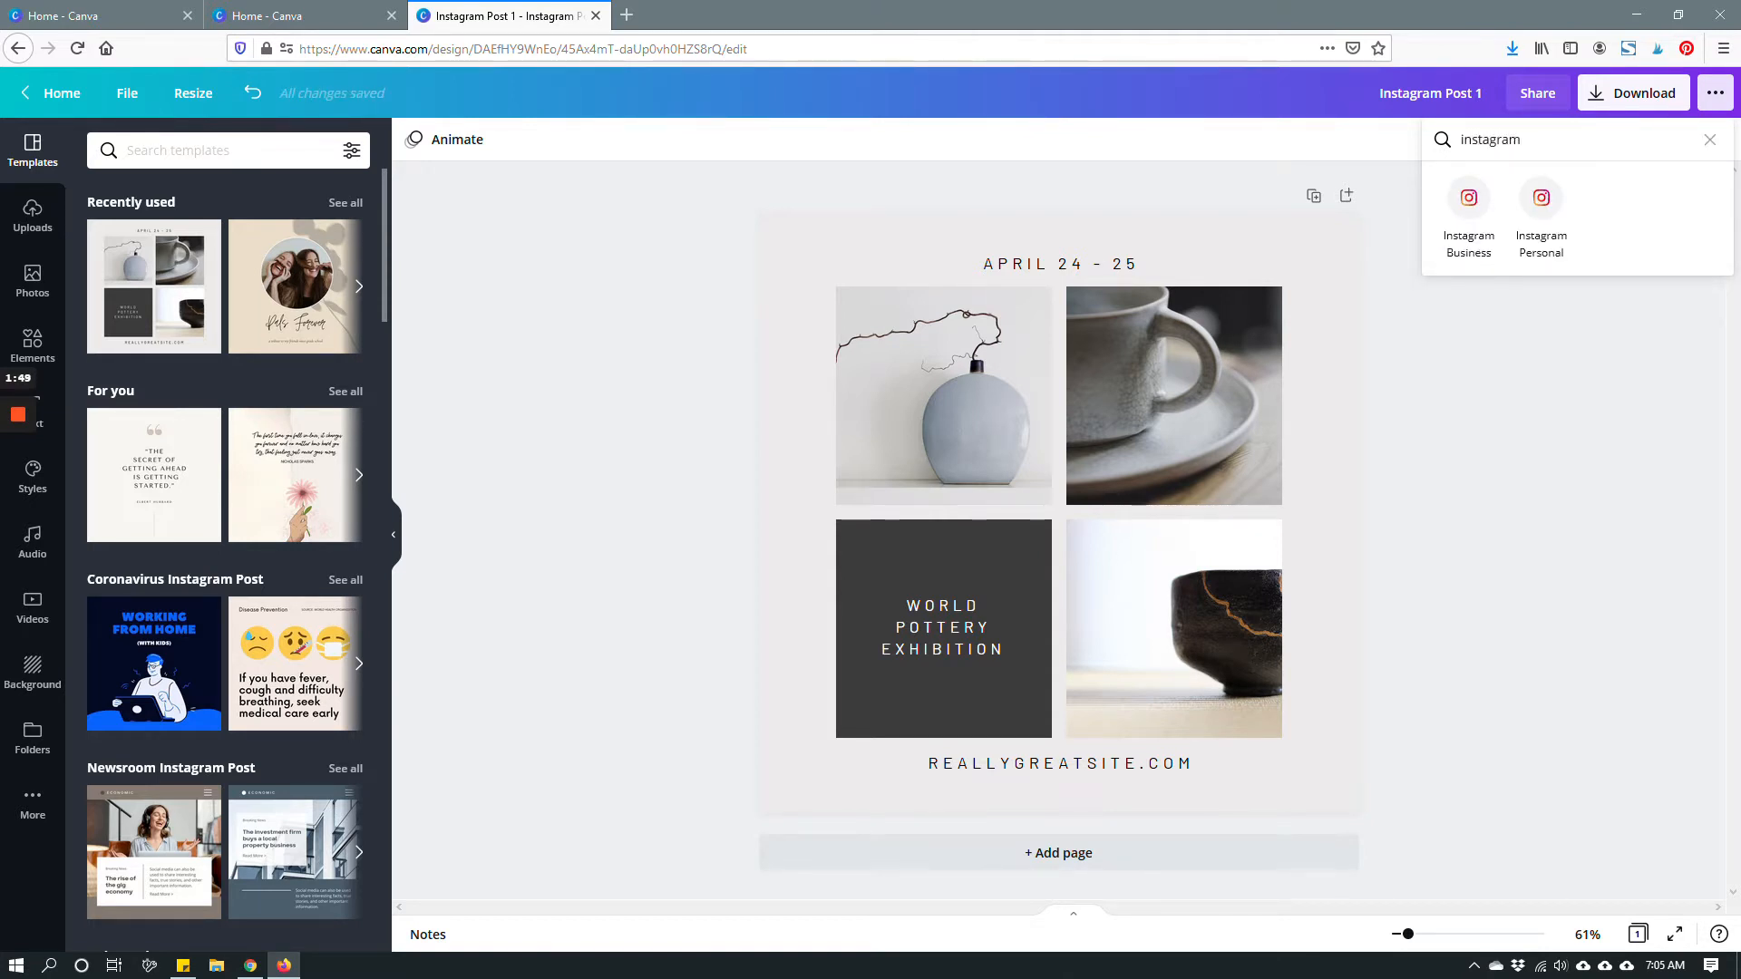
pyautogui.click(1468, 197)
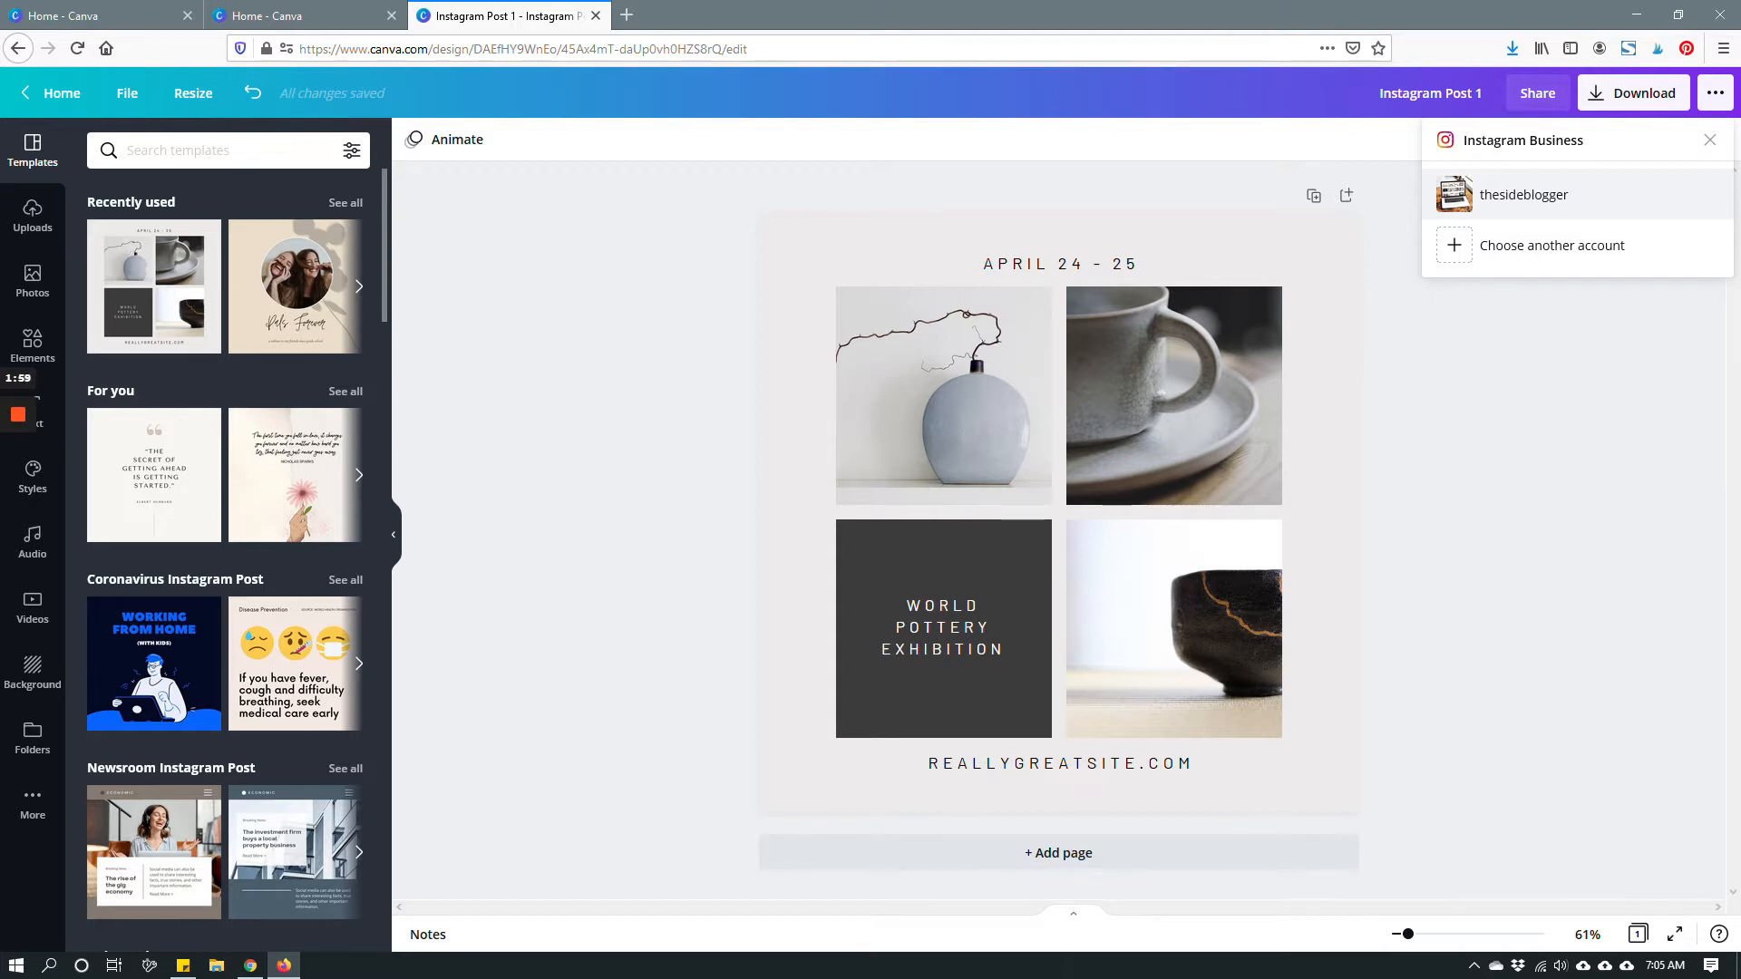
# Step: Select the connected Instagram Business account and caption the post 'This is a test caption.'
pyautogui.click(1524, 194)
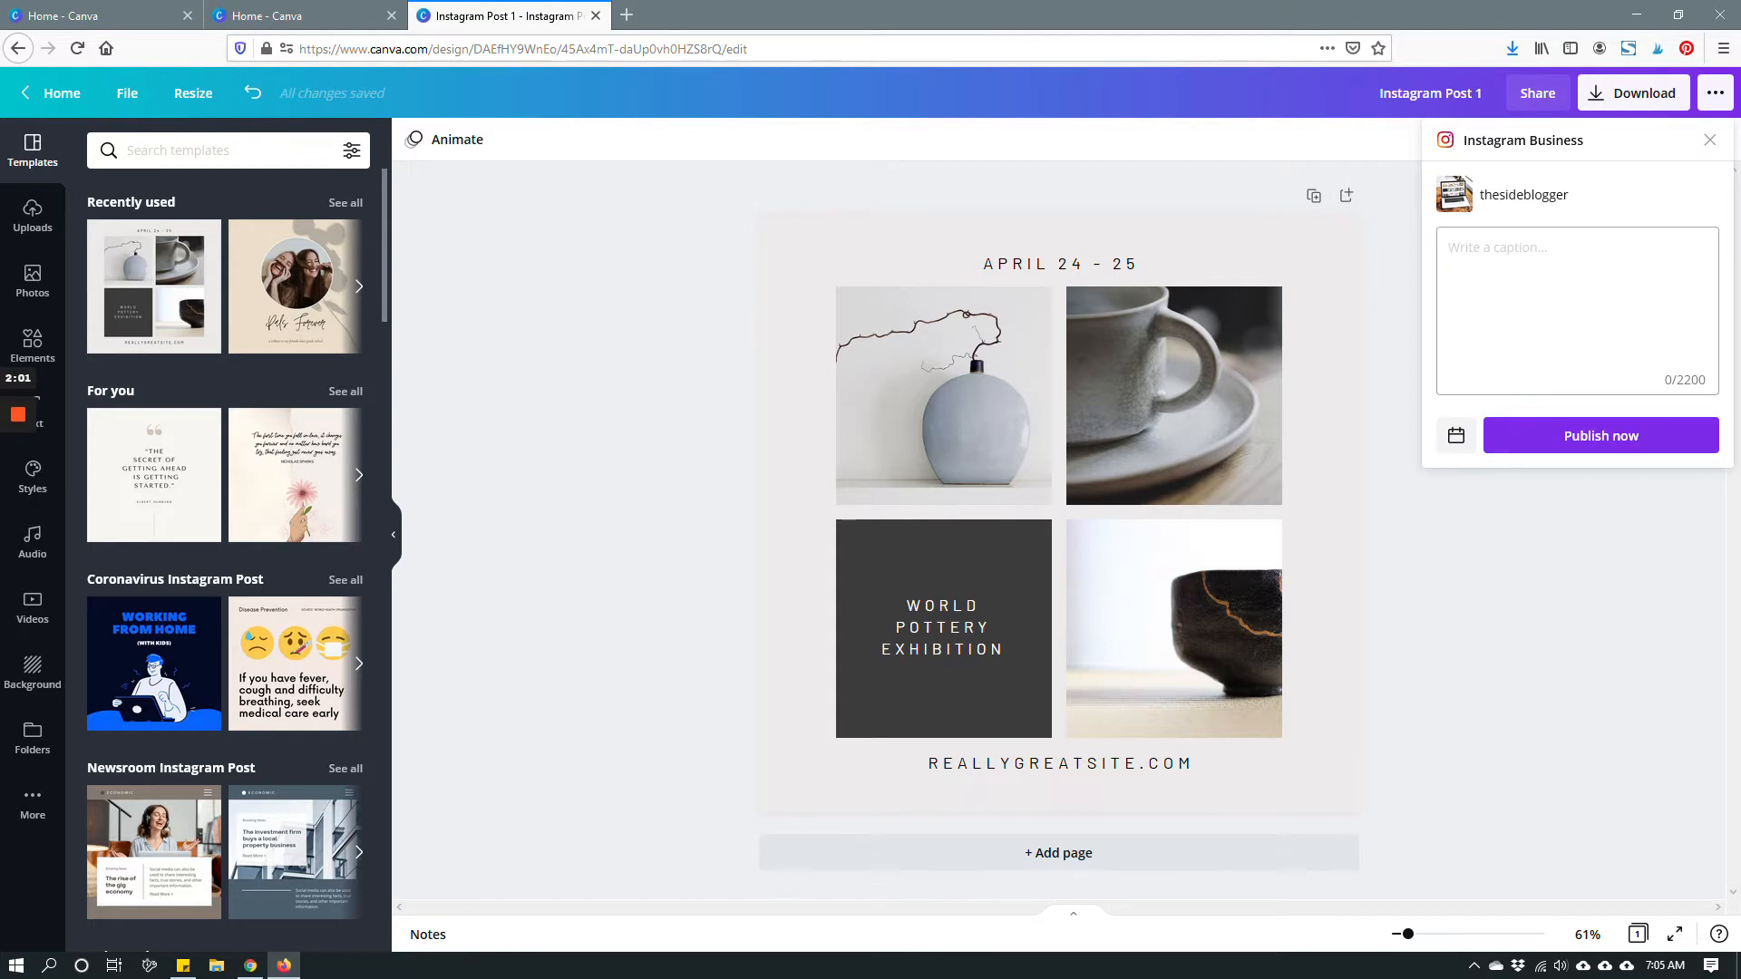
pyautogui.click(1577, 309)
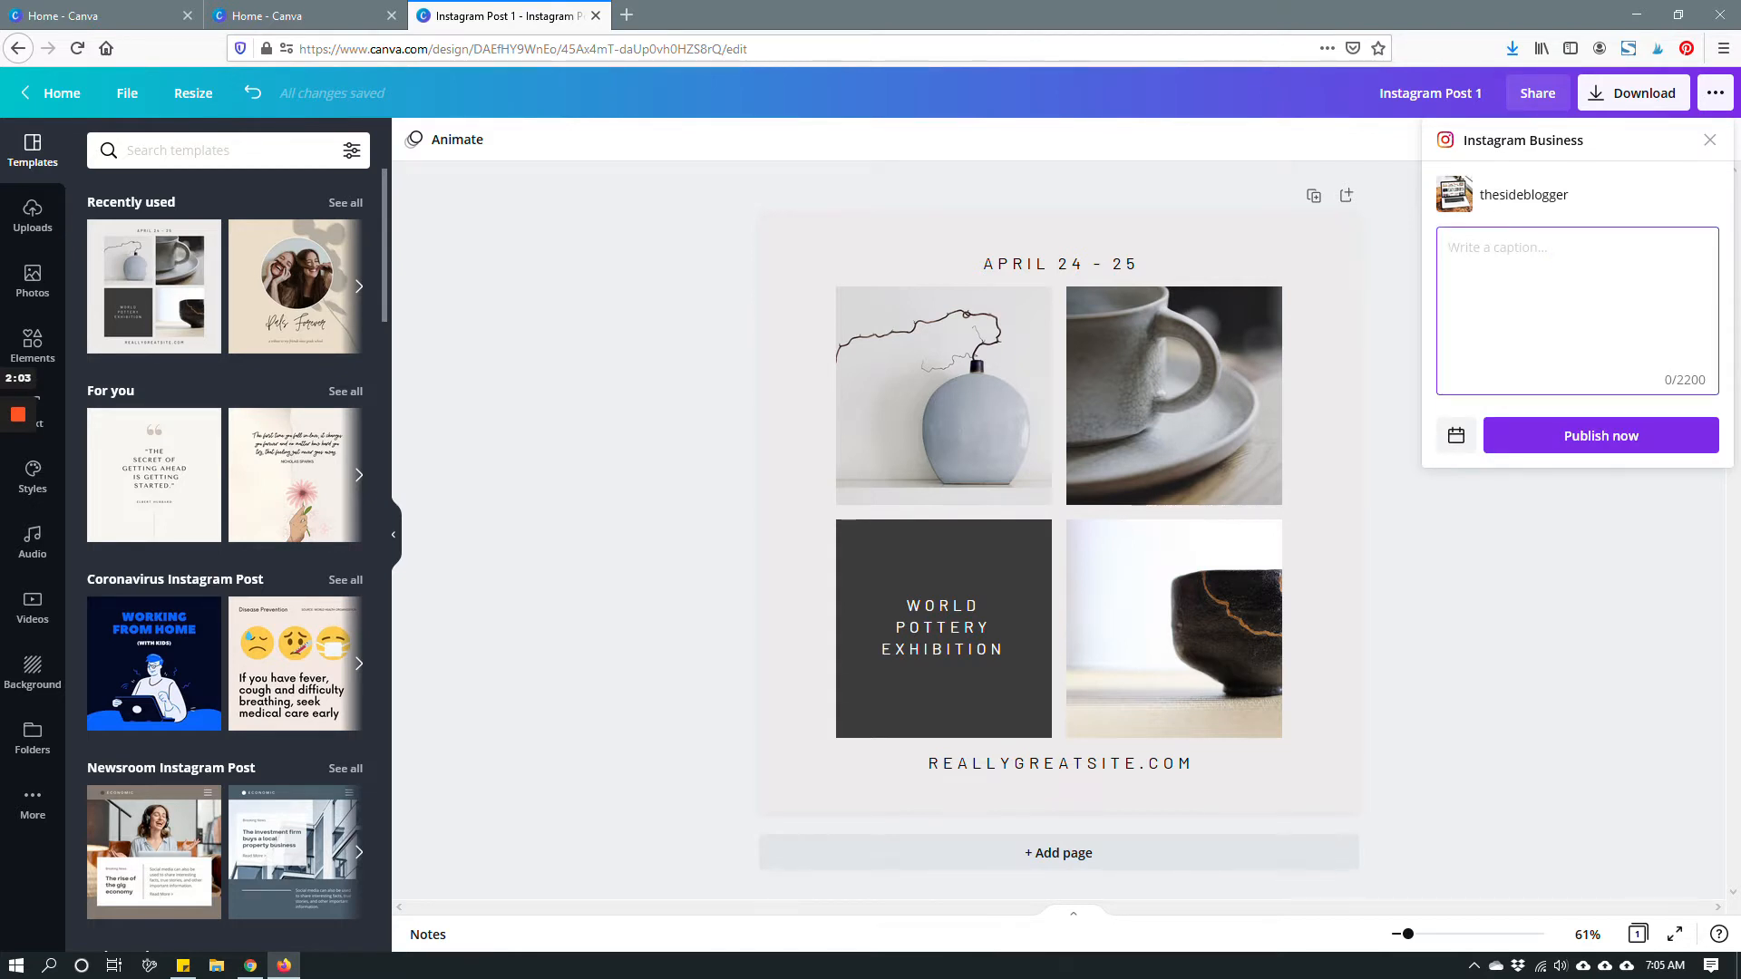
pyautogui.write('This is a test')
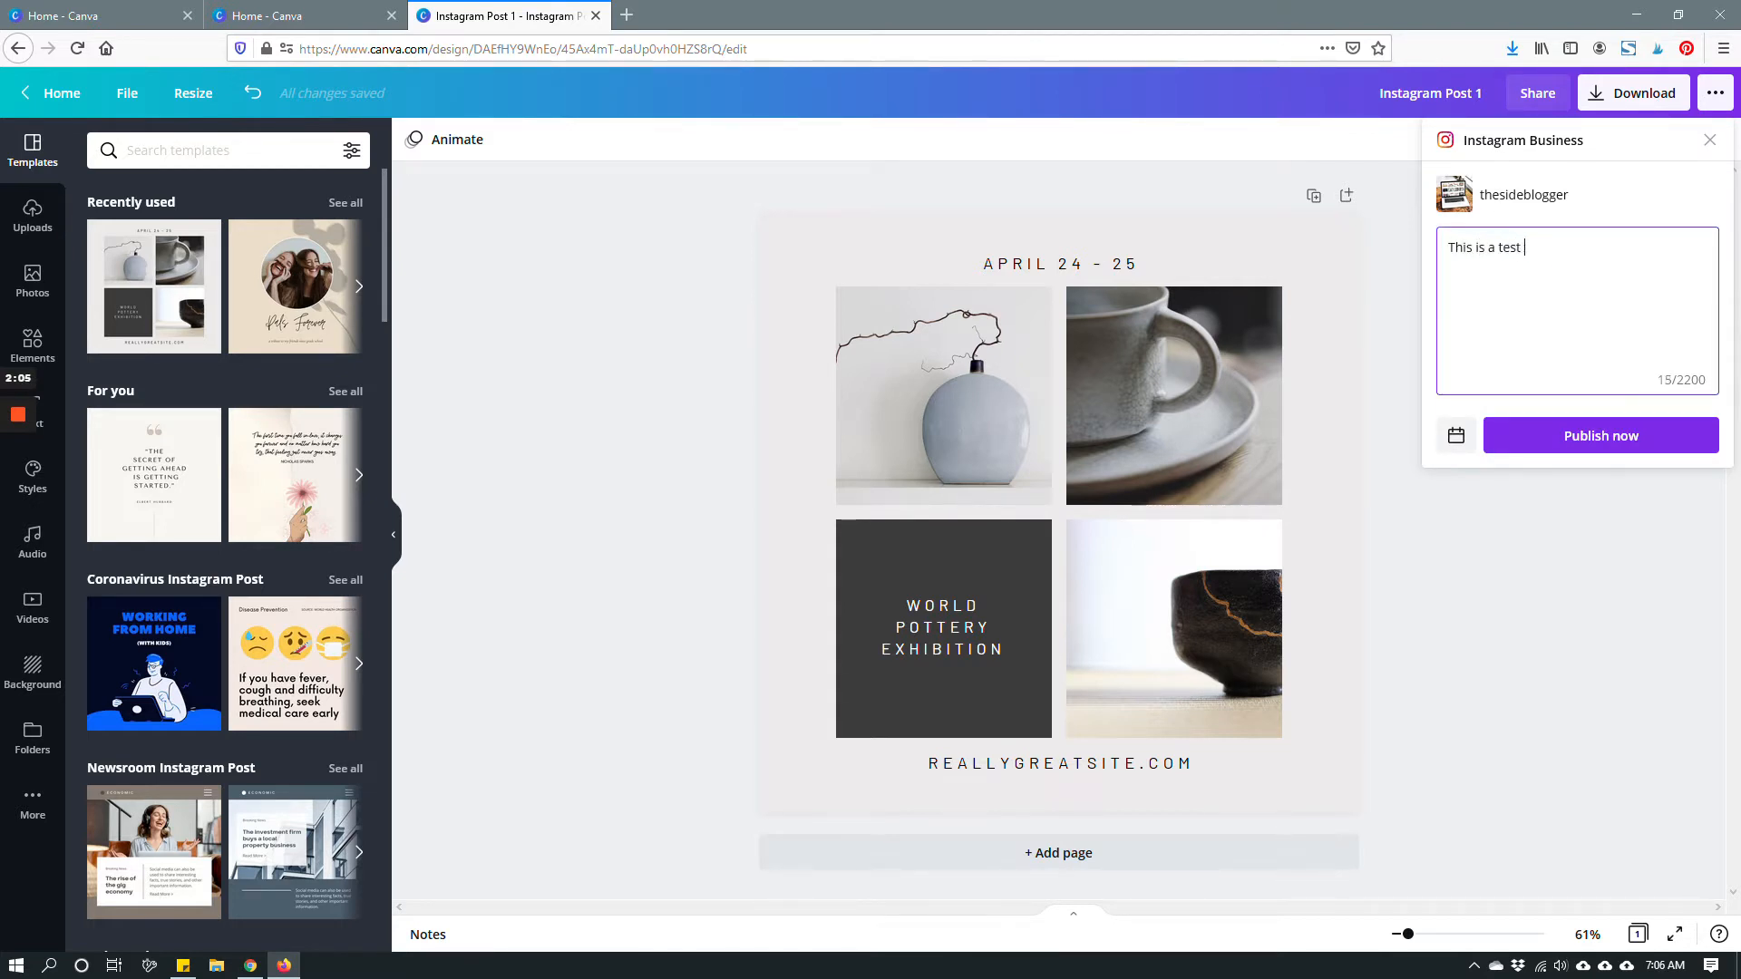
pyautogui.write('caption.')
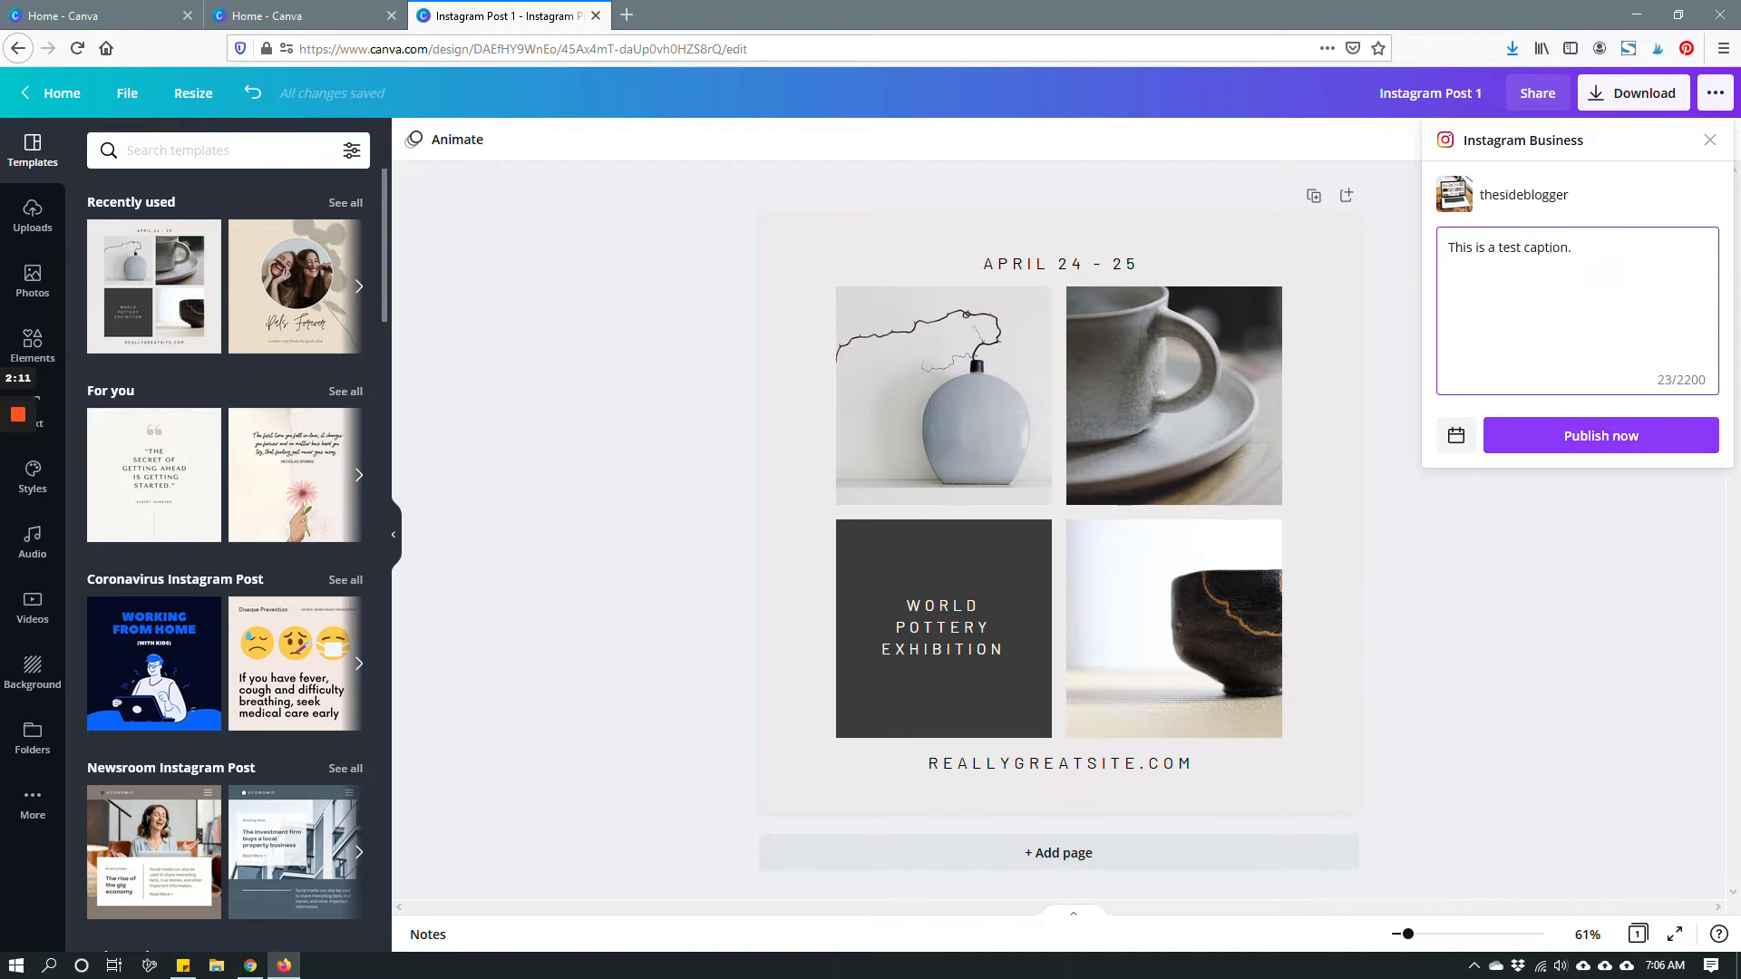
pyautogui.moveTo(1457, 435)
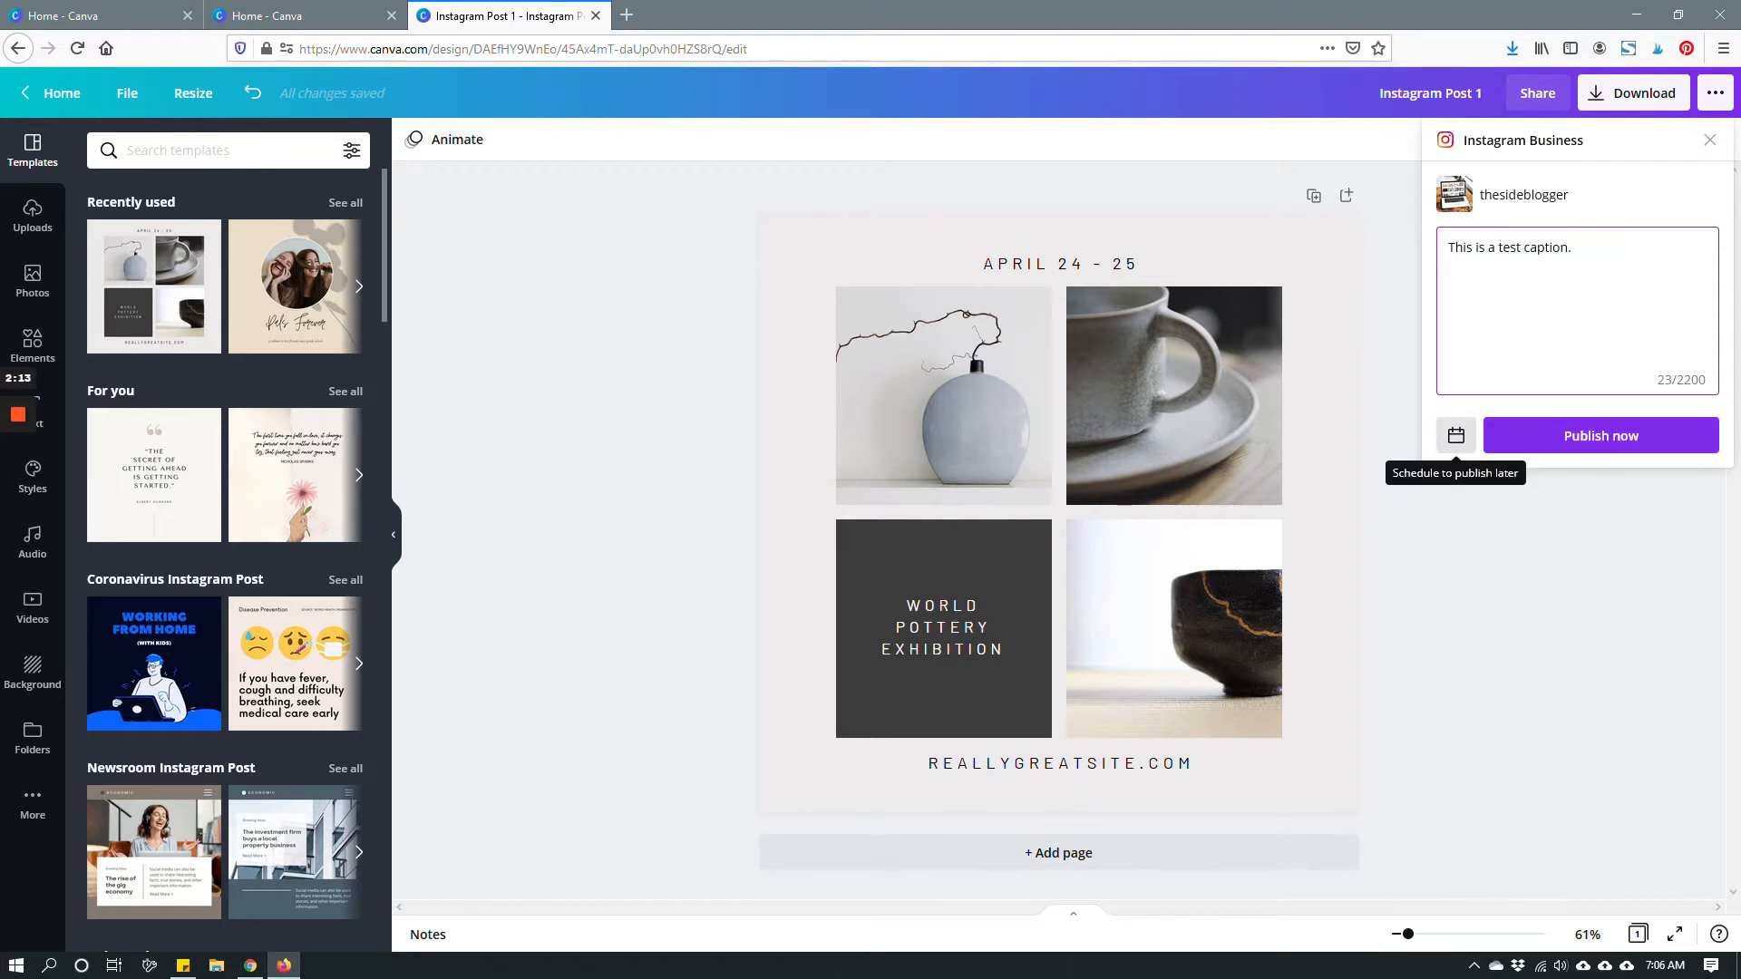
# Step: Schedule the pottery post for June 2, 2021 at 05:30 PM and confirm
pyautogui.click(1456, 434)
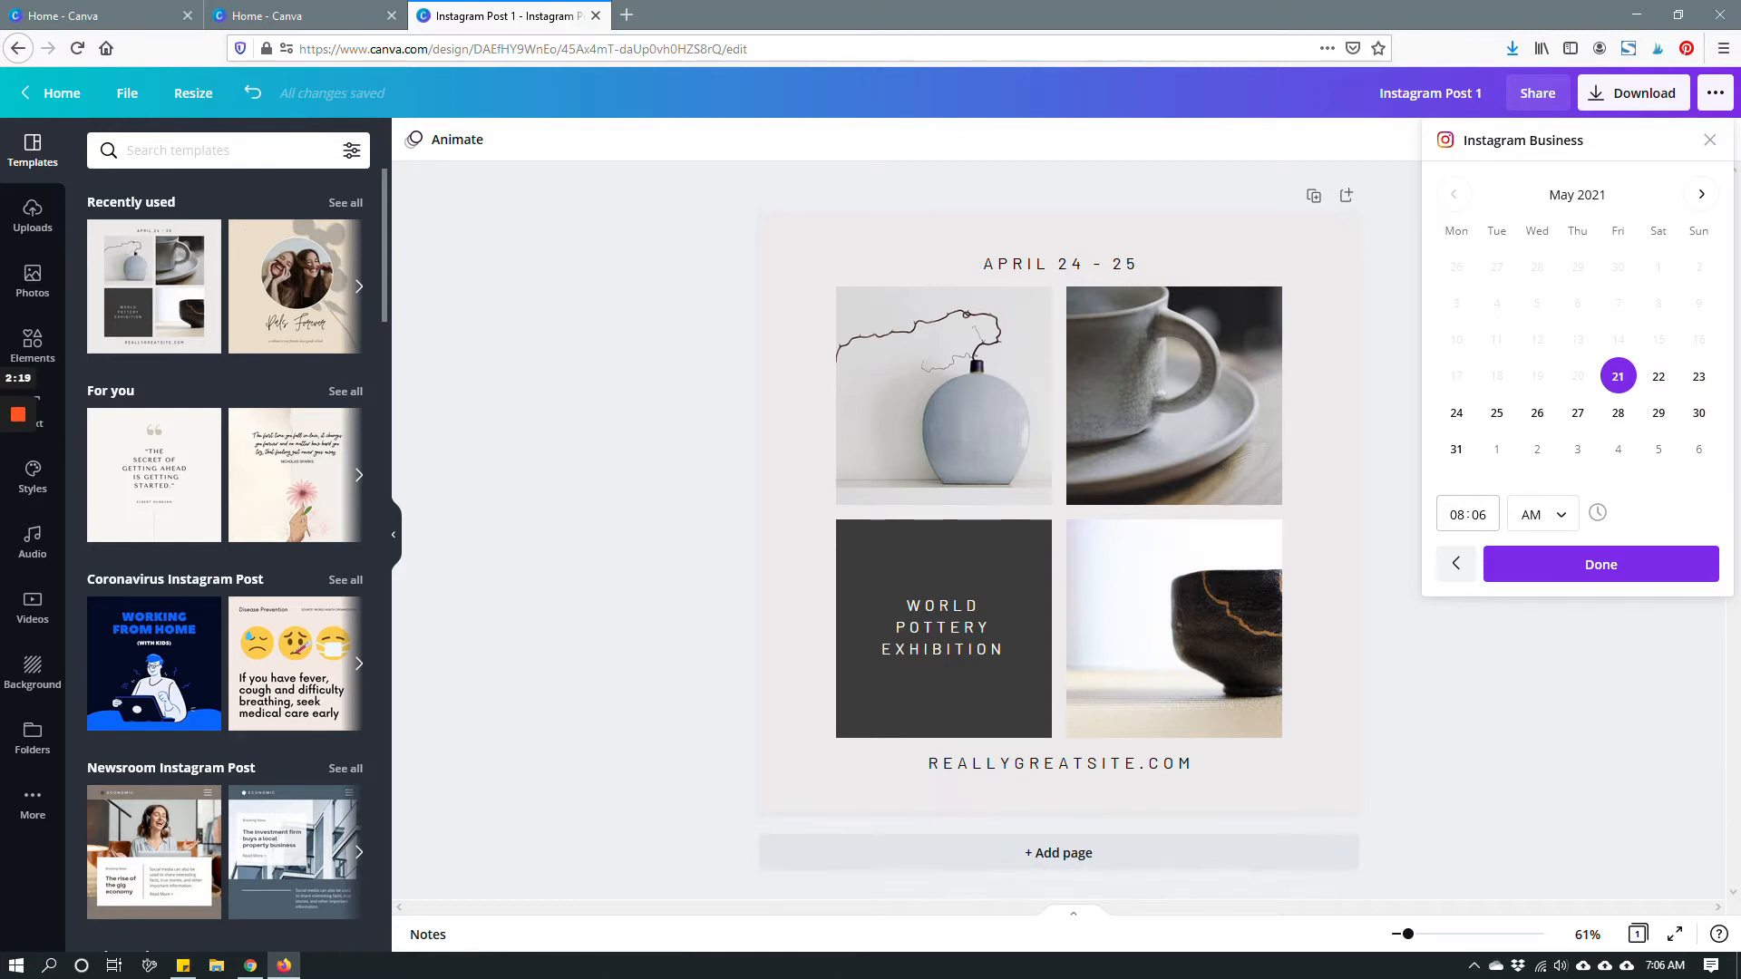
pyautogui.click(1701, 194)
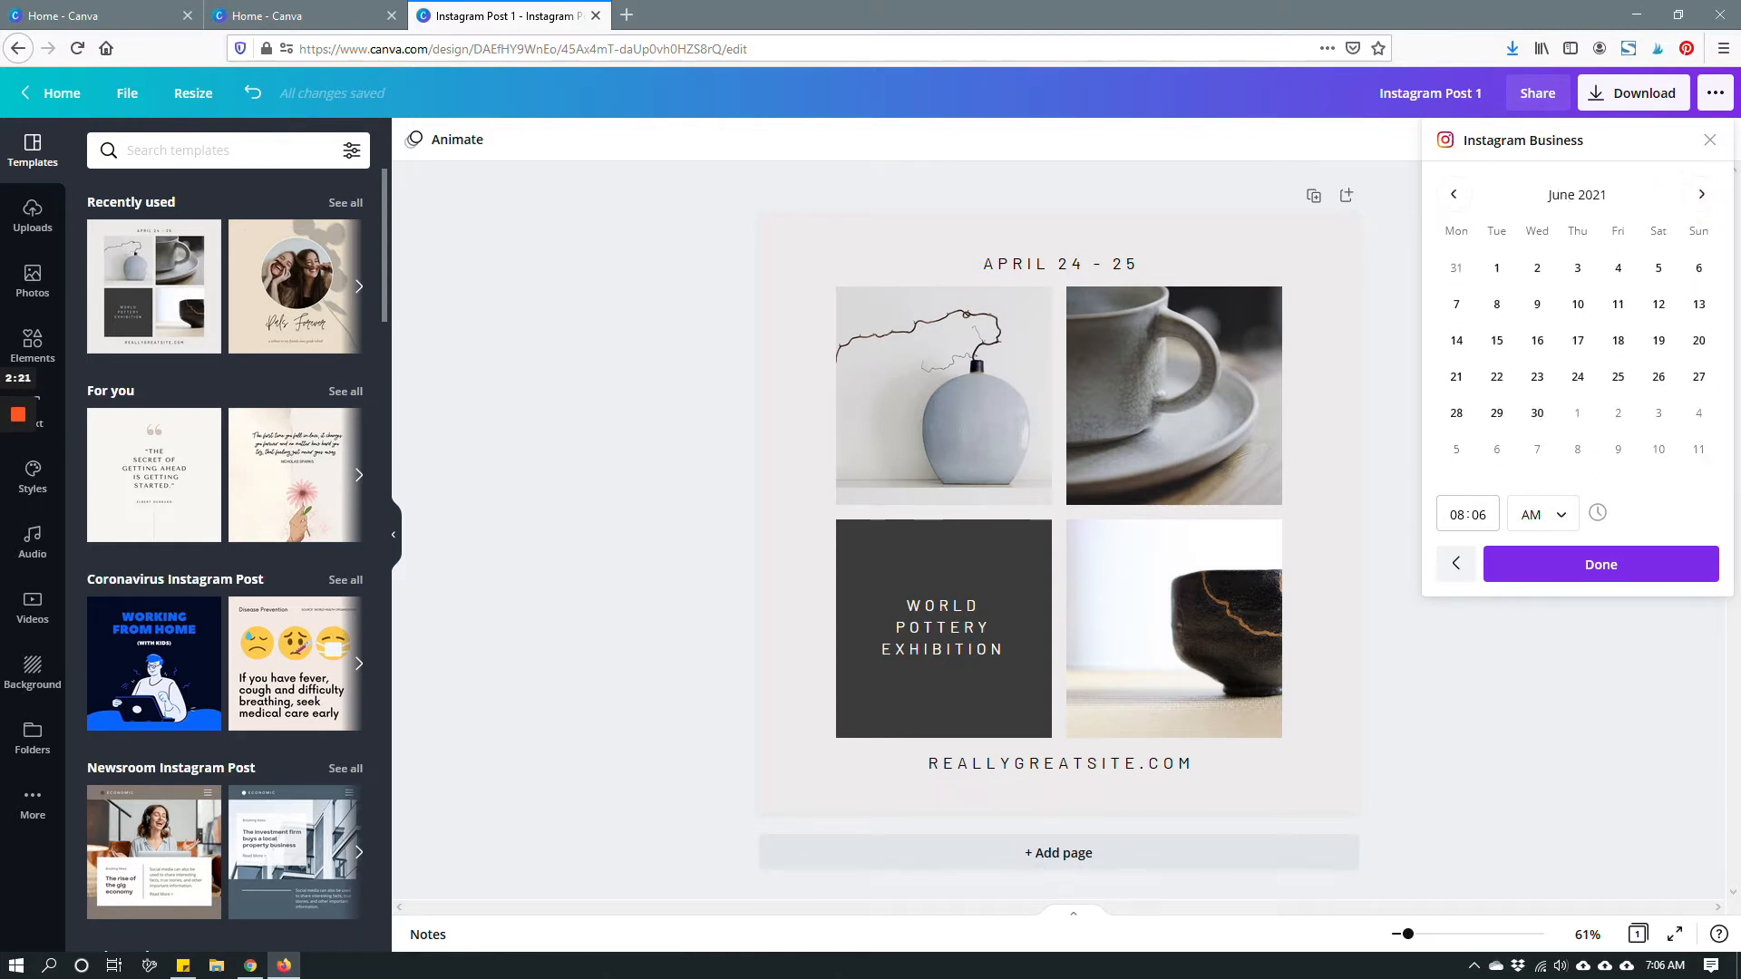
pyautogui.click(1537, 267)
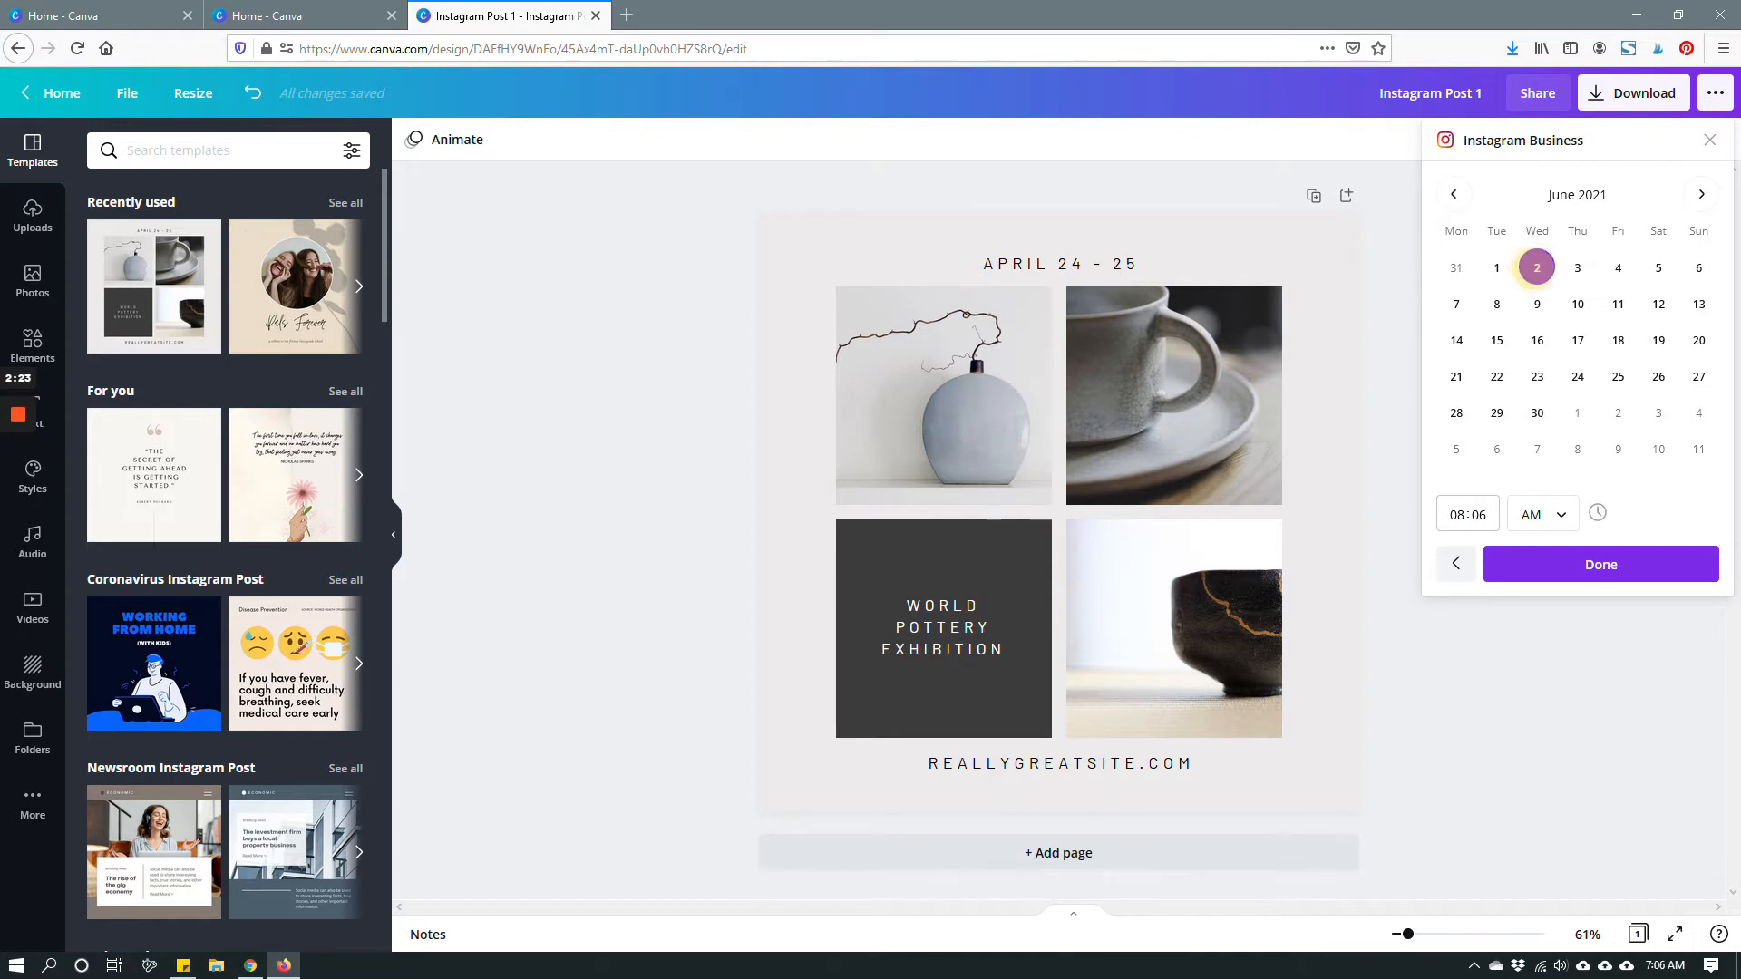
pyautogui.click(1457, 513)
pyautogui.write('5')
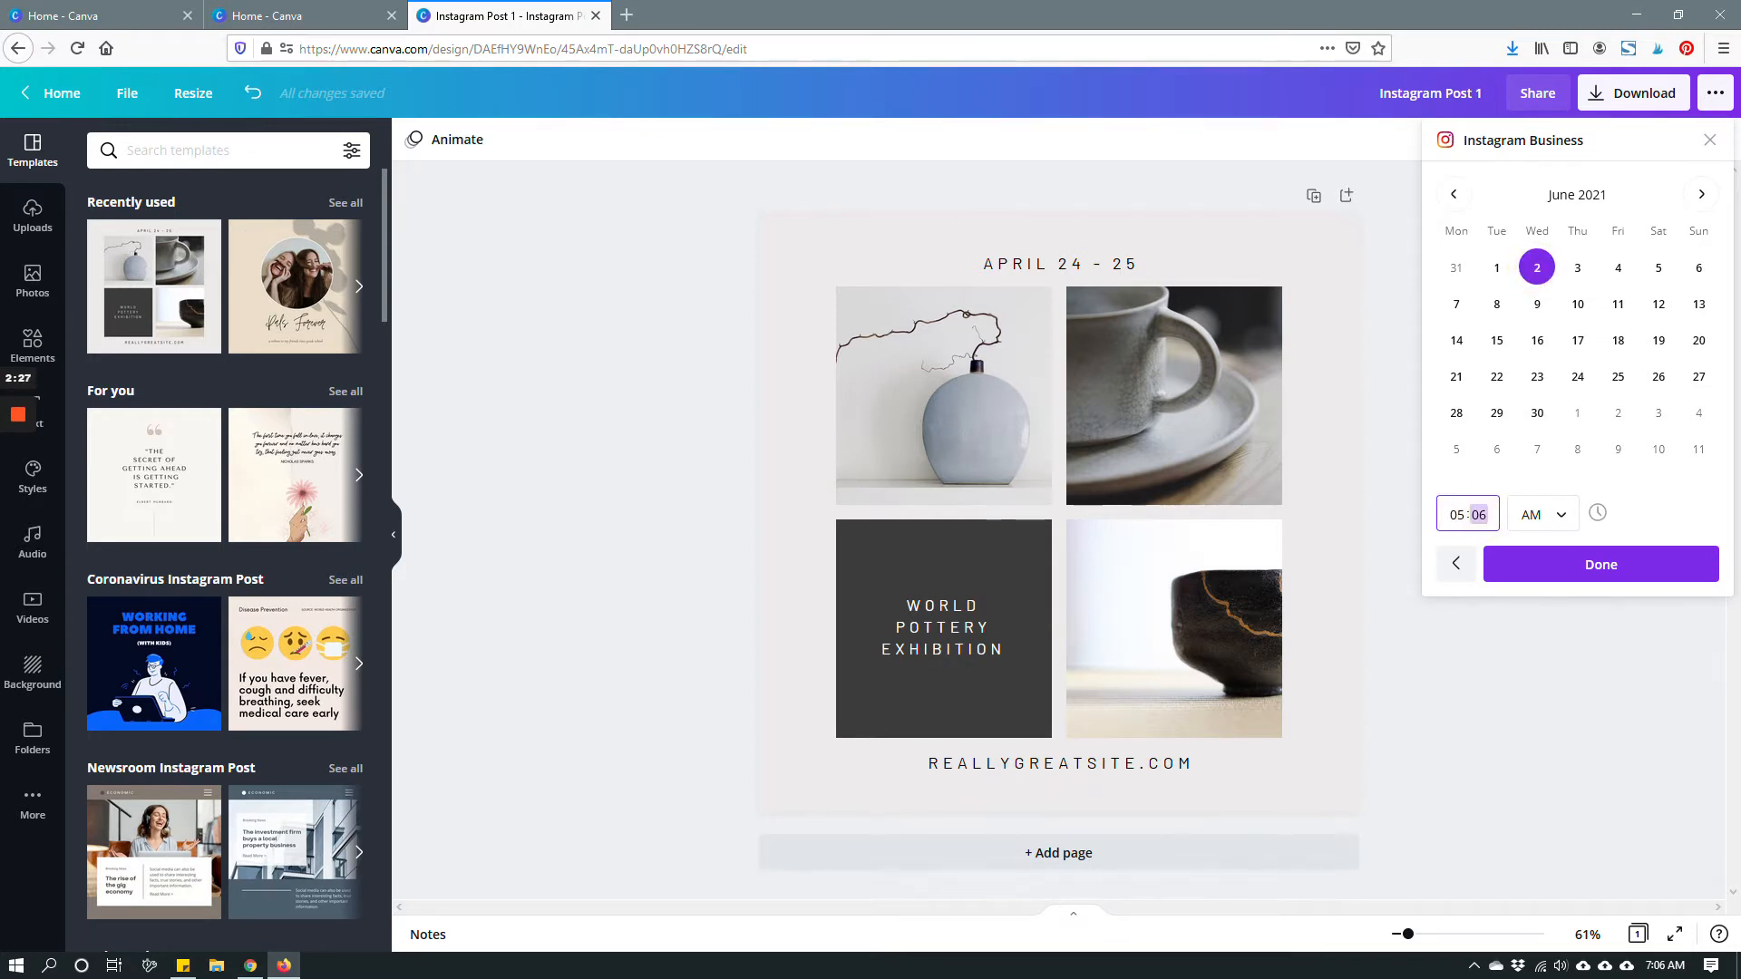
pyautogui.click(1542, 514)
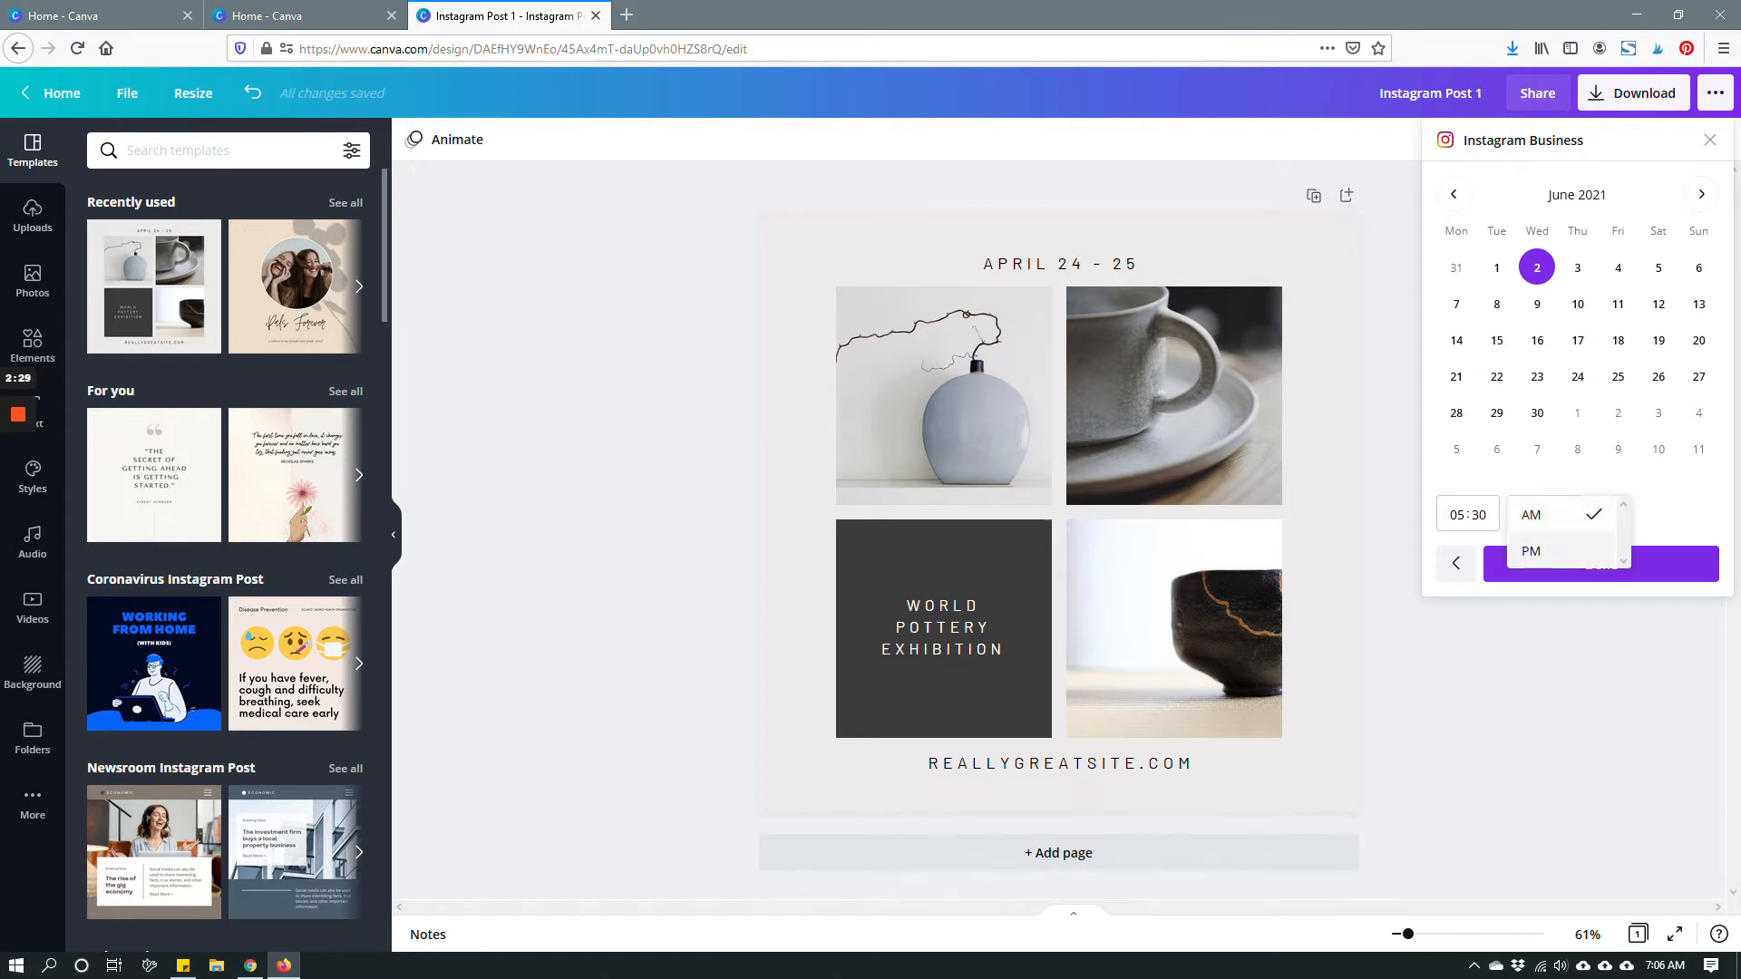
pyautogui.click(1531, 551)
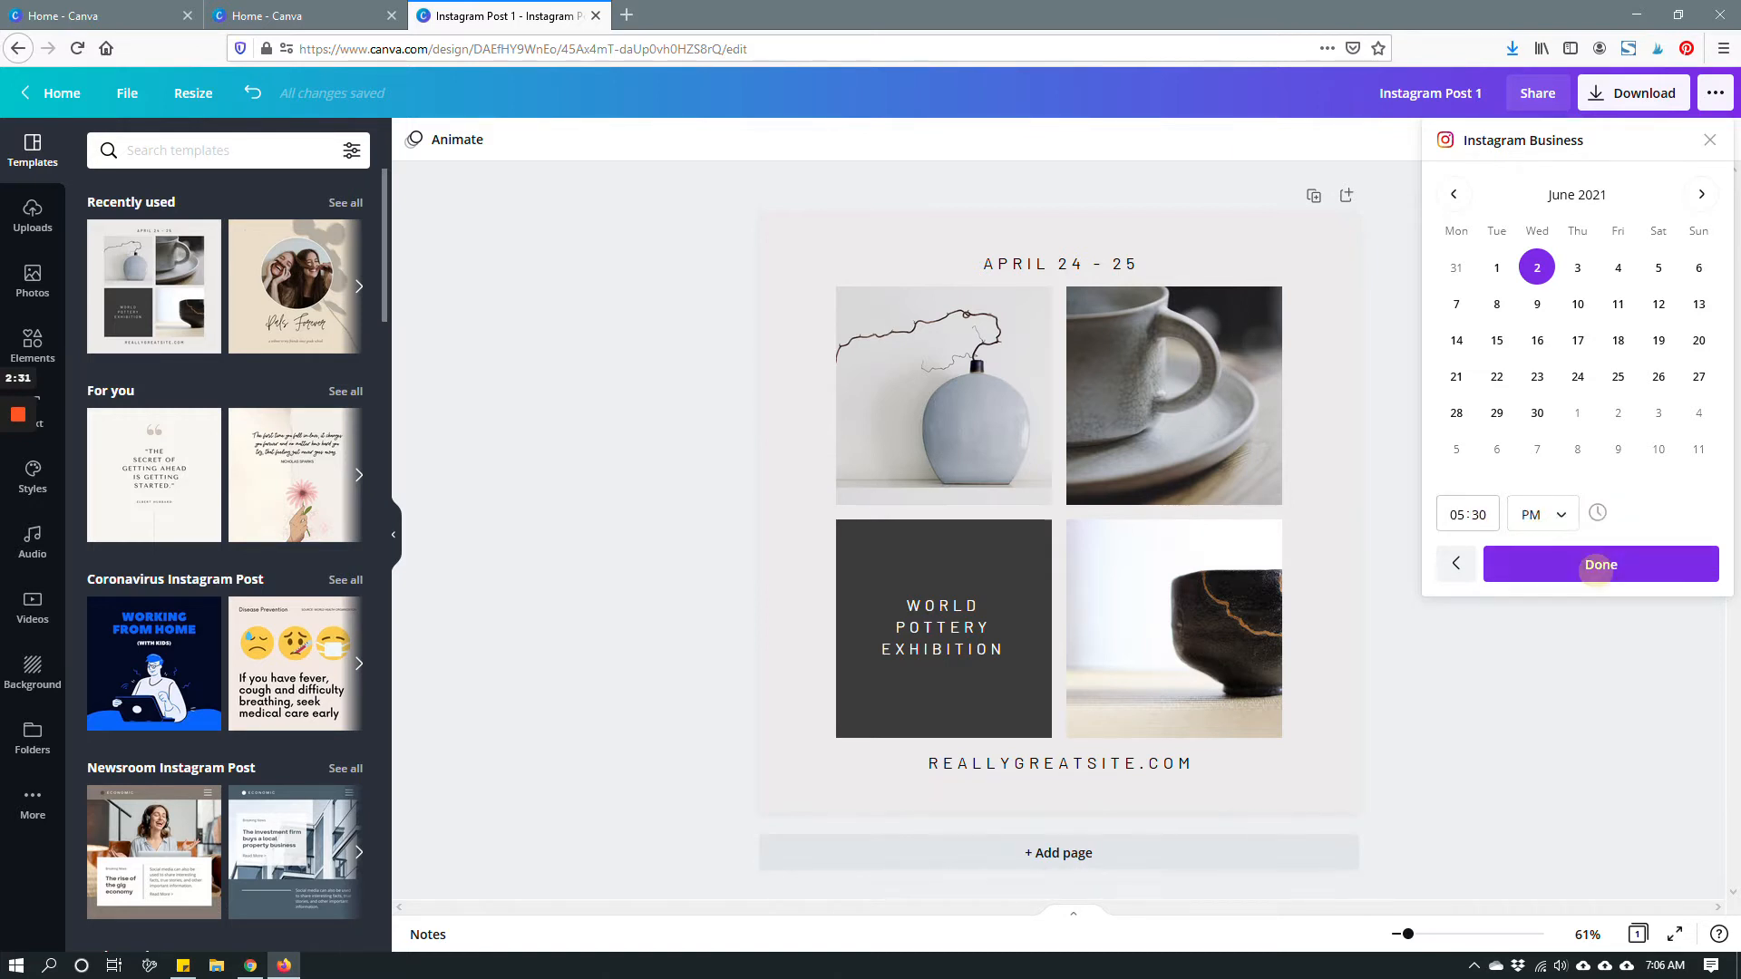
pyautogui.click(1601, 564)
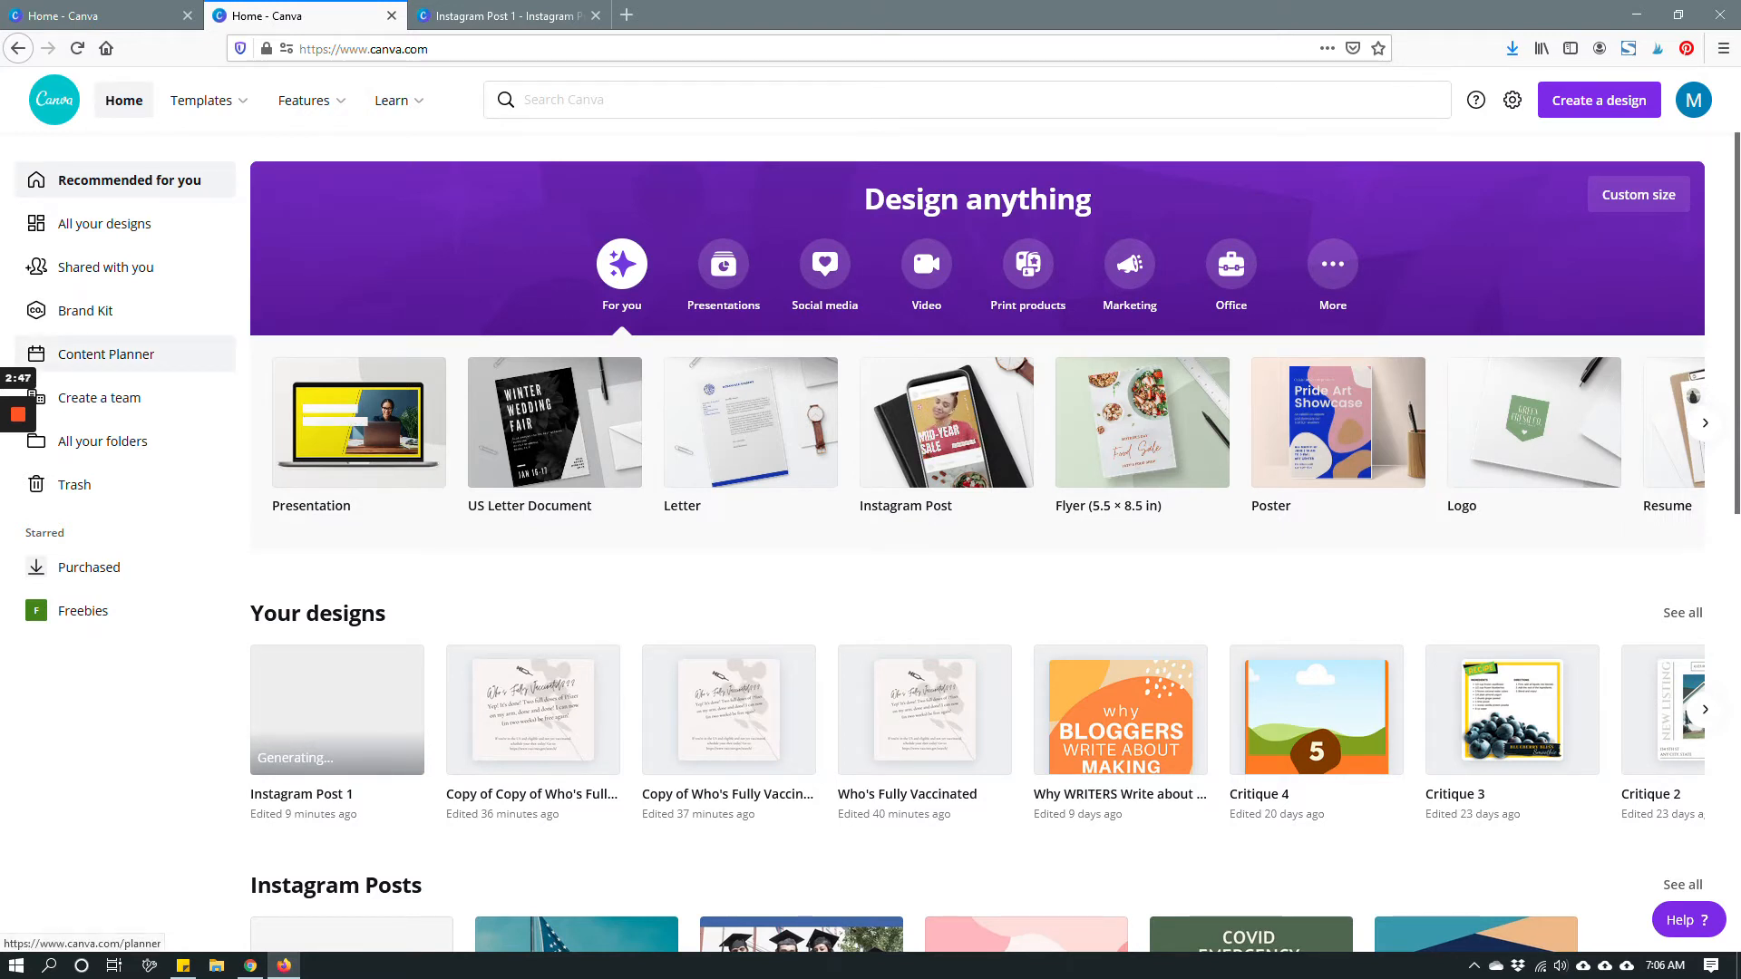
# Step: Open Content Planner and advance from May to June 2021, showing the June 2 and 9 posts
pyautogui.click(105, 353)
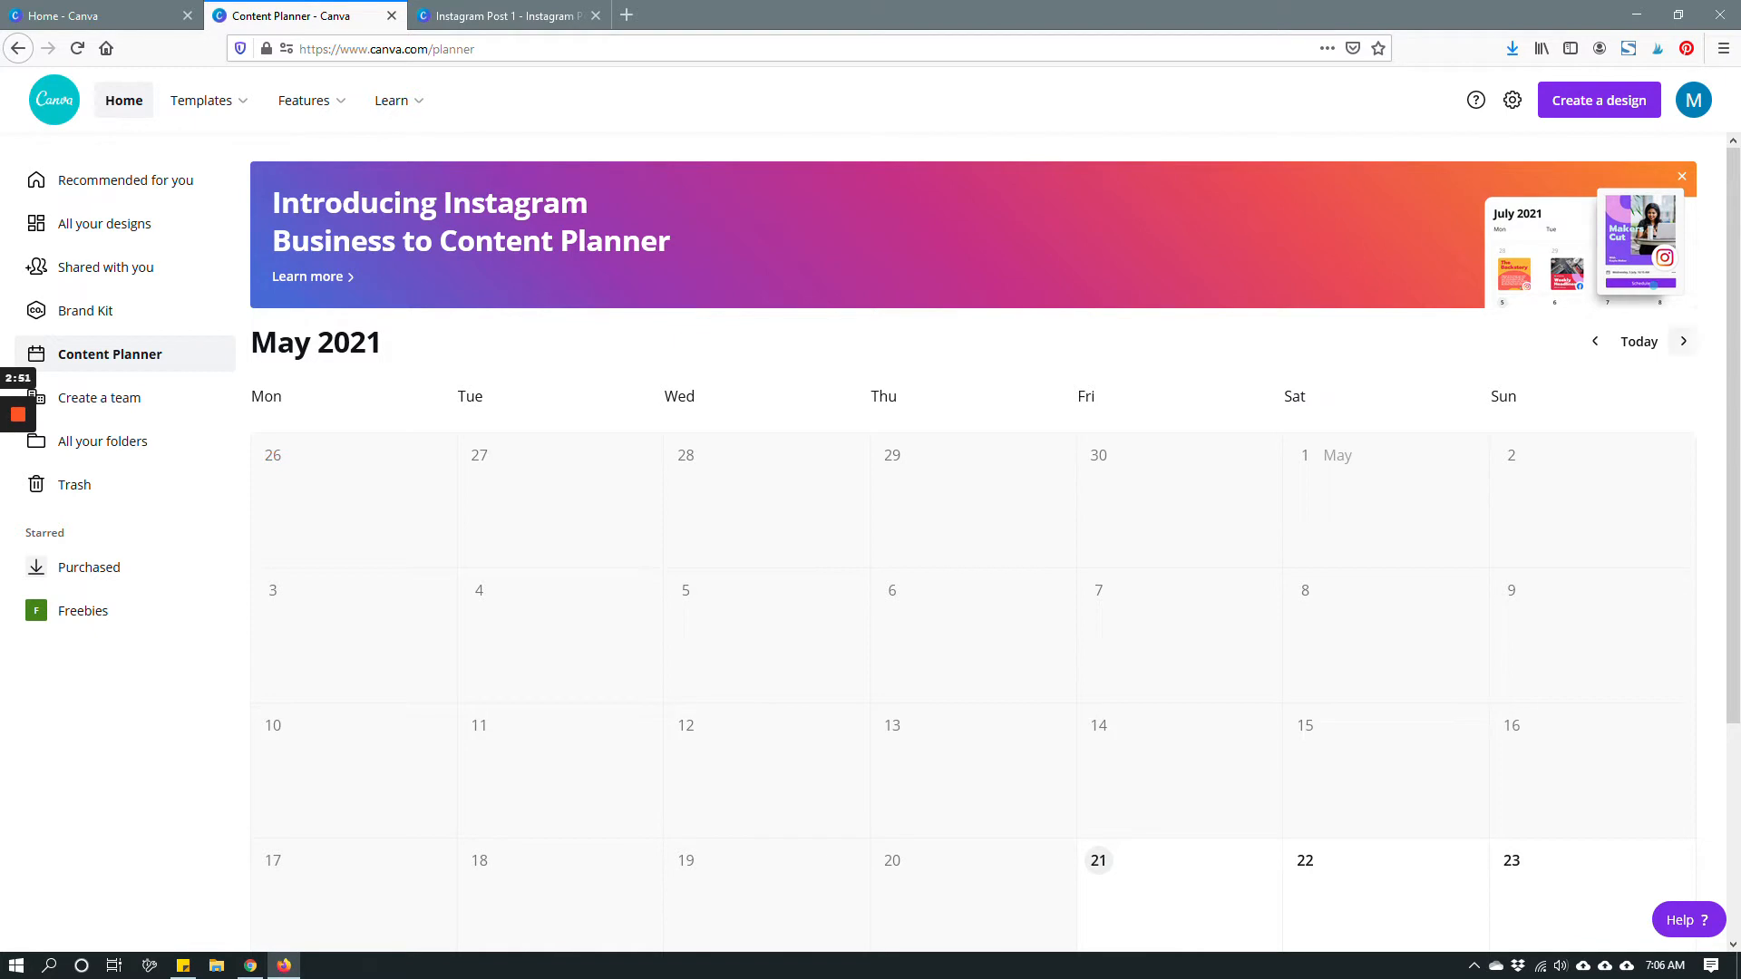
pyautogui.scroll(-3)
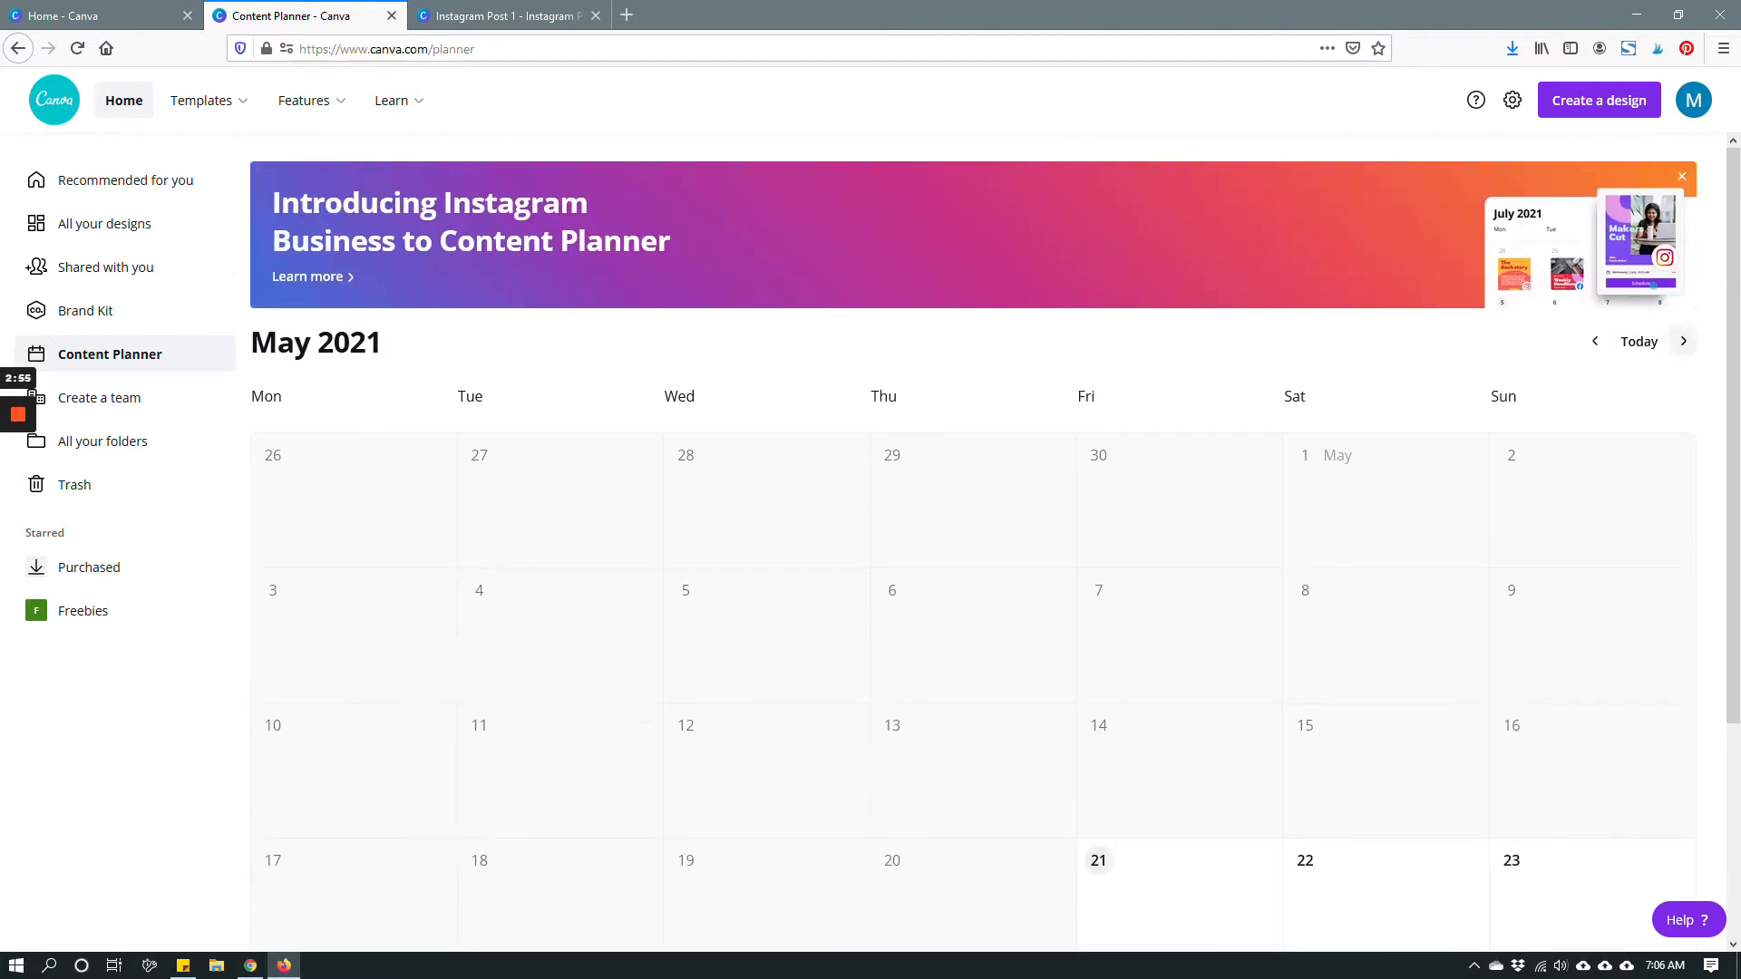
pyautogui.click(1683, 341)
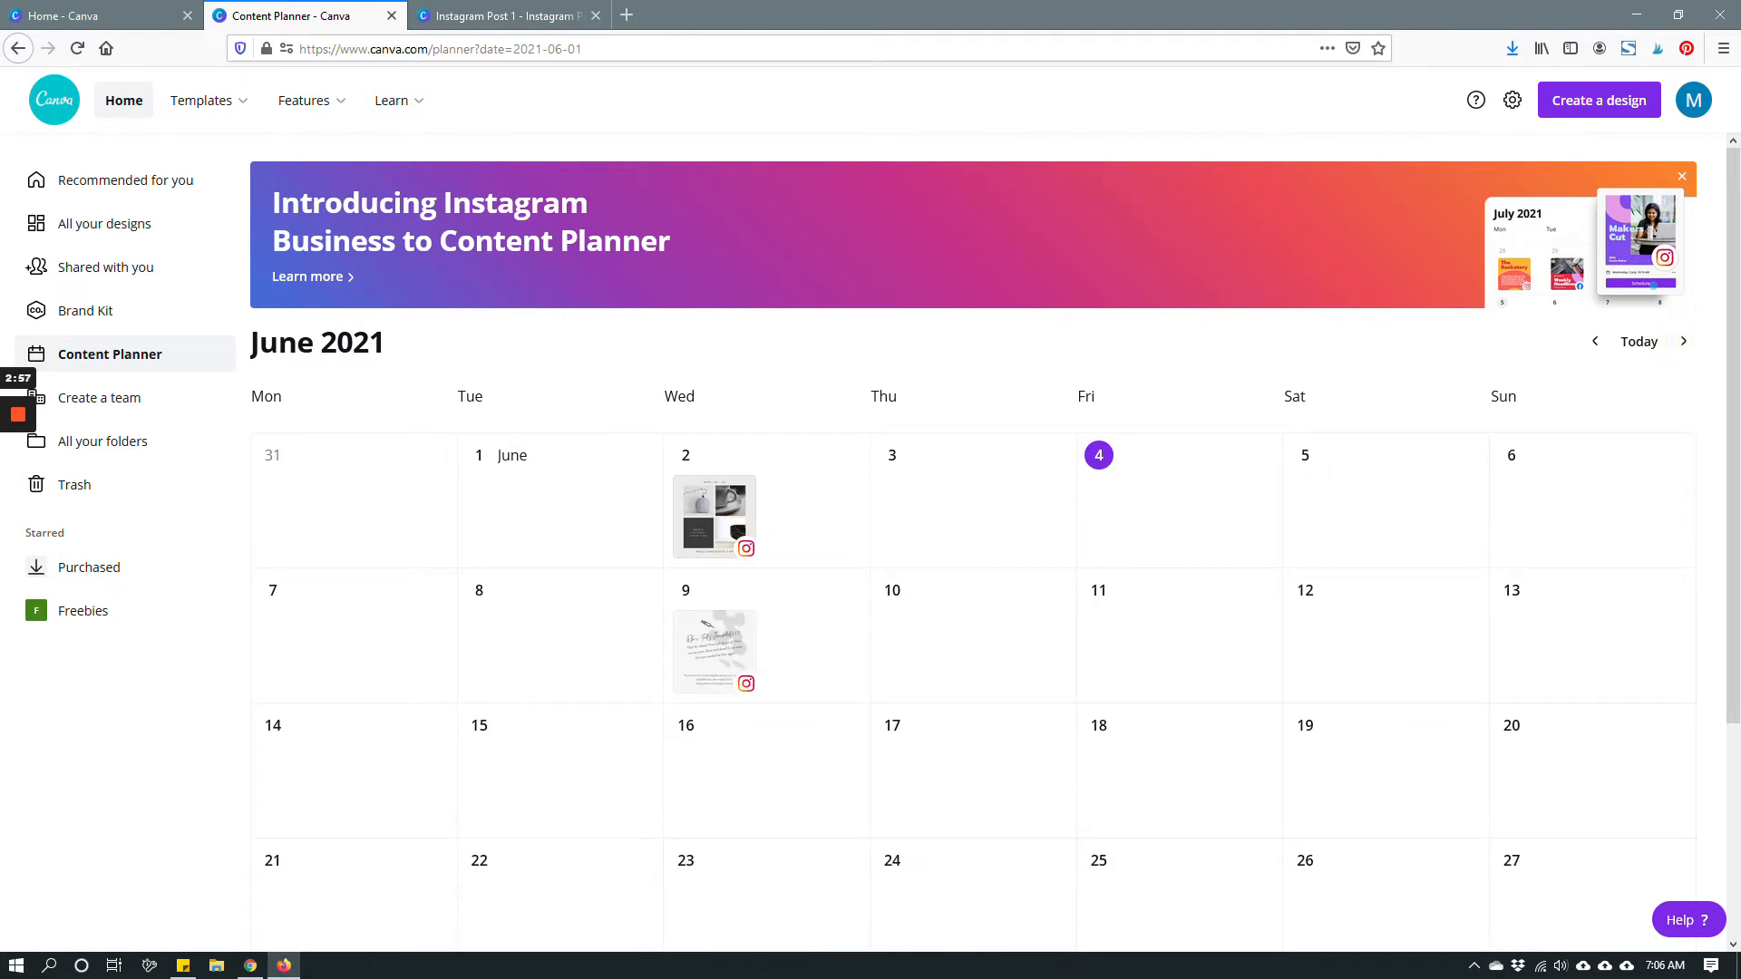
pyautogui.moveTo(713, 517)
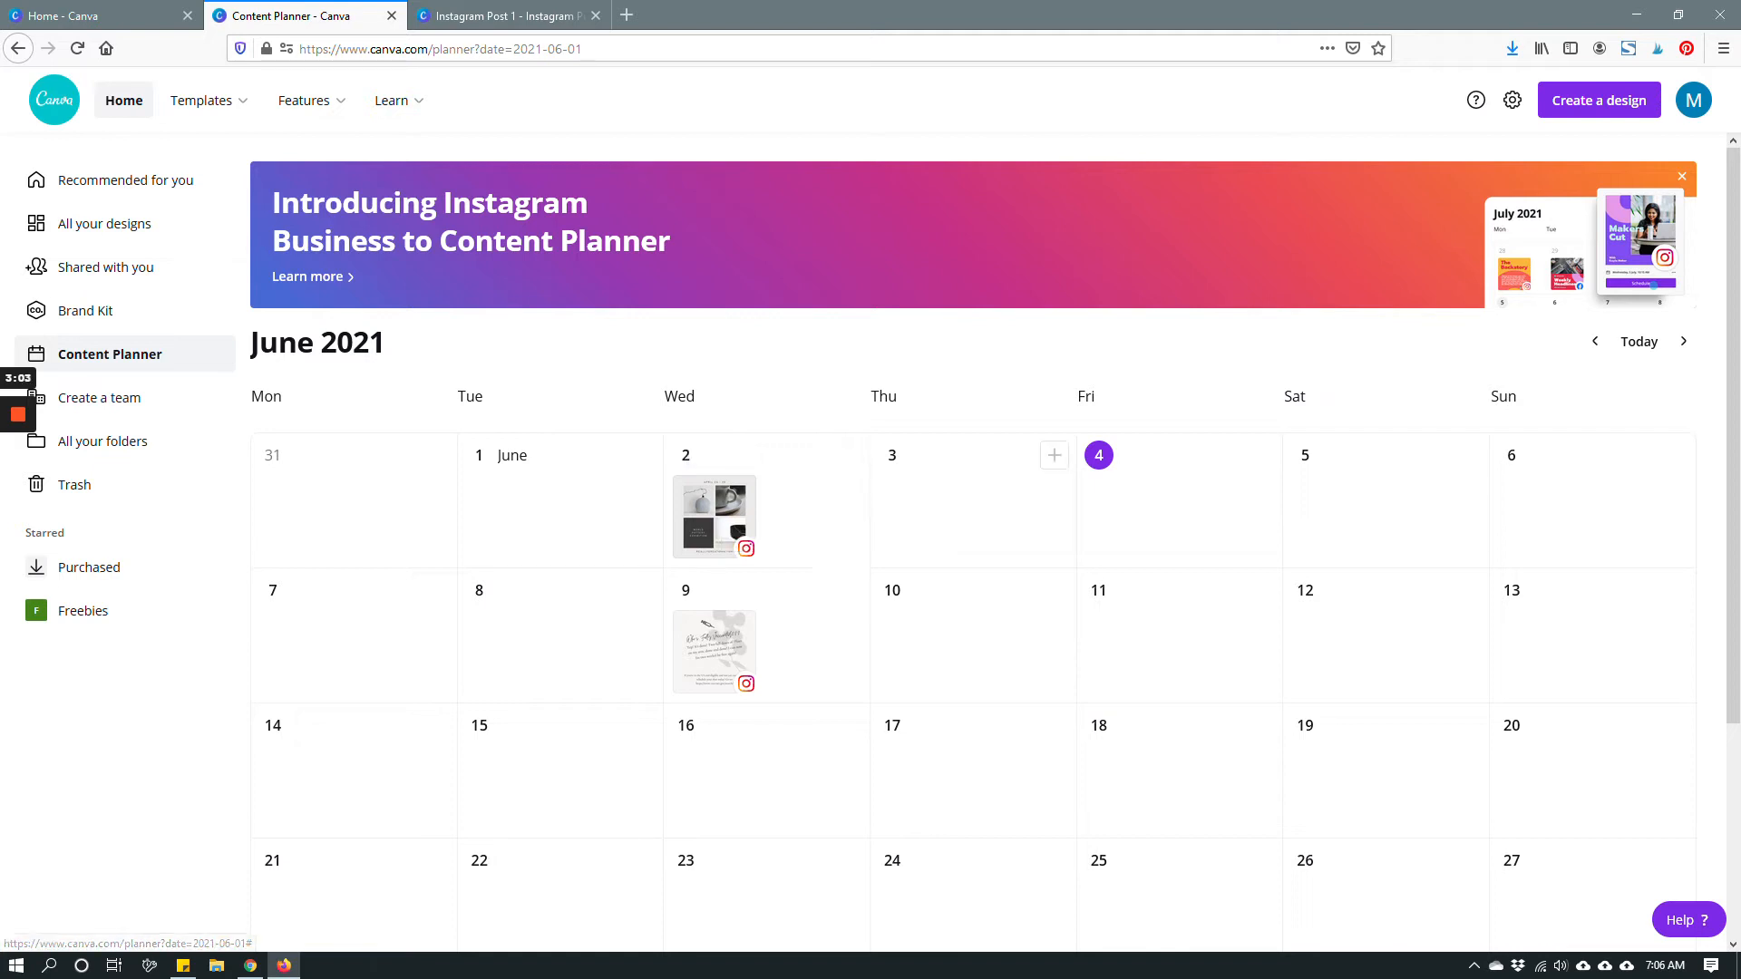
pyautogui.moveTo(714, 516)
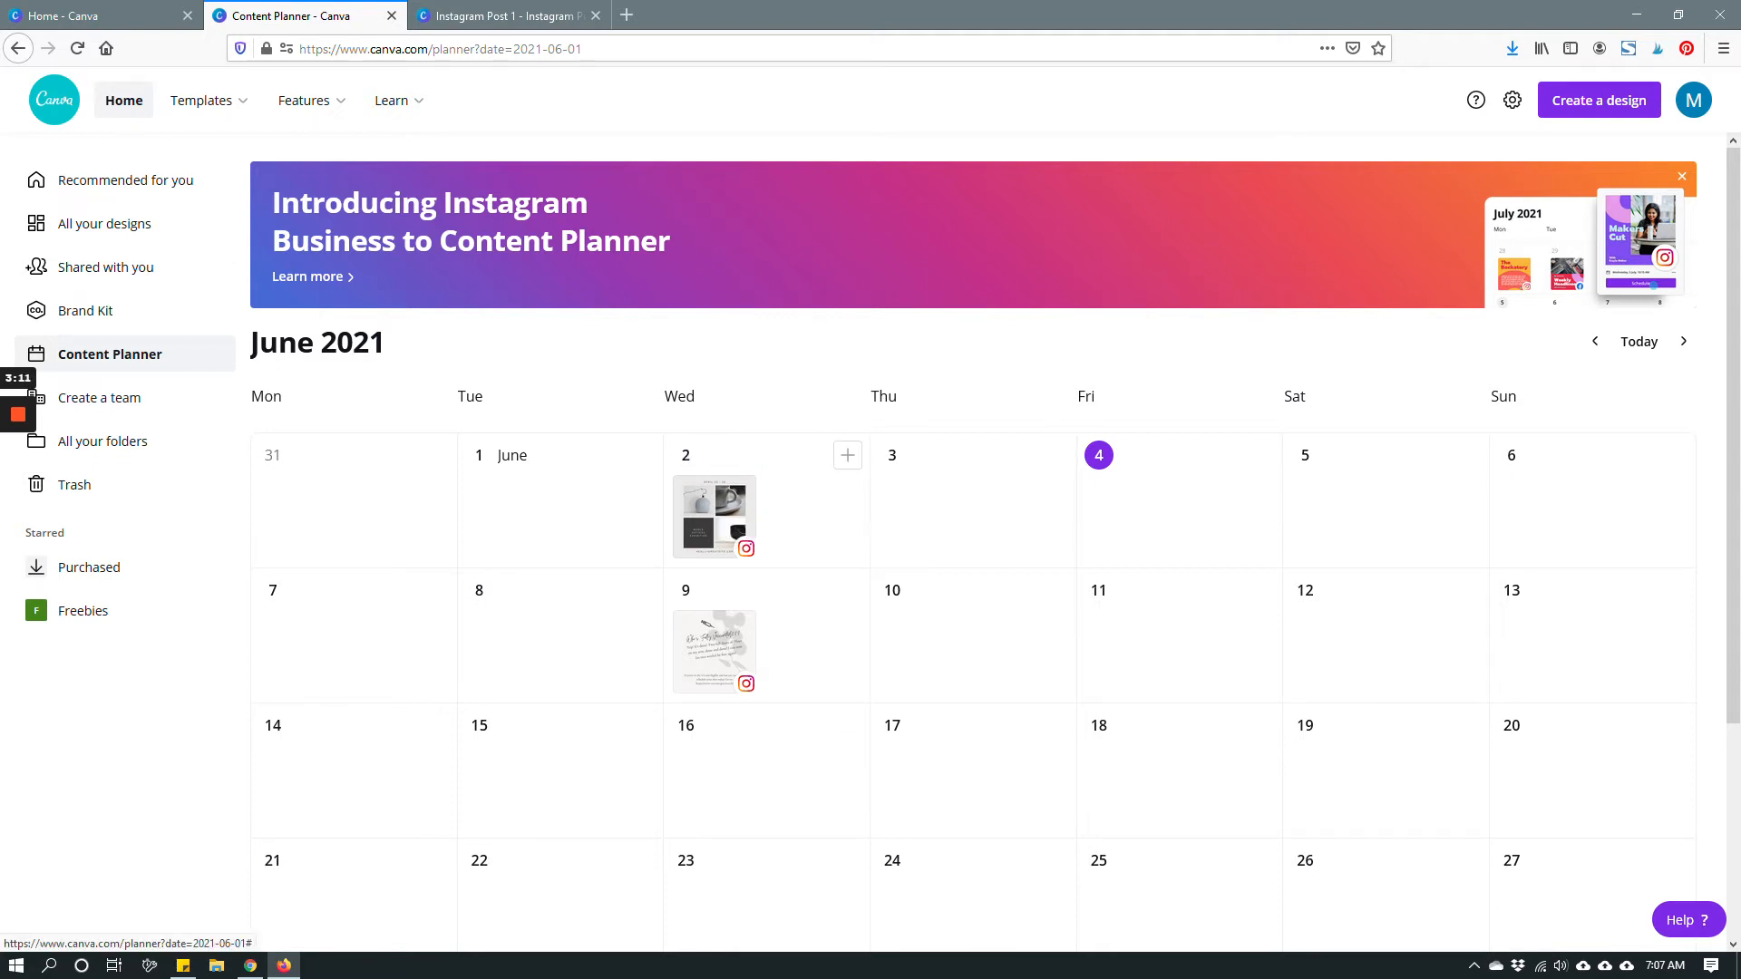
# Step: Drag the pottery post to June 5, review its details and actions, then close
pyautogui.moveTo(714, 516); pyautogui.dragTo(1344, 528)
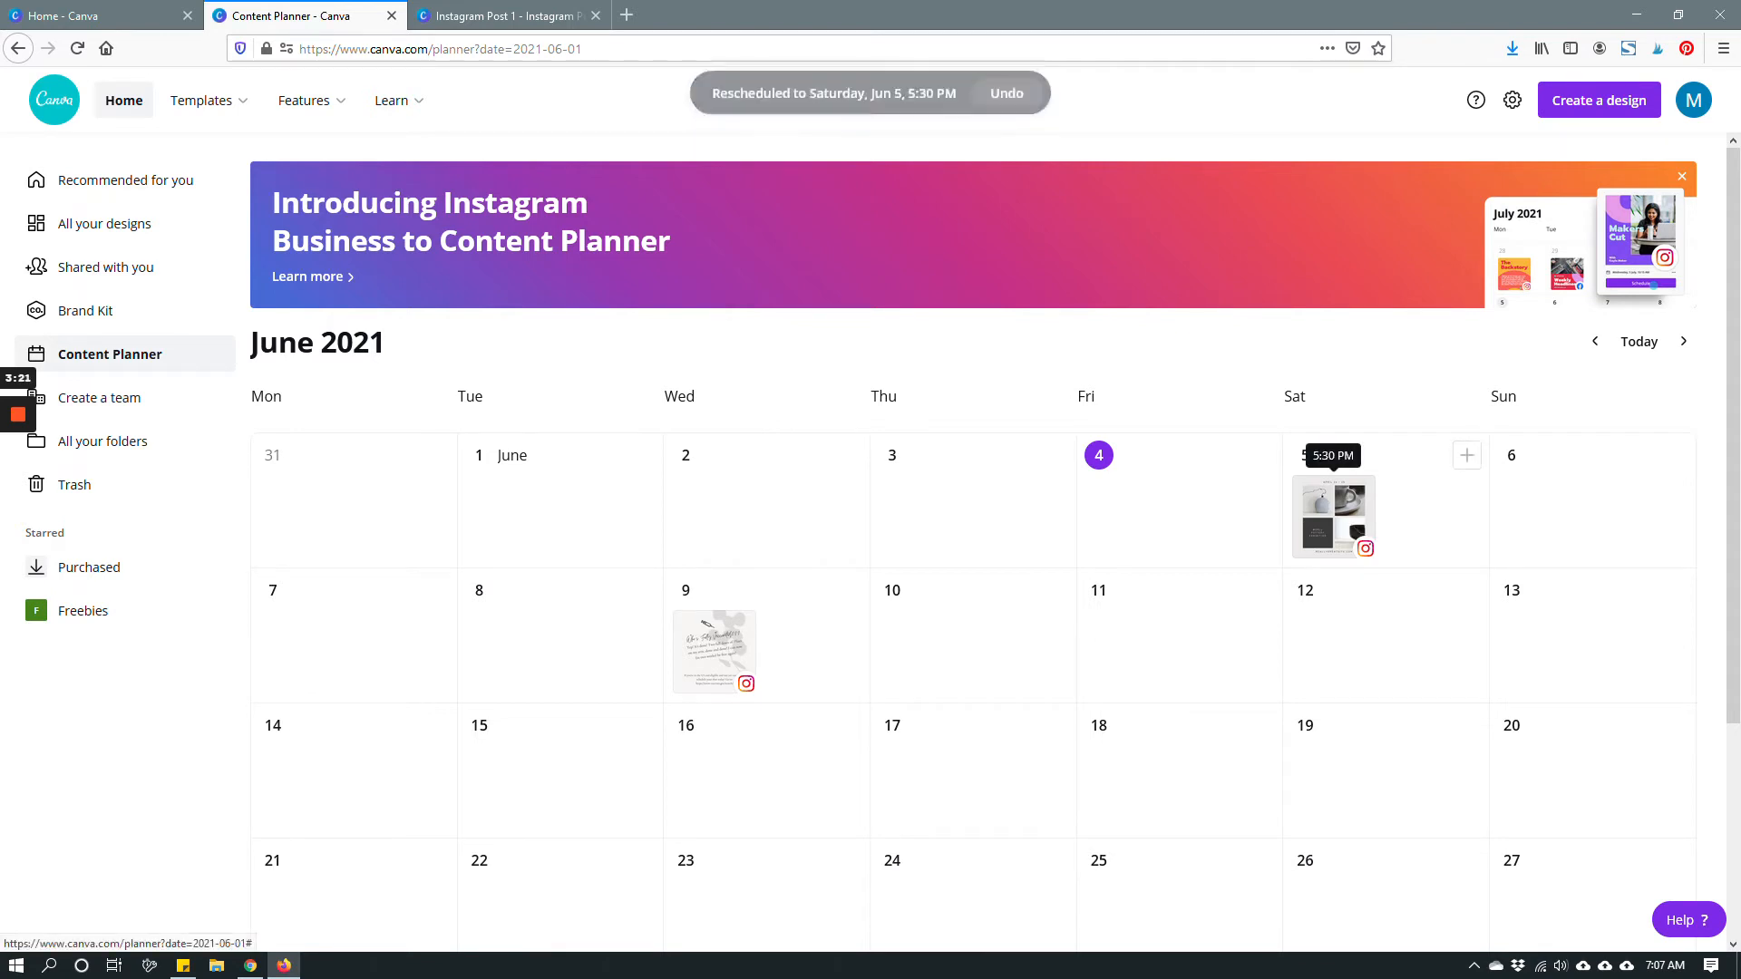
pyautogui.click(1333, 517)
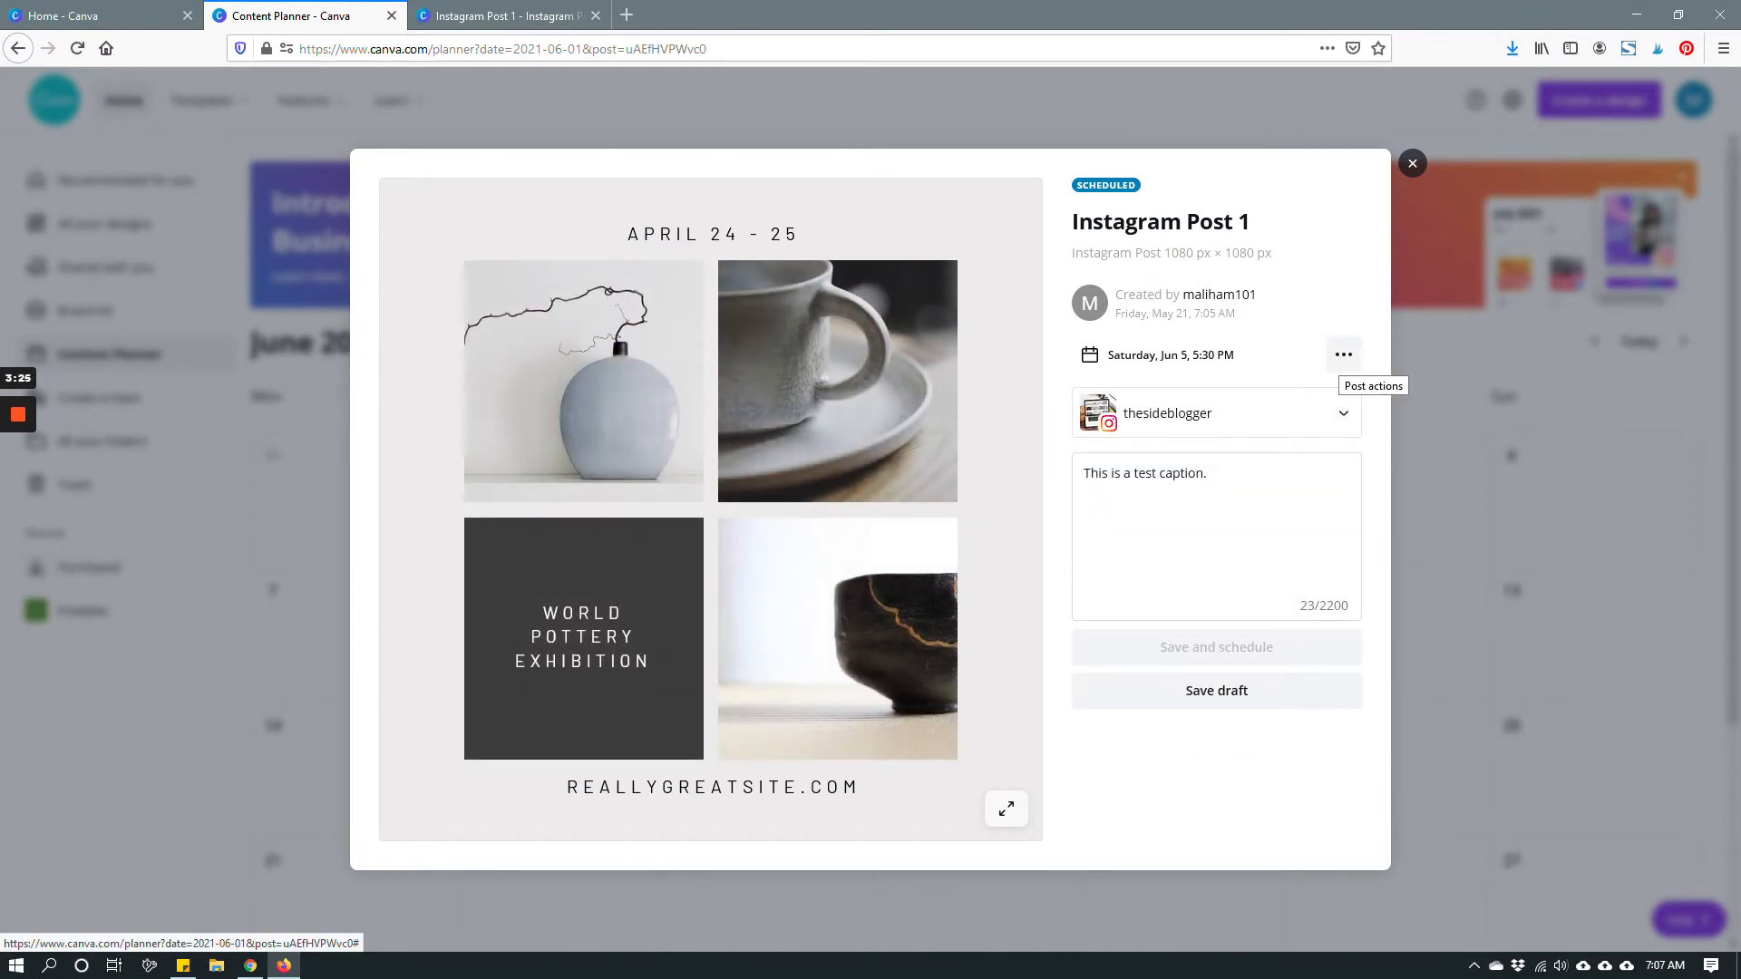
pyautogui.click(1344, 354)
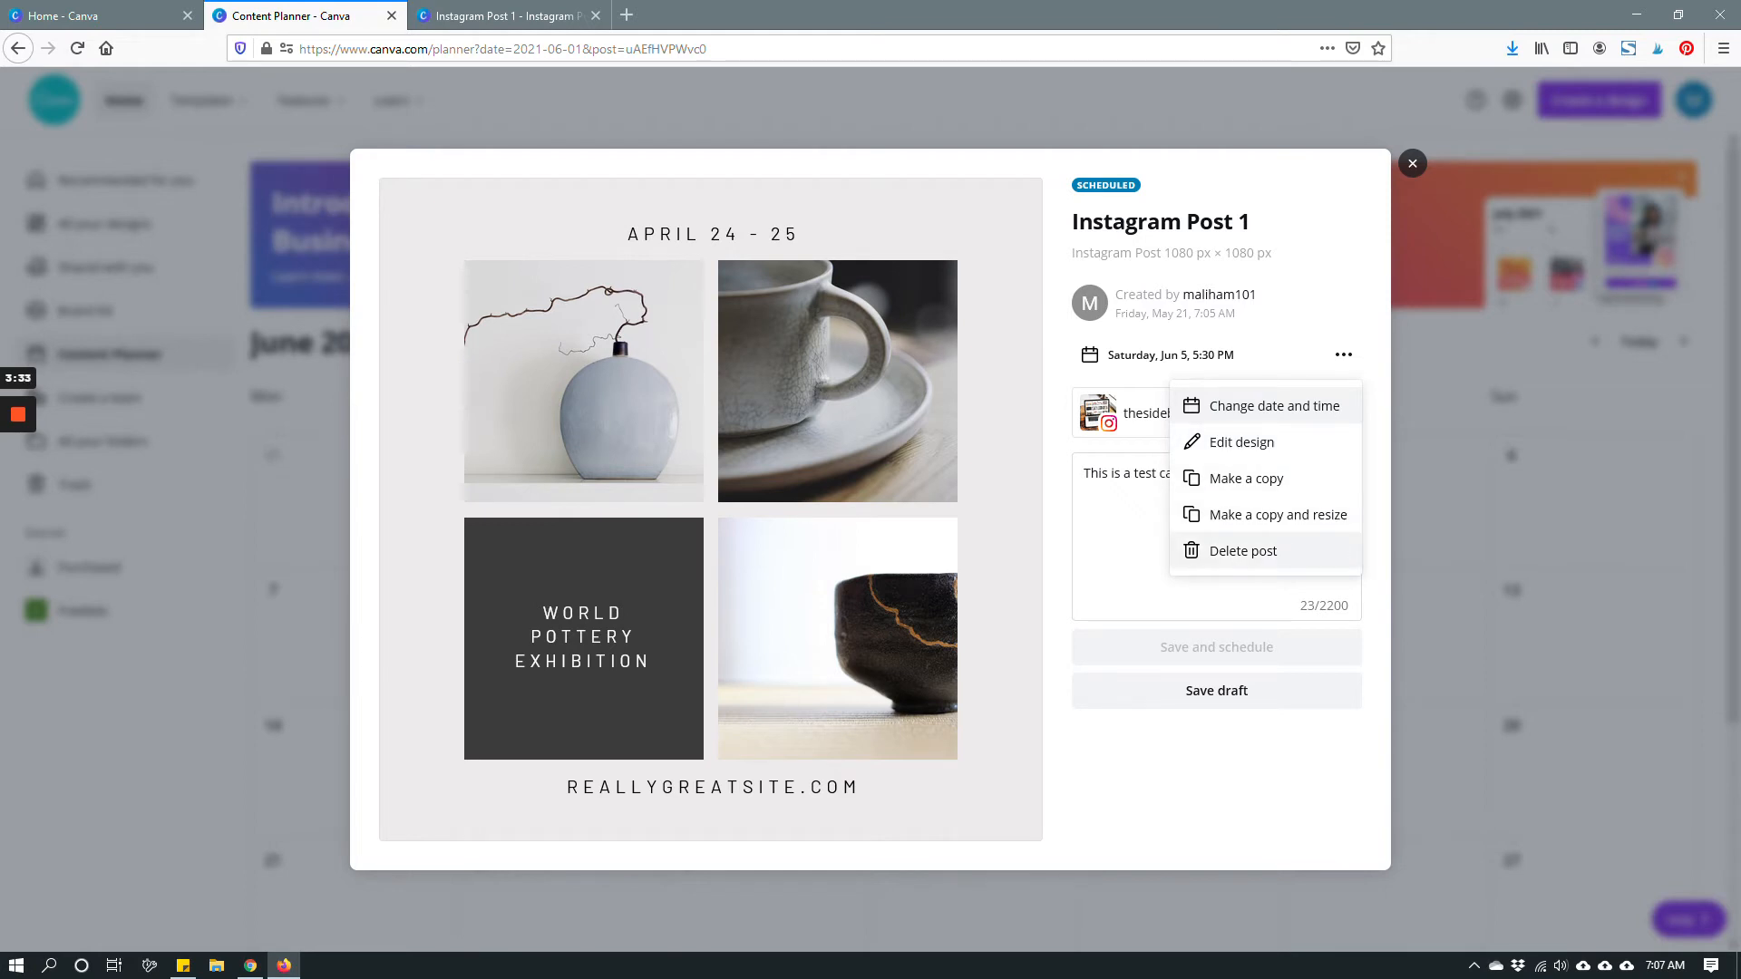
pyautogui.click(1412, 163)
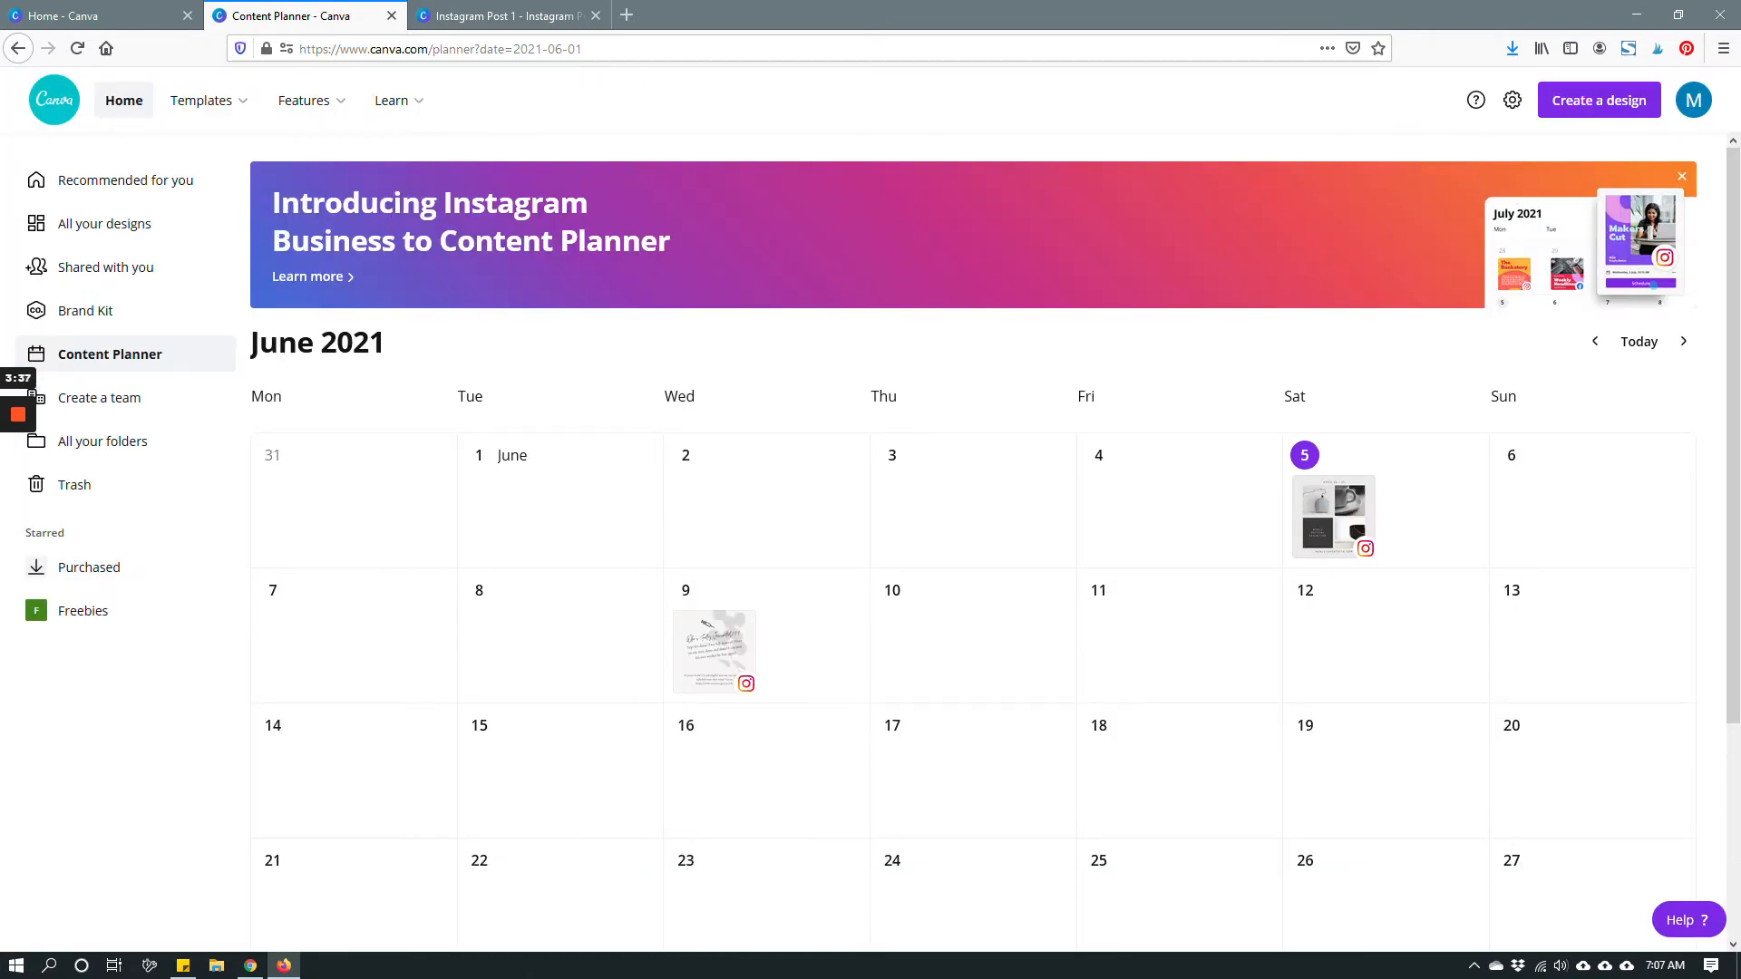
pyautogui.moveTo(1466, 455)
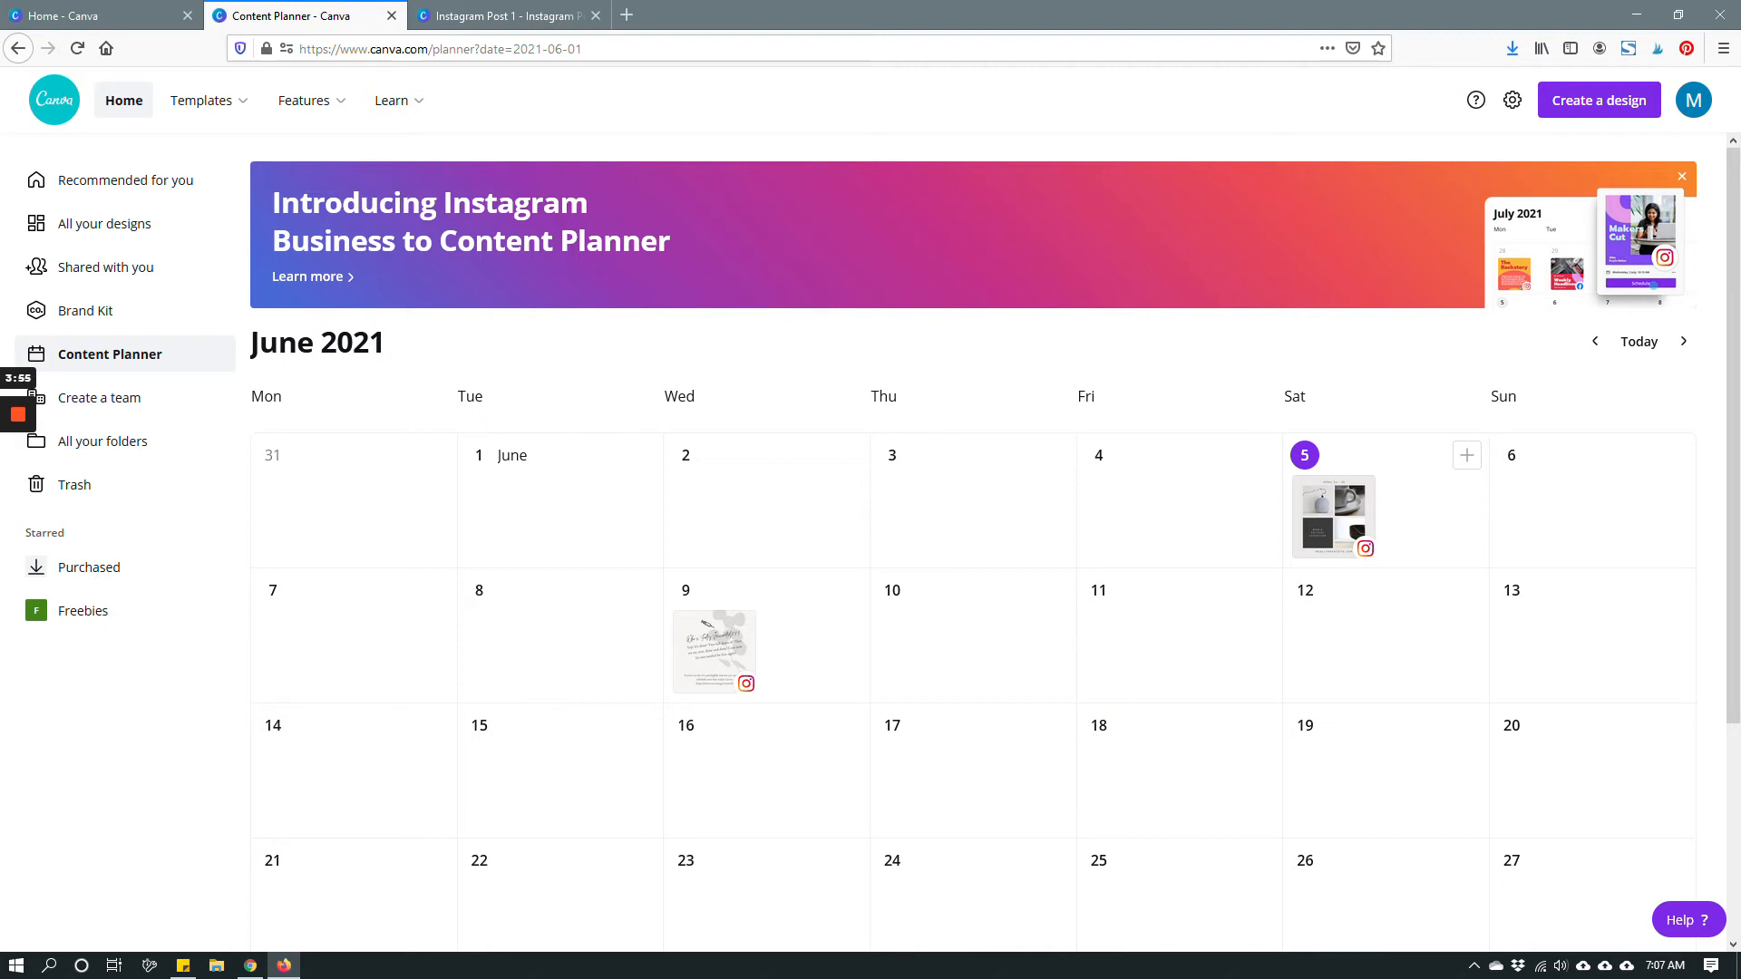
pyautogui.moveTo(283, 965)
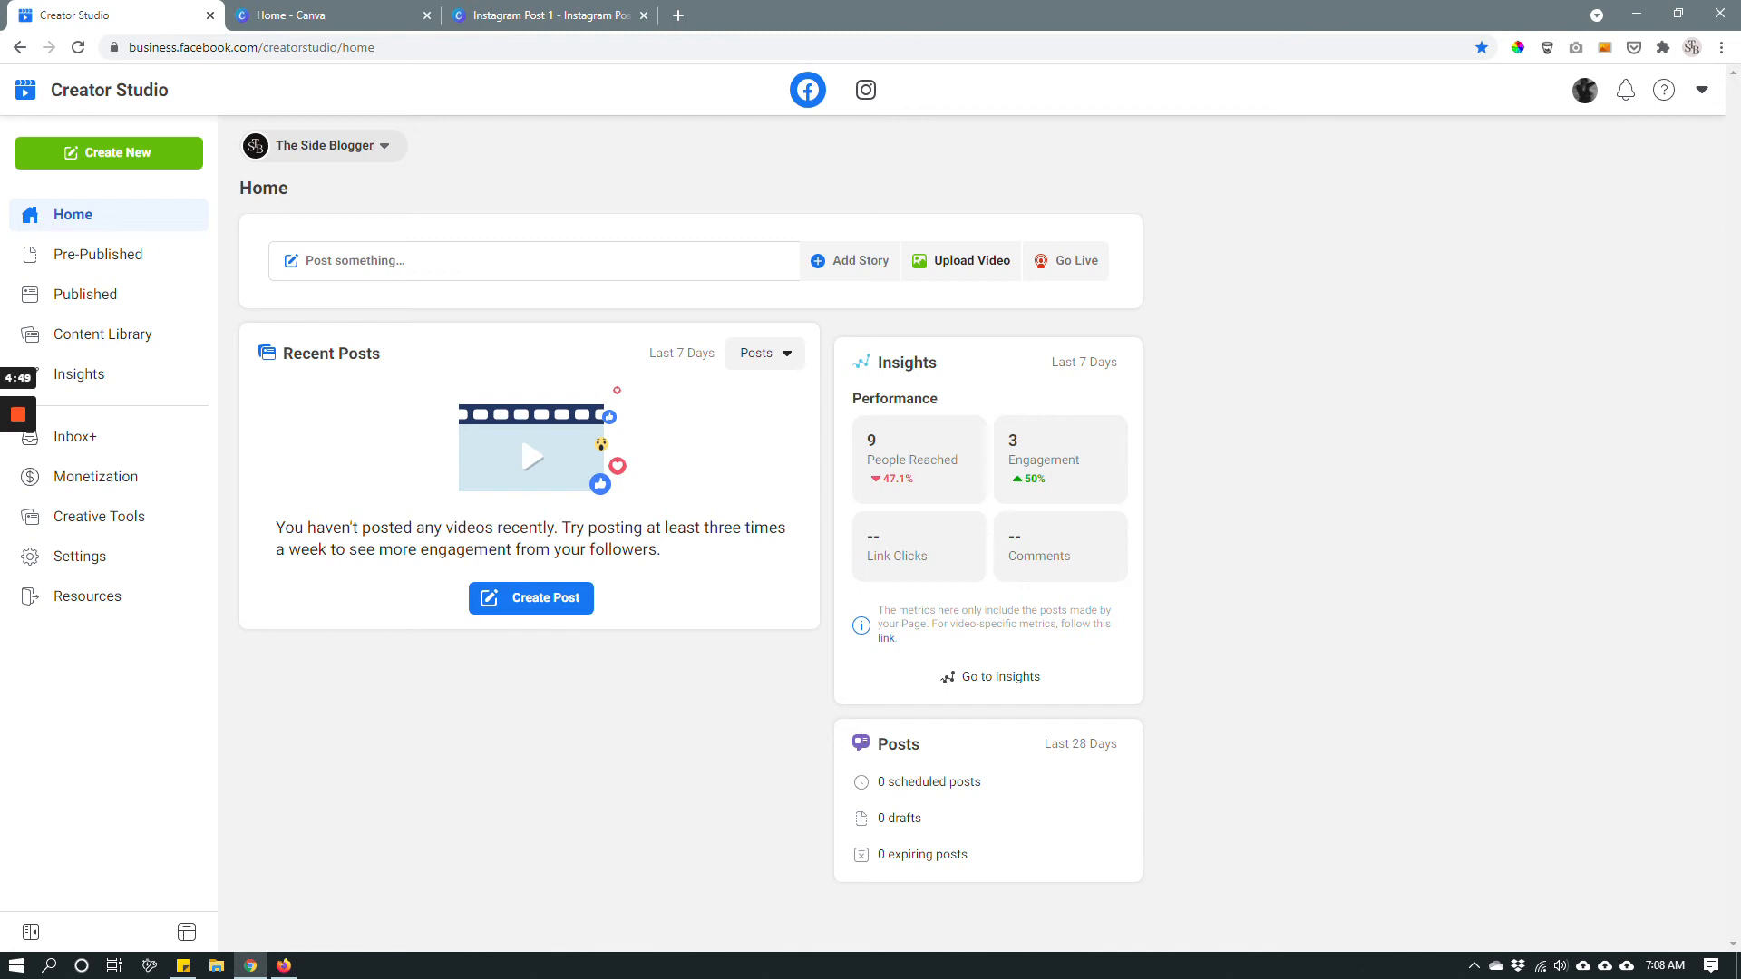
# Step: Switch Creator Studio to the Instagram account
pyautogui.click(864, 89)
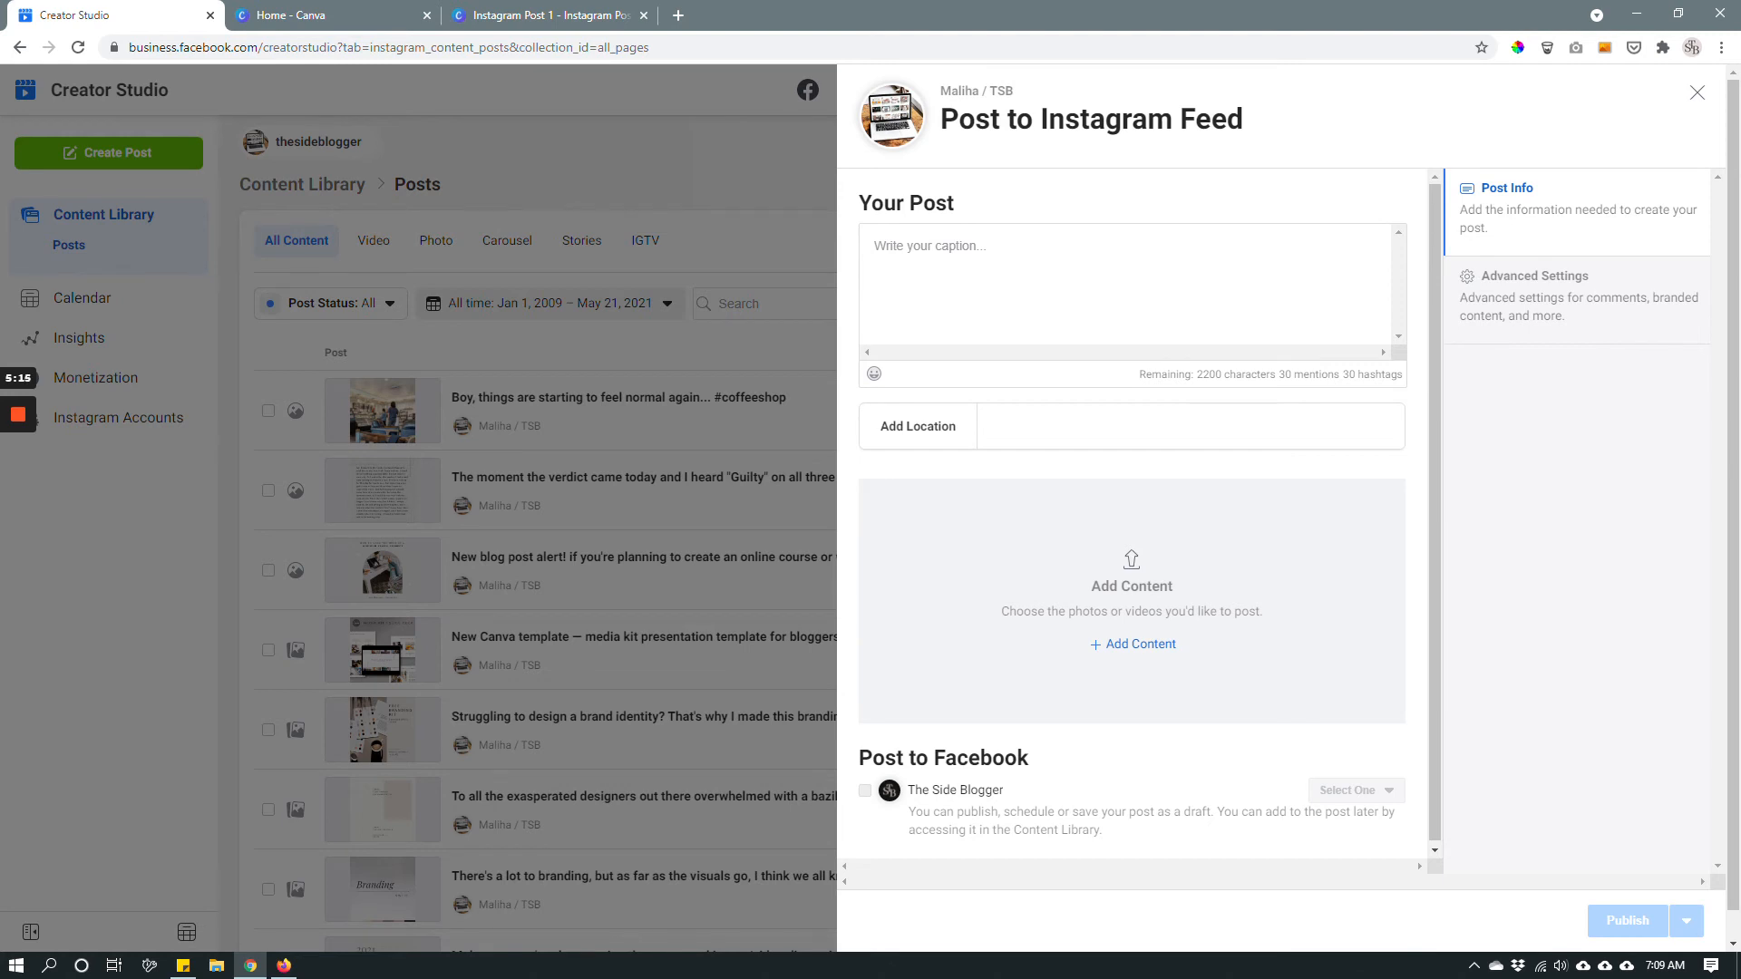
# Step: Upload 1.png and 2.png from file into the Instagram feed post
pyautogui.click(1132, 643)
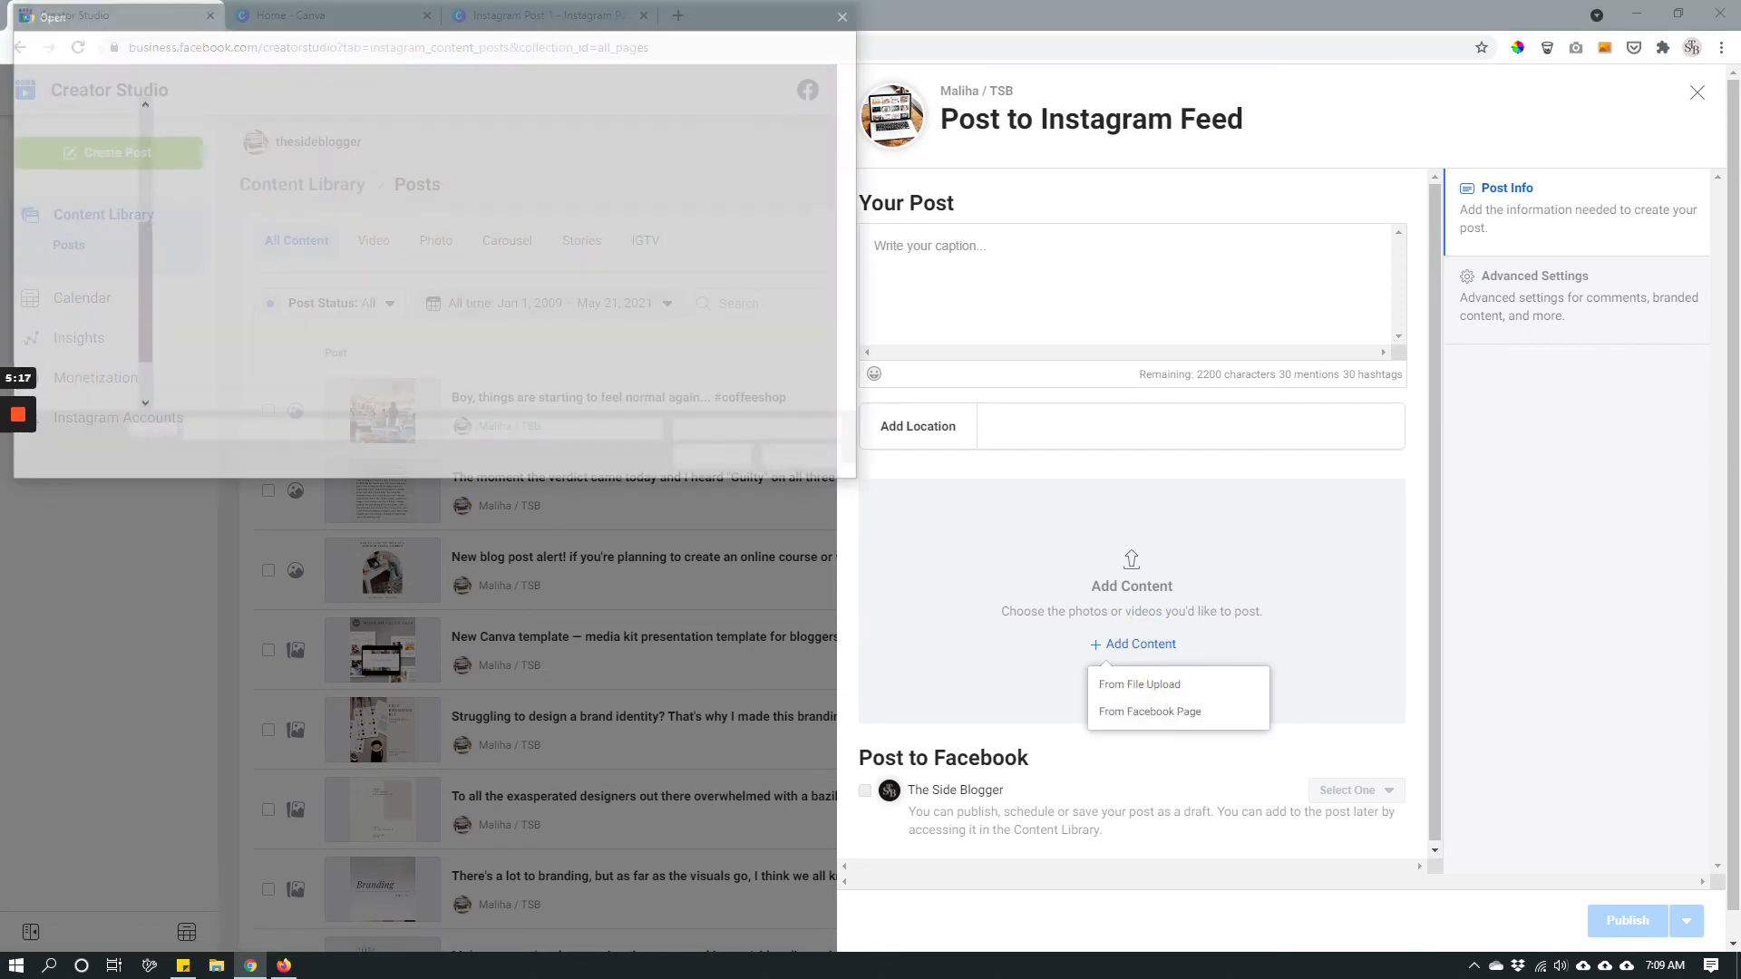
pyautogui.click(1138, 685)
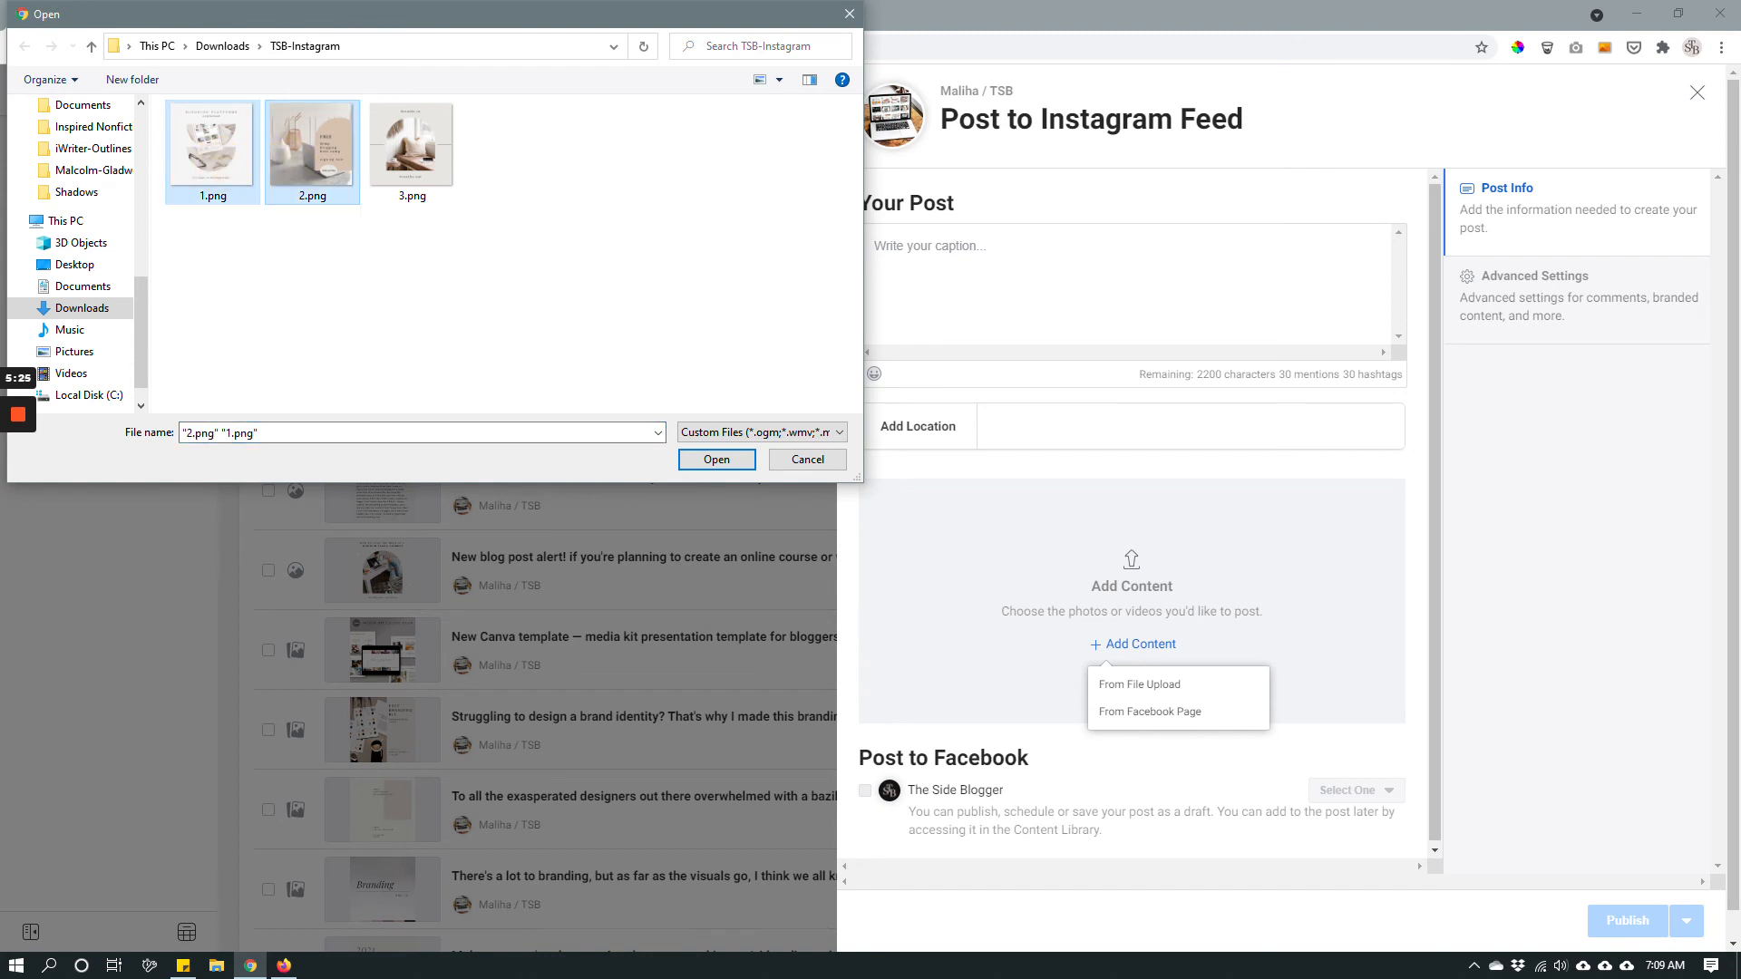
pyautogui.click(716, 459)
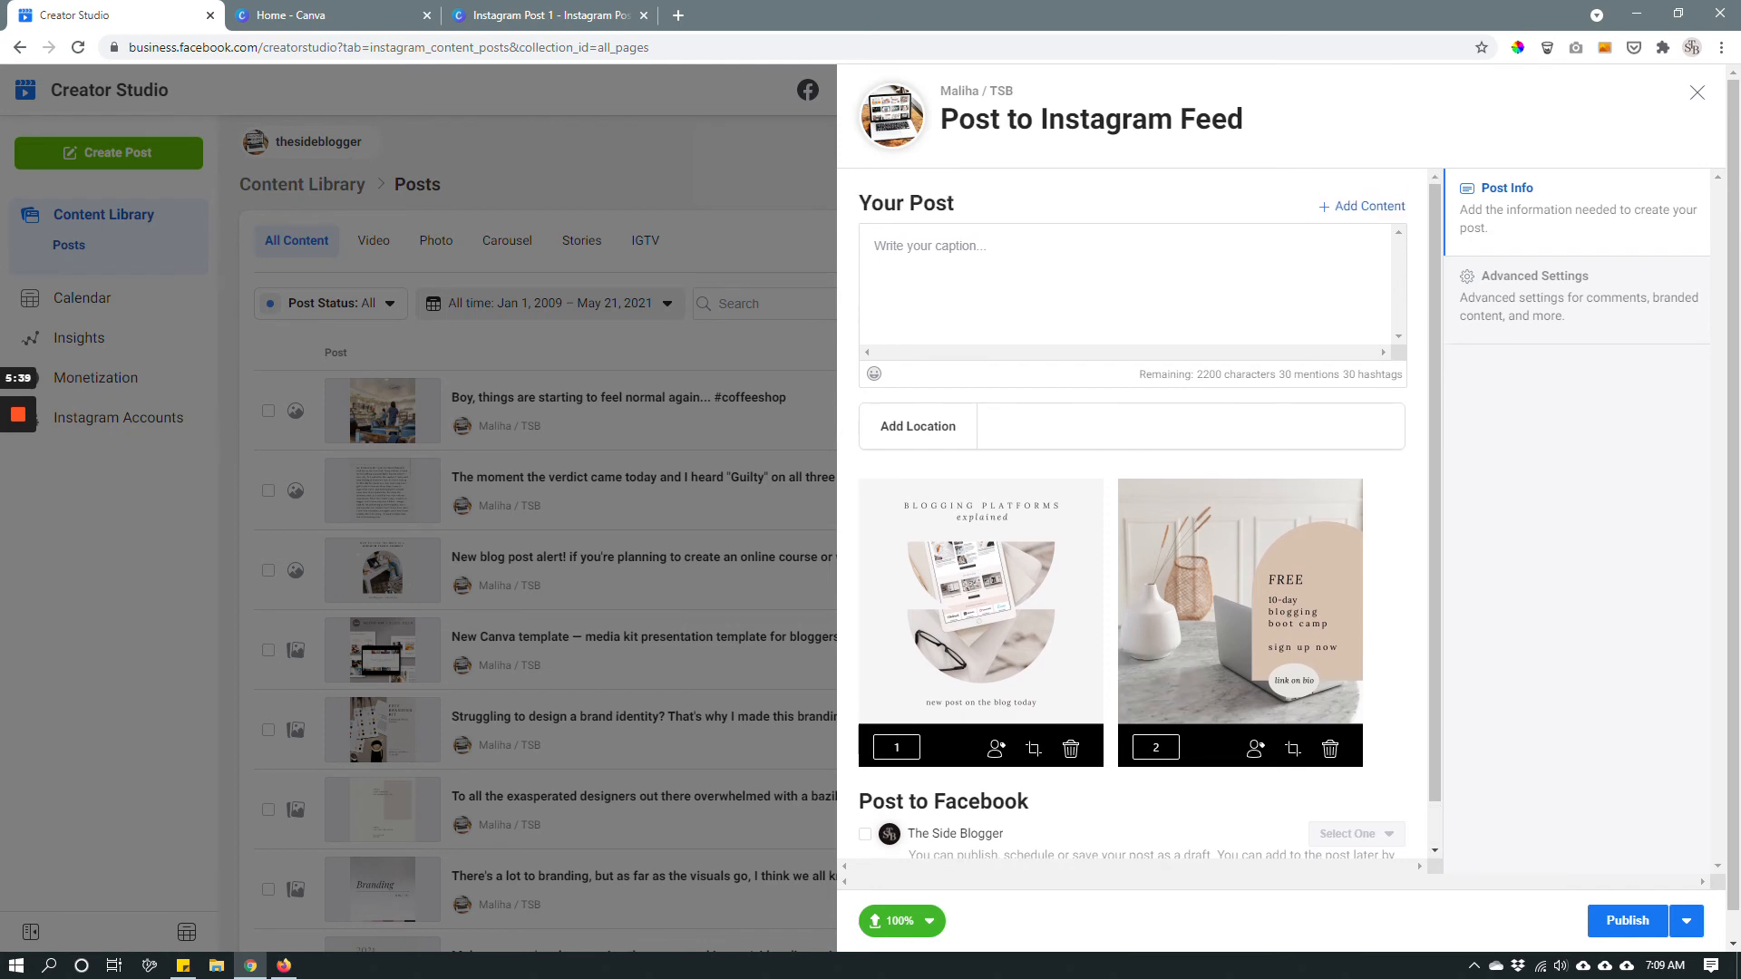
# Step: Upload 3.png as a third carousel image and renumber the slides: breathe in second, FREE third
pyautogui.click(1368, 206)
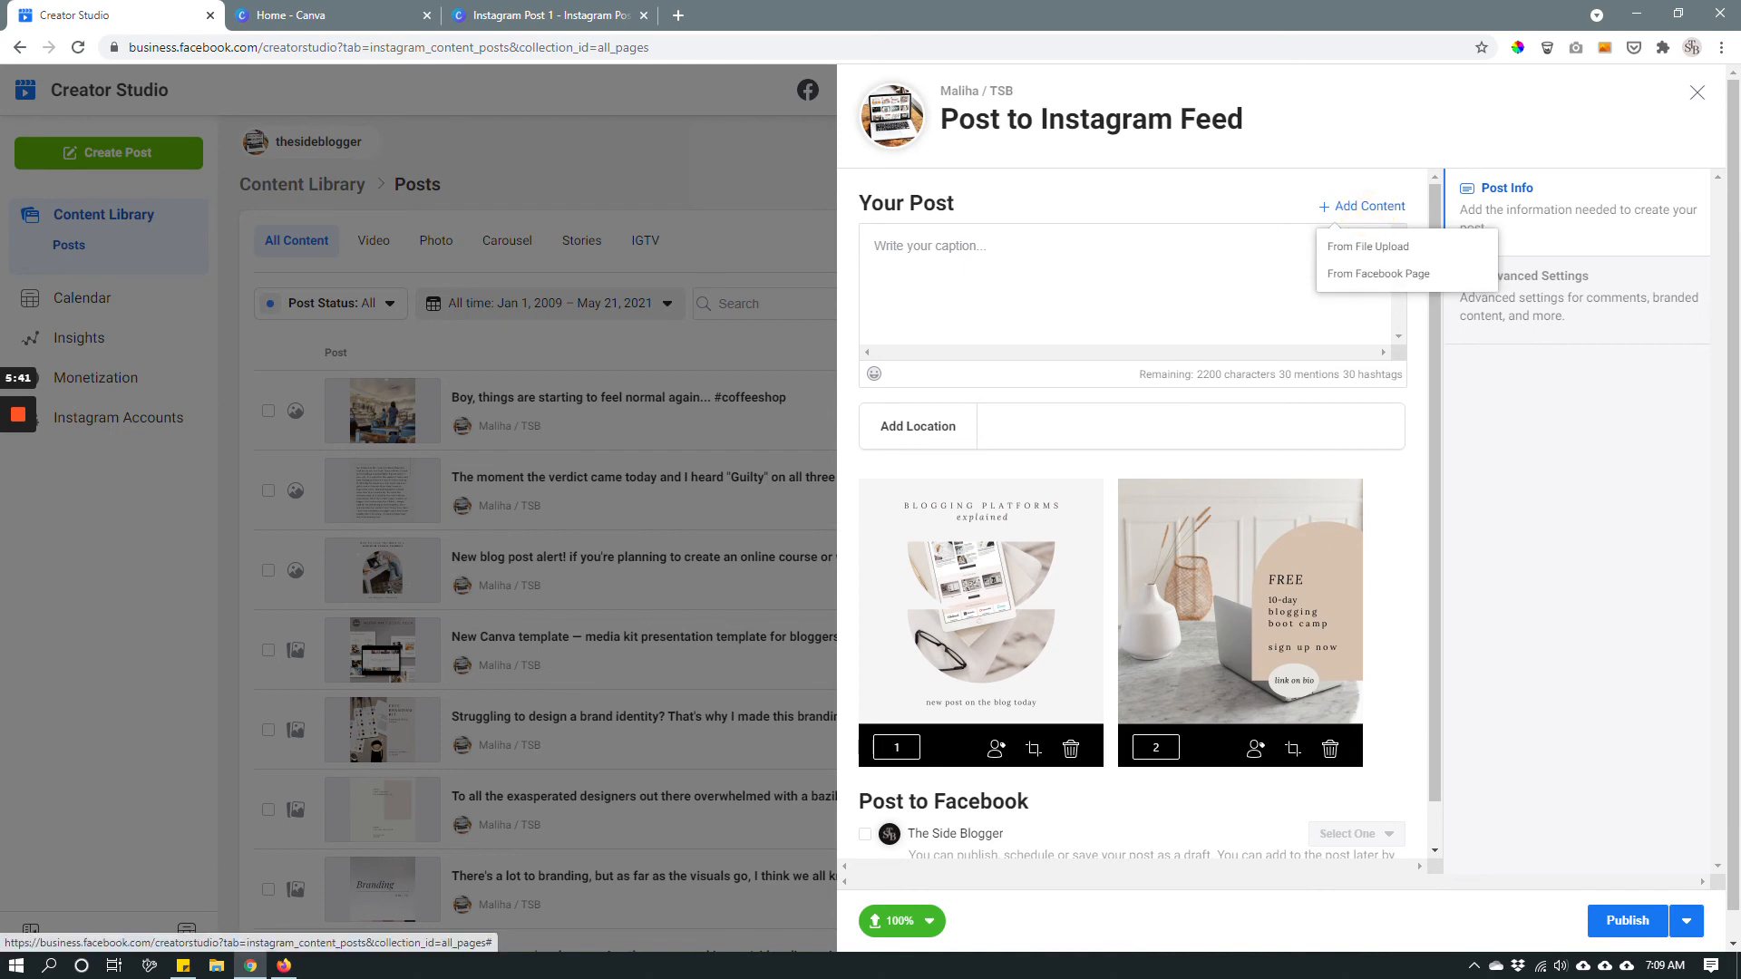
pyautogui.click(1367, 246)
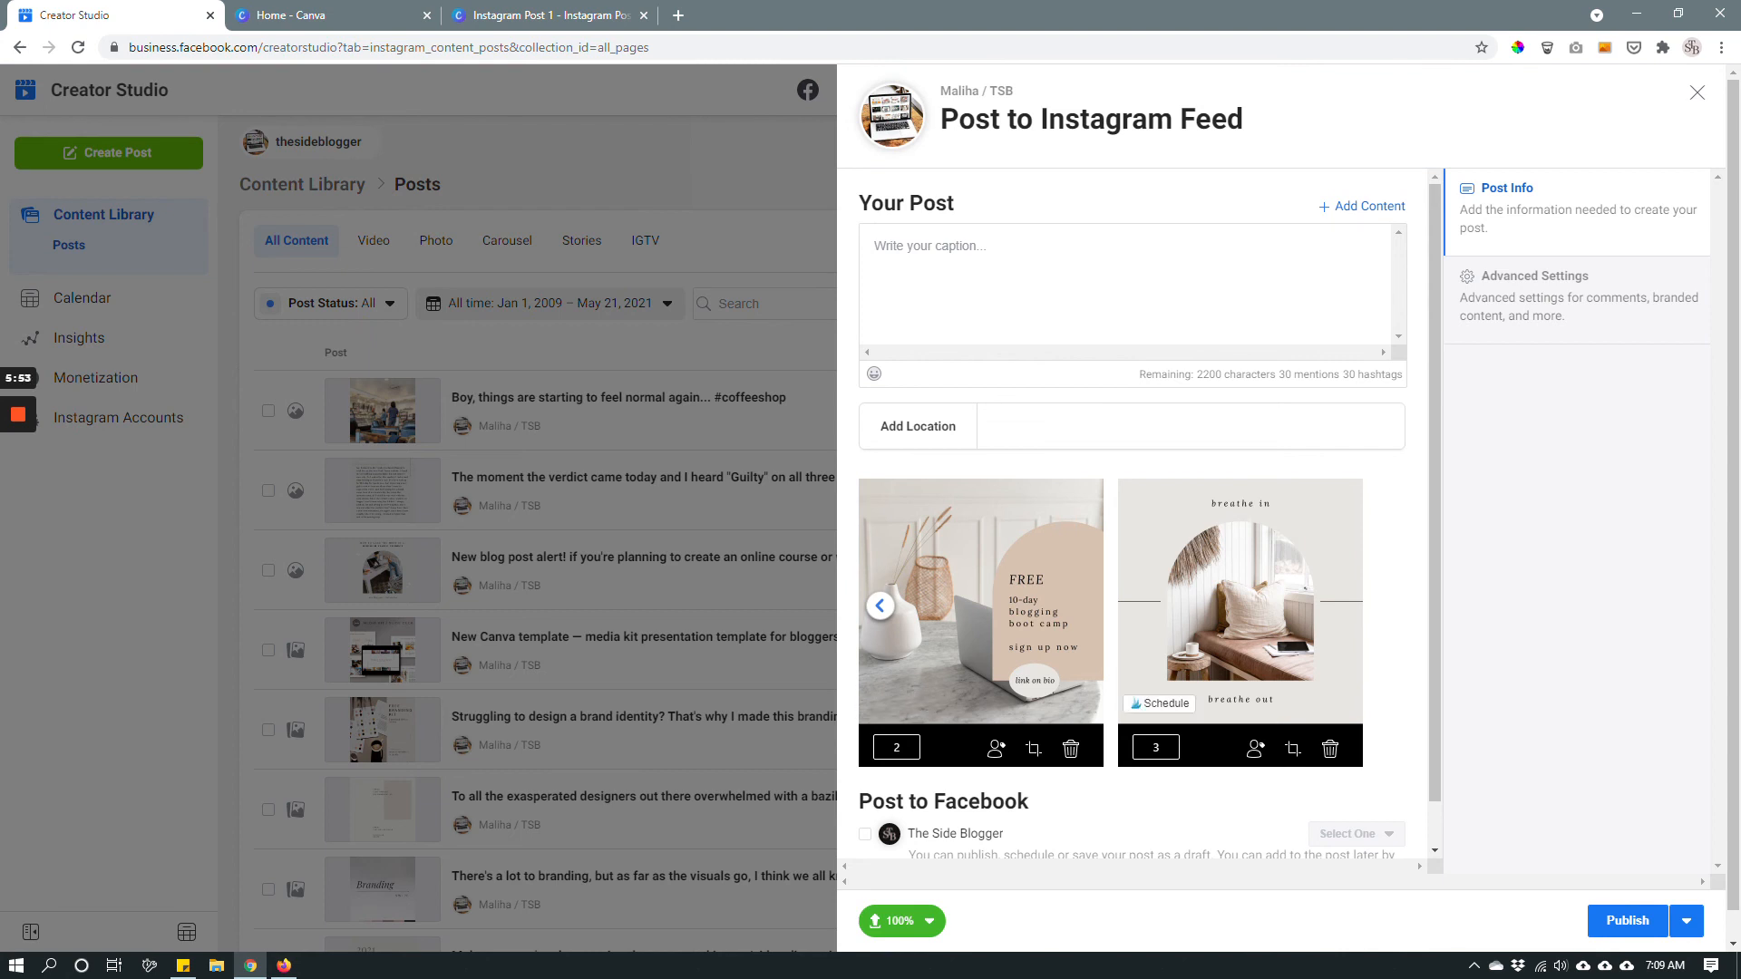
pyautogui.click(880, 606)
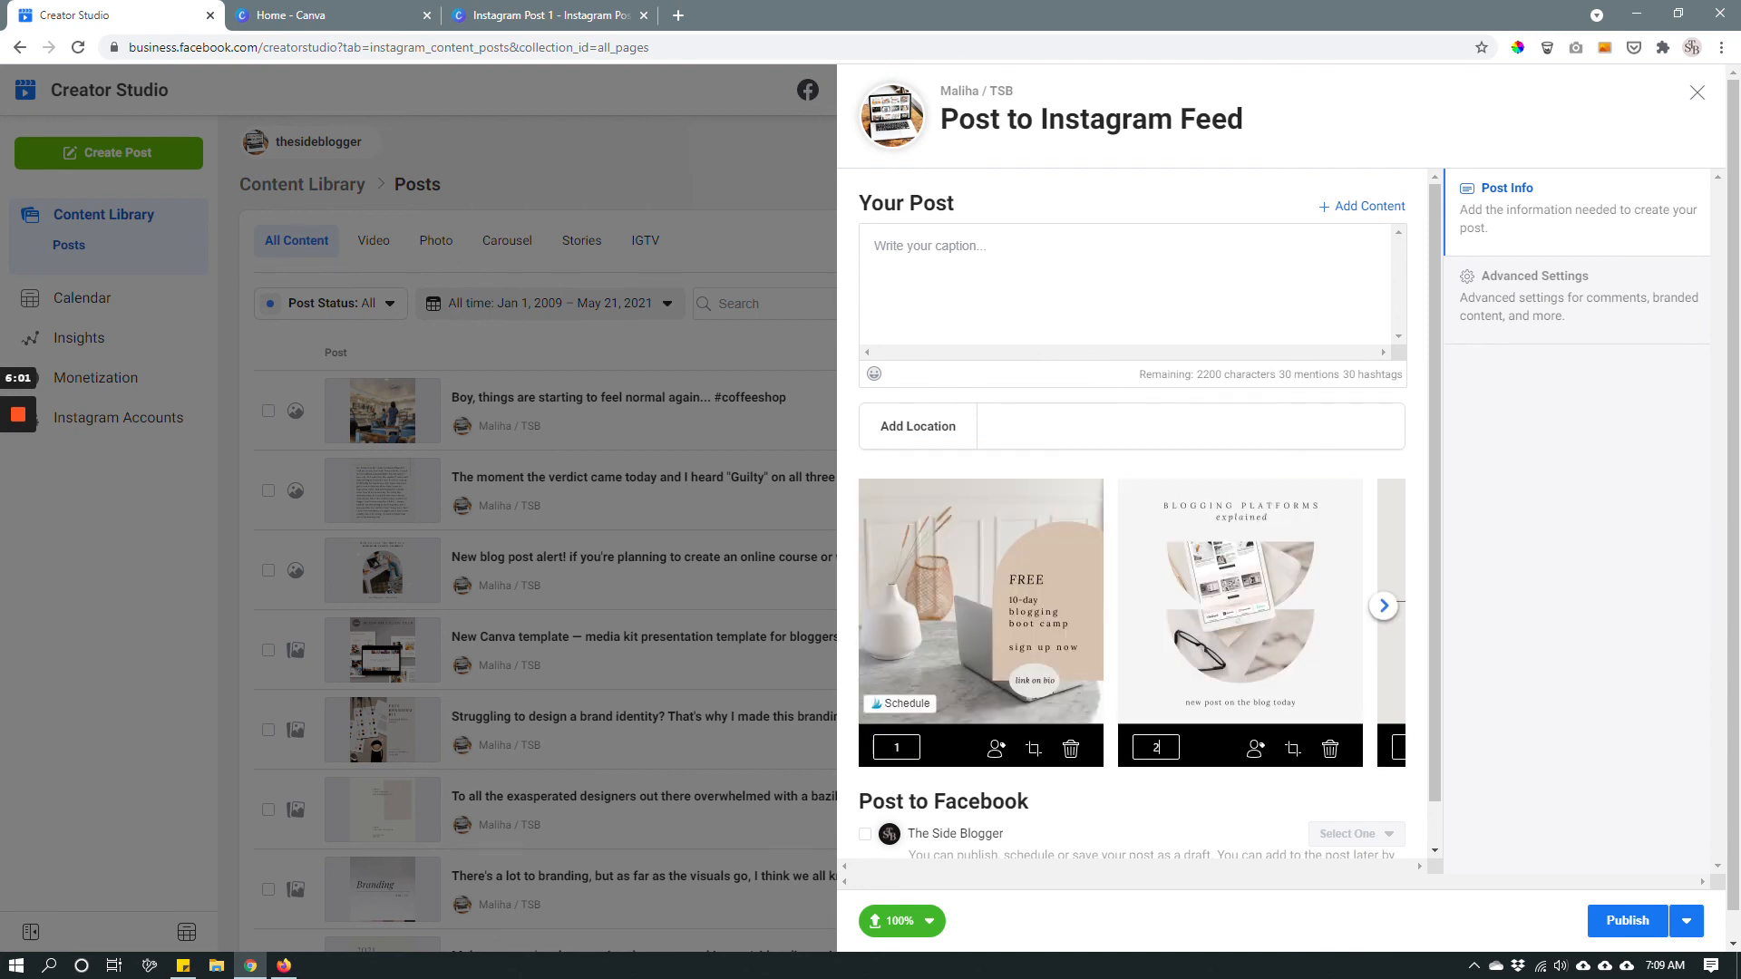
pyautogui.click(1383, 606)
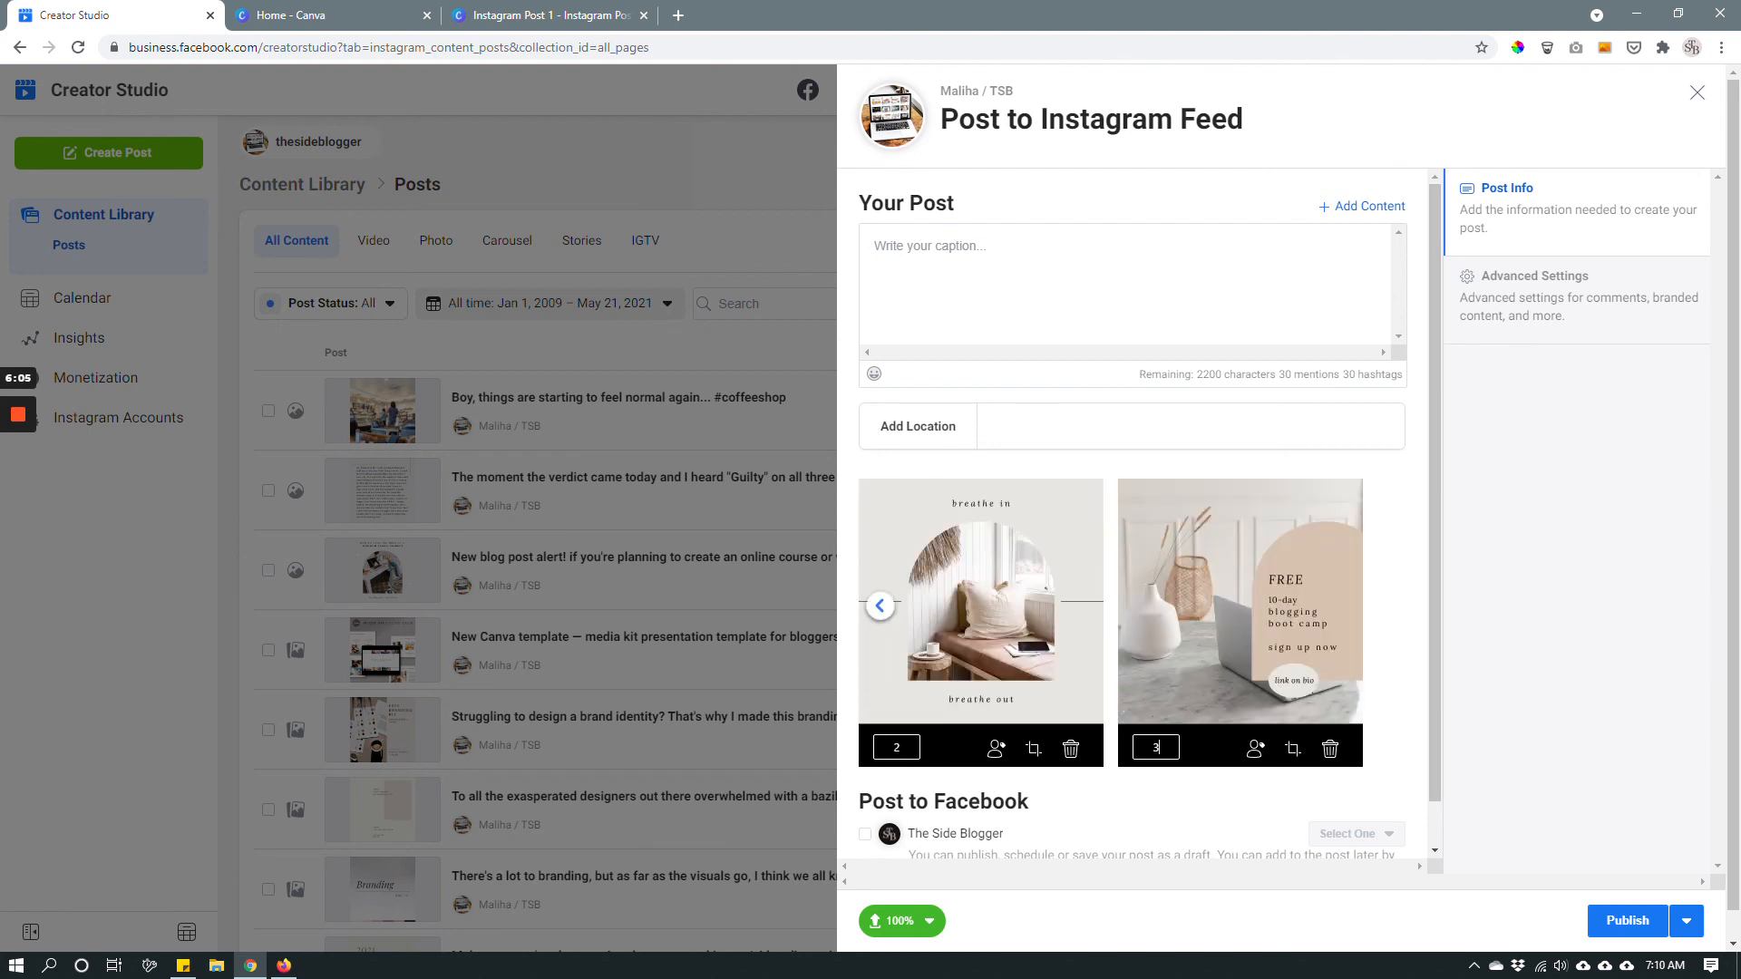
# Step: Caption the carousel 'This is a test caption.' and reveal Publish Now, Schedule and Save as Draft
pyautogui.write('T')
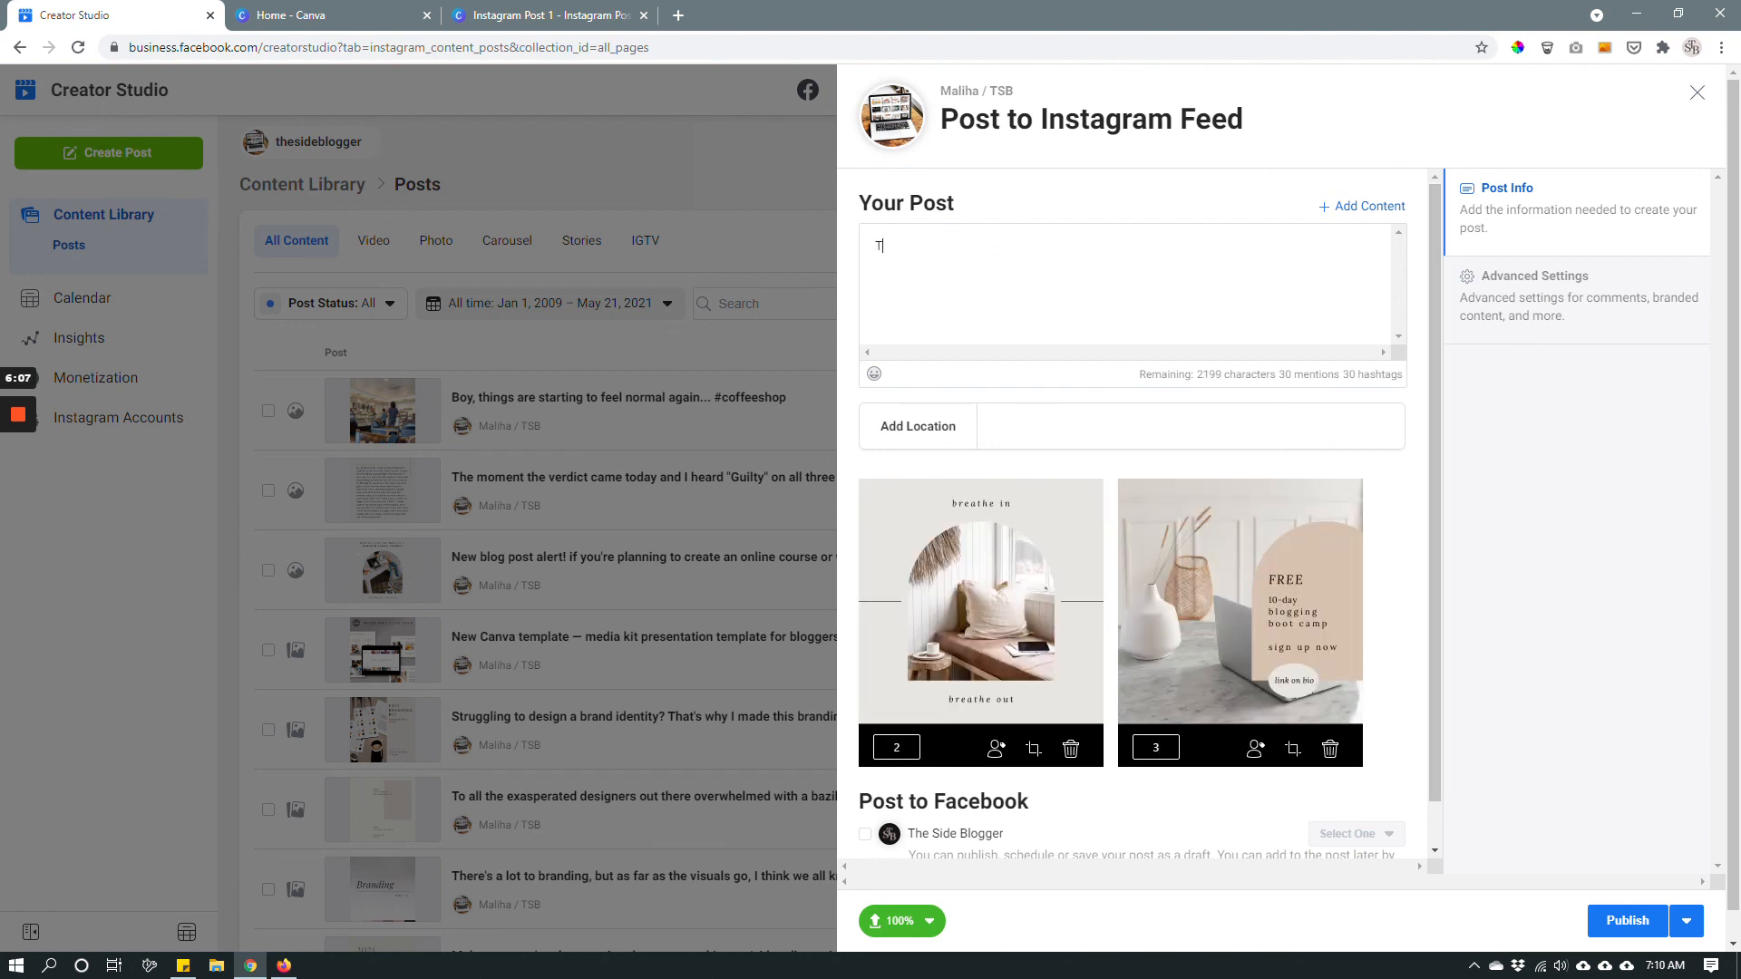
pyautogui.write('This is a test c')
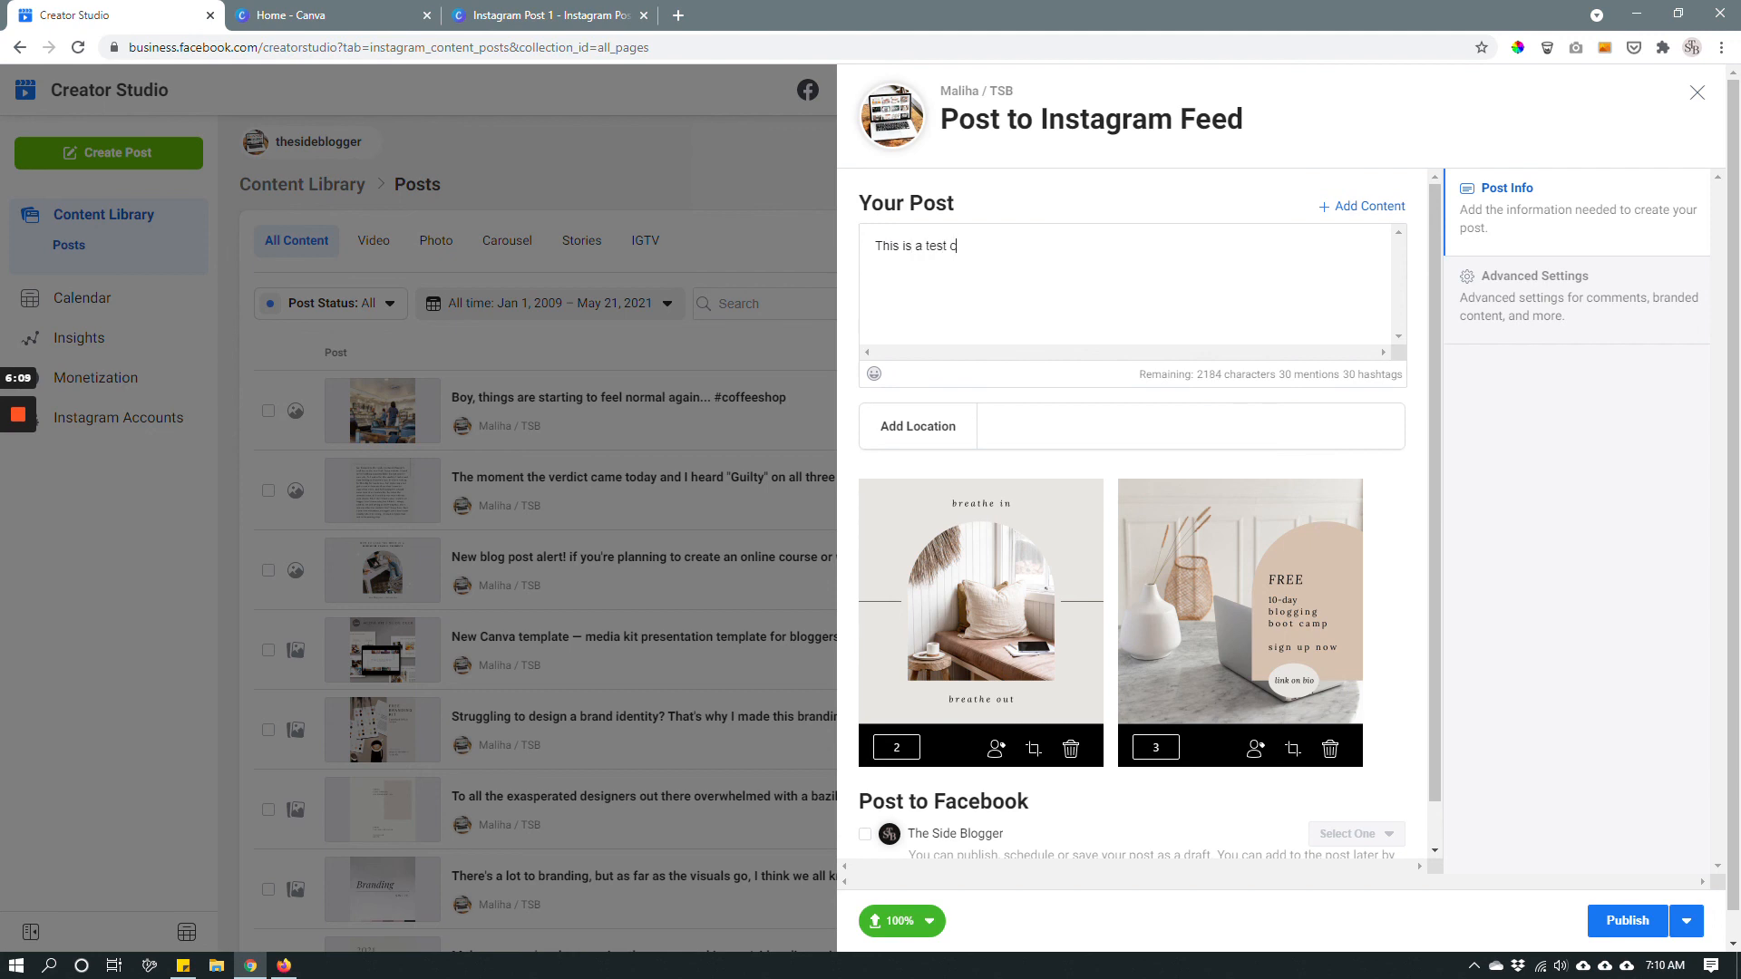
pyautogui.write('aption.')
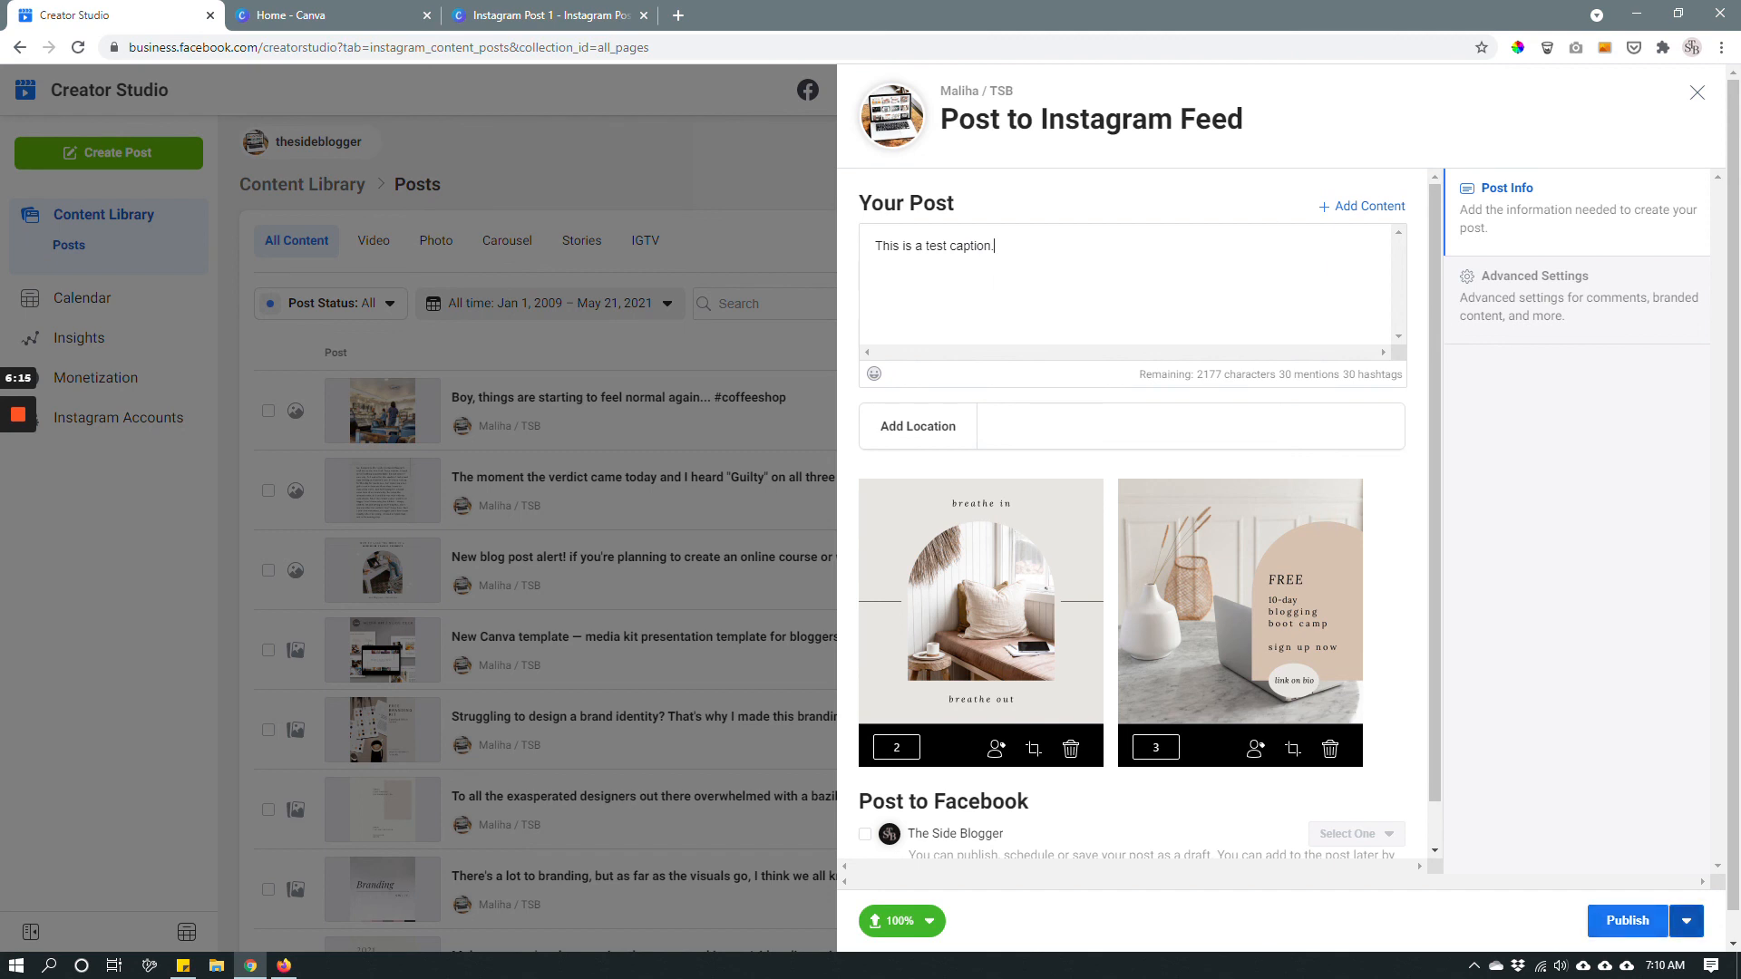
pyautogui.click(1686, 920)
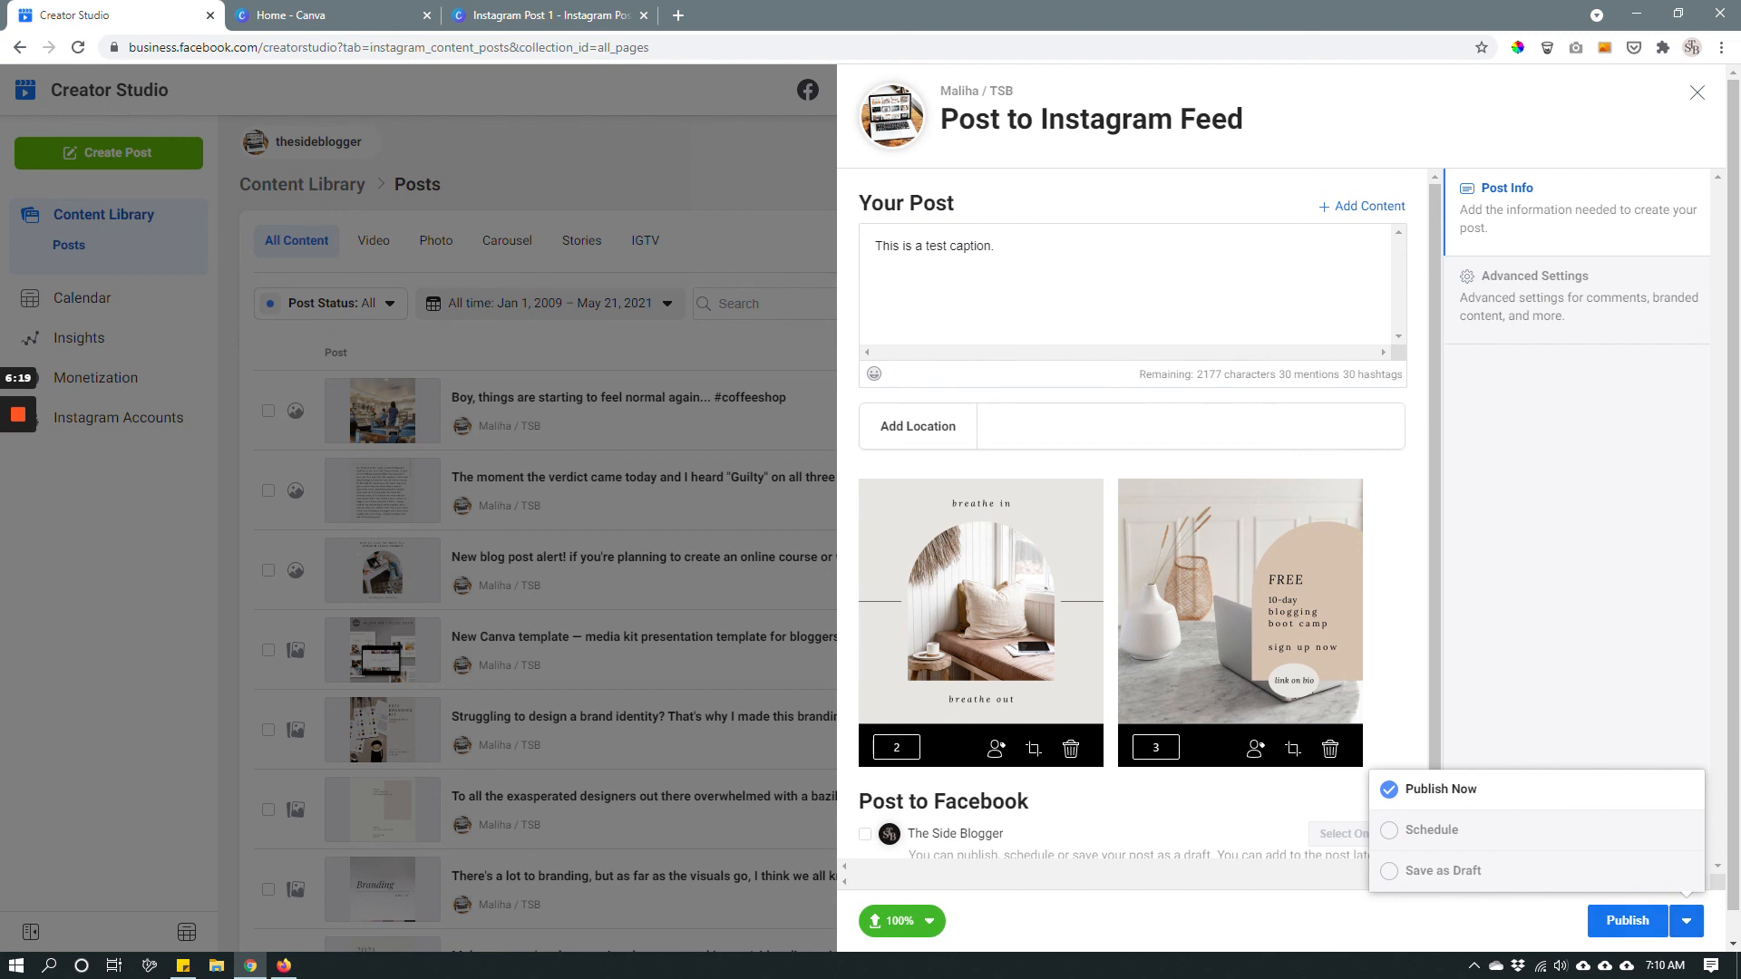